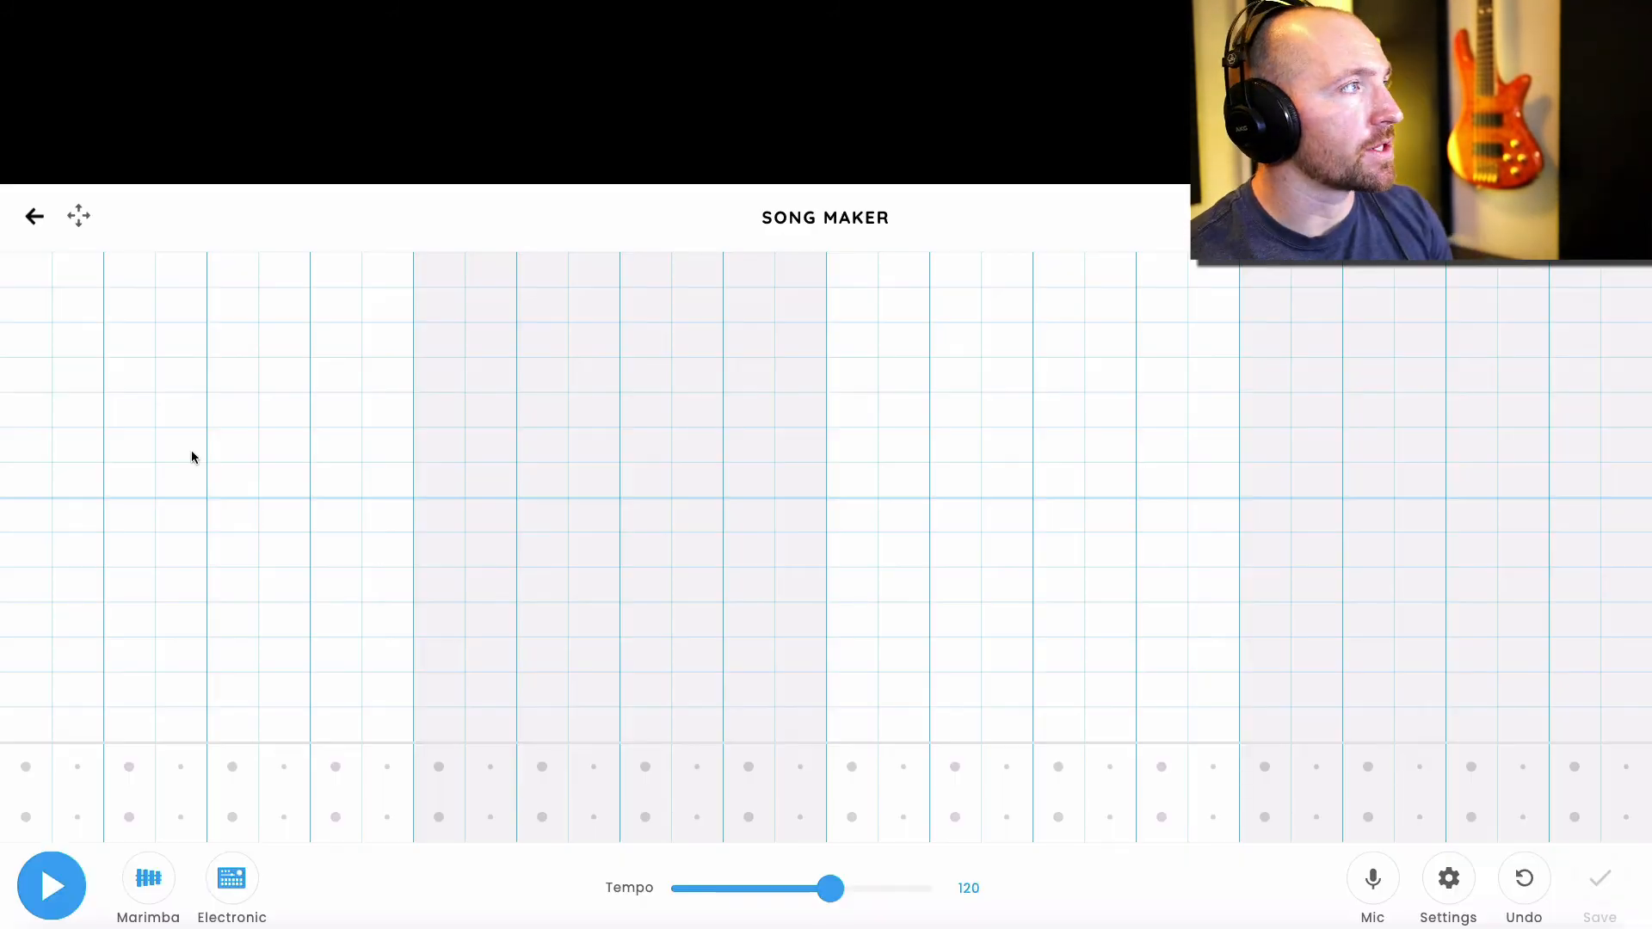
pyautogui.moveTo(65, 752)
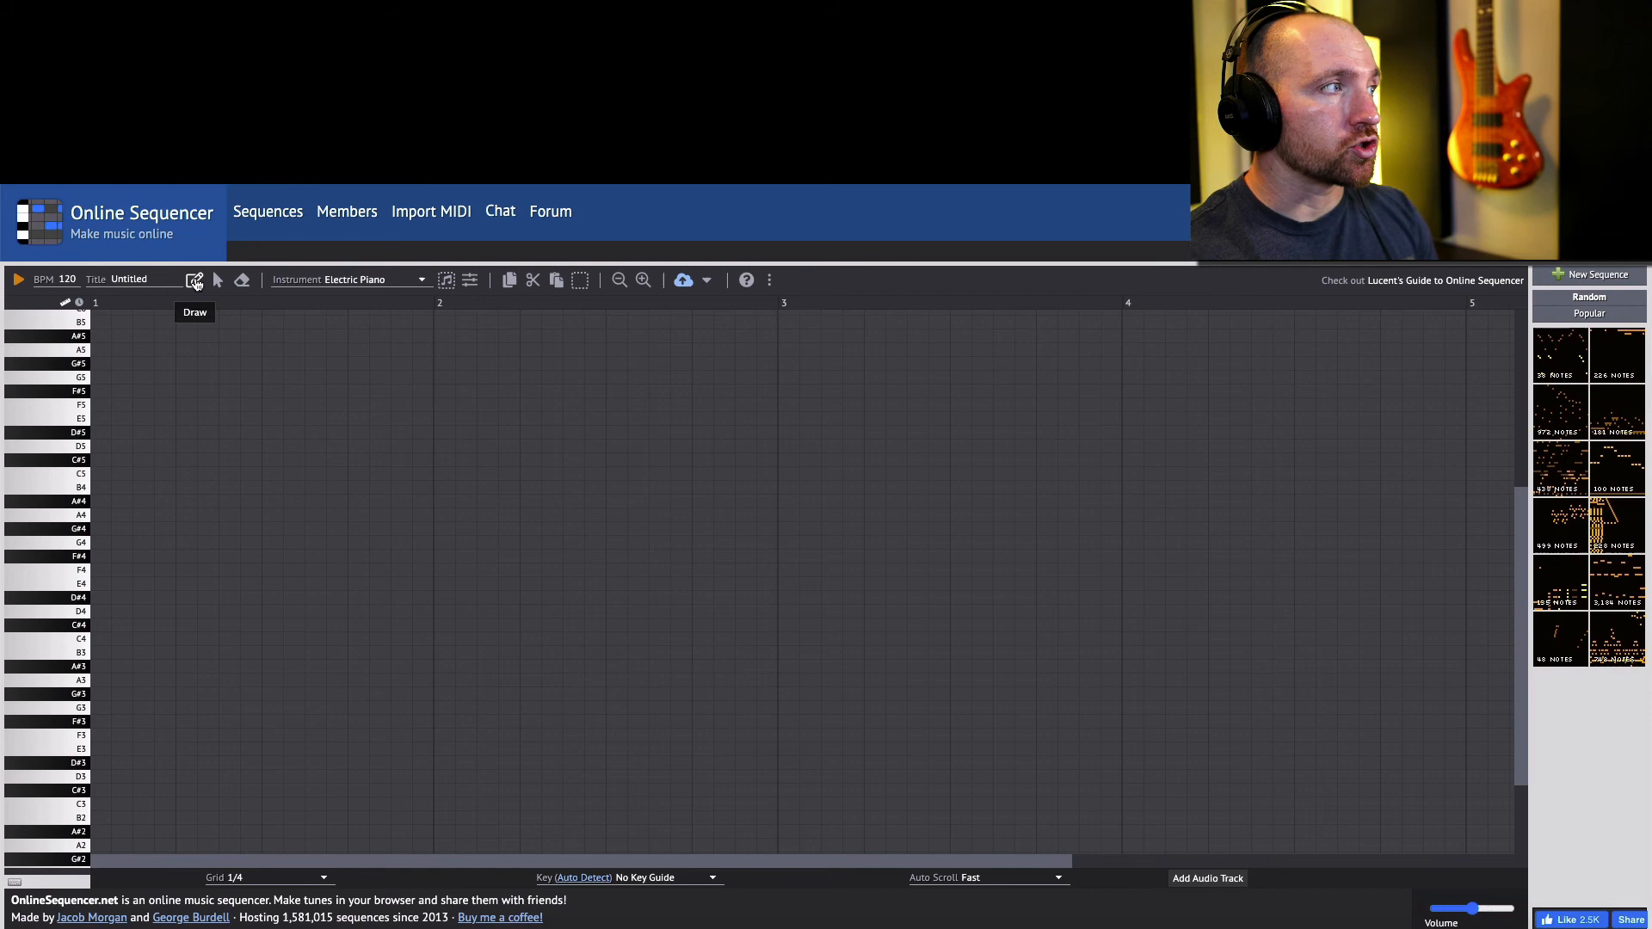
# Switch to the Draw tool and place Electric Piano notes descending across the first bars.
pyautogui.click(102, 419)
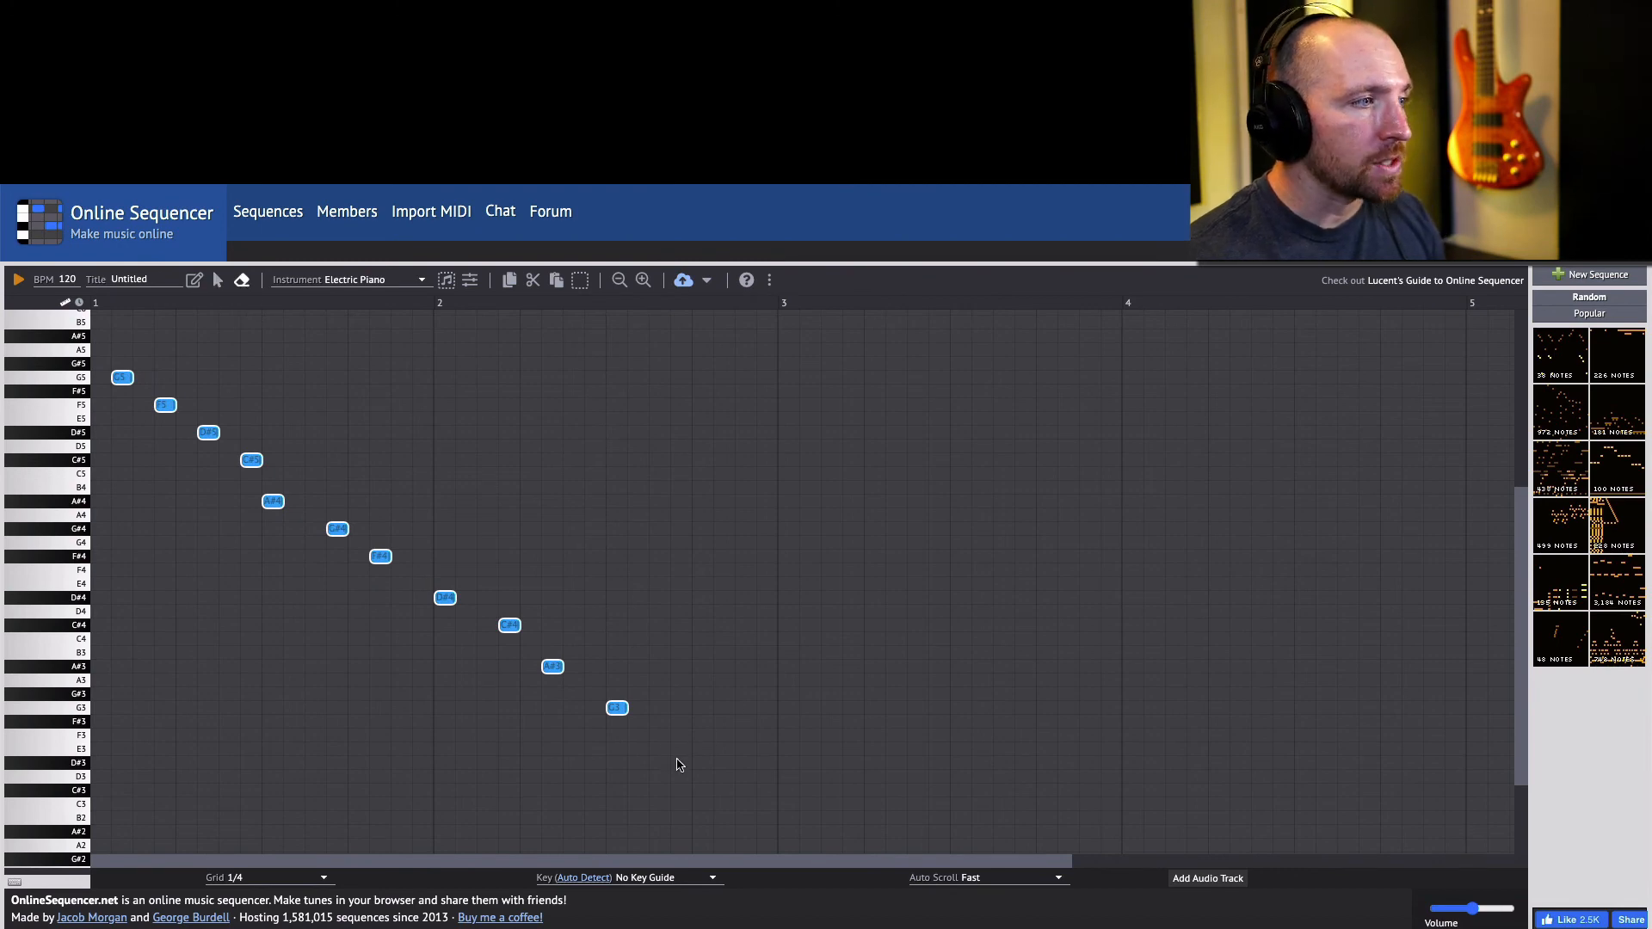
pyautogui.click(616, 707)
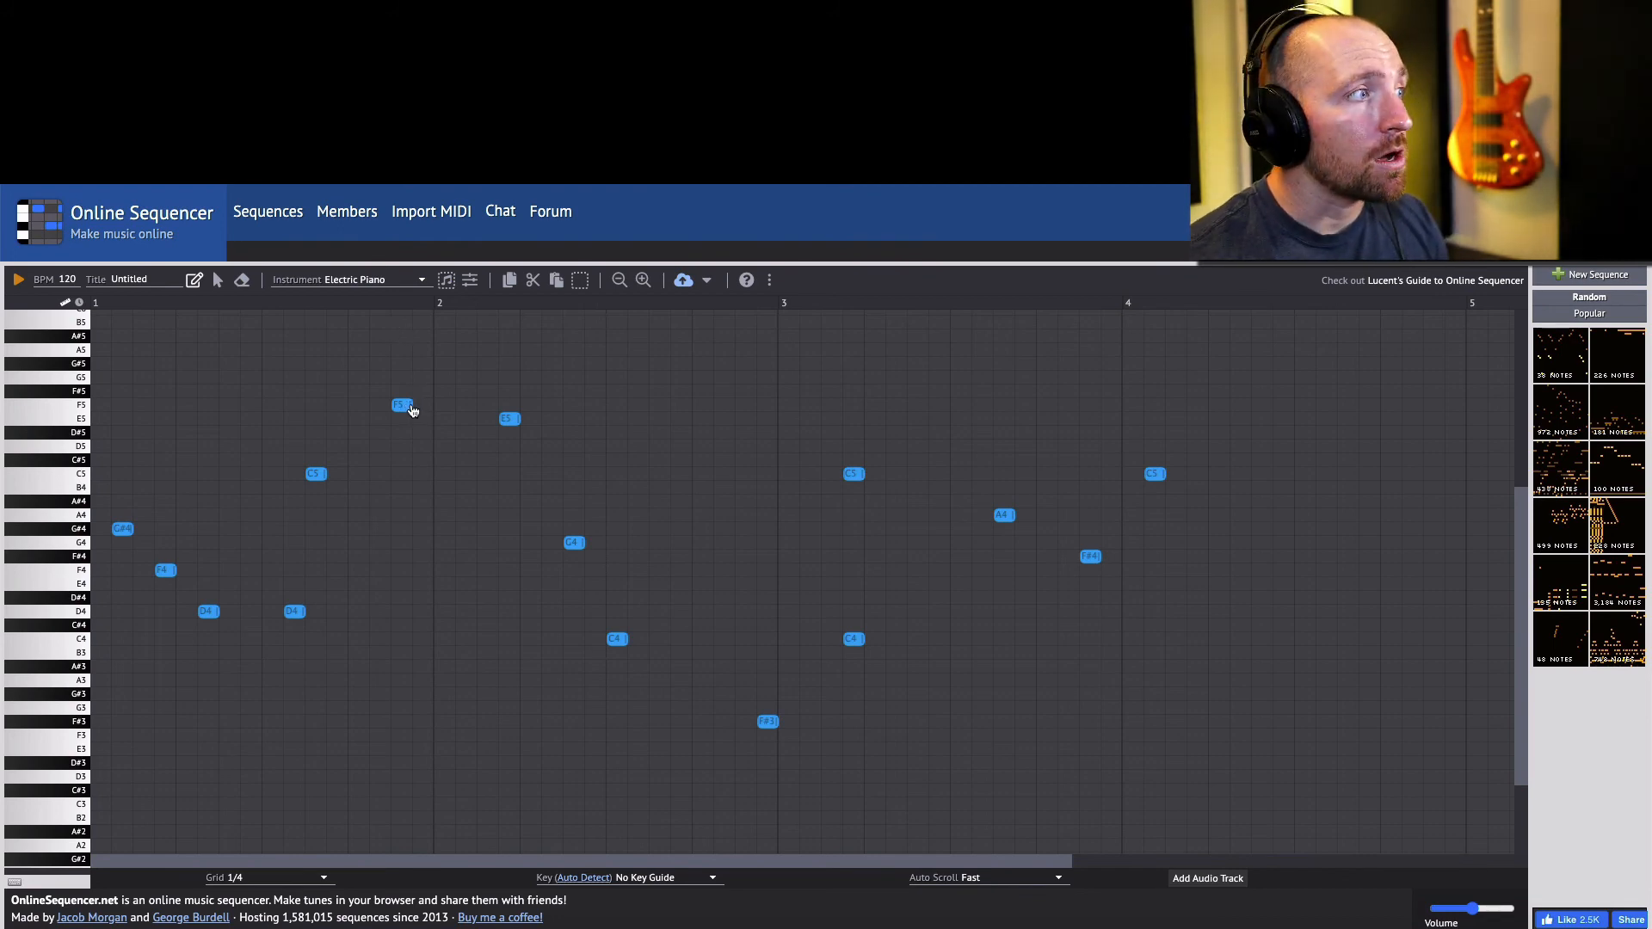
# Stretch the F5 and E5 notes in bar two into long held notes.
pyautogui.moveTo(405, 405); pyautogui.dragTo(474, 405)
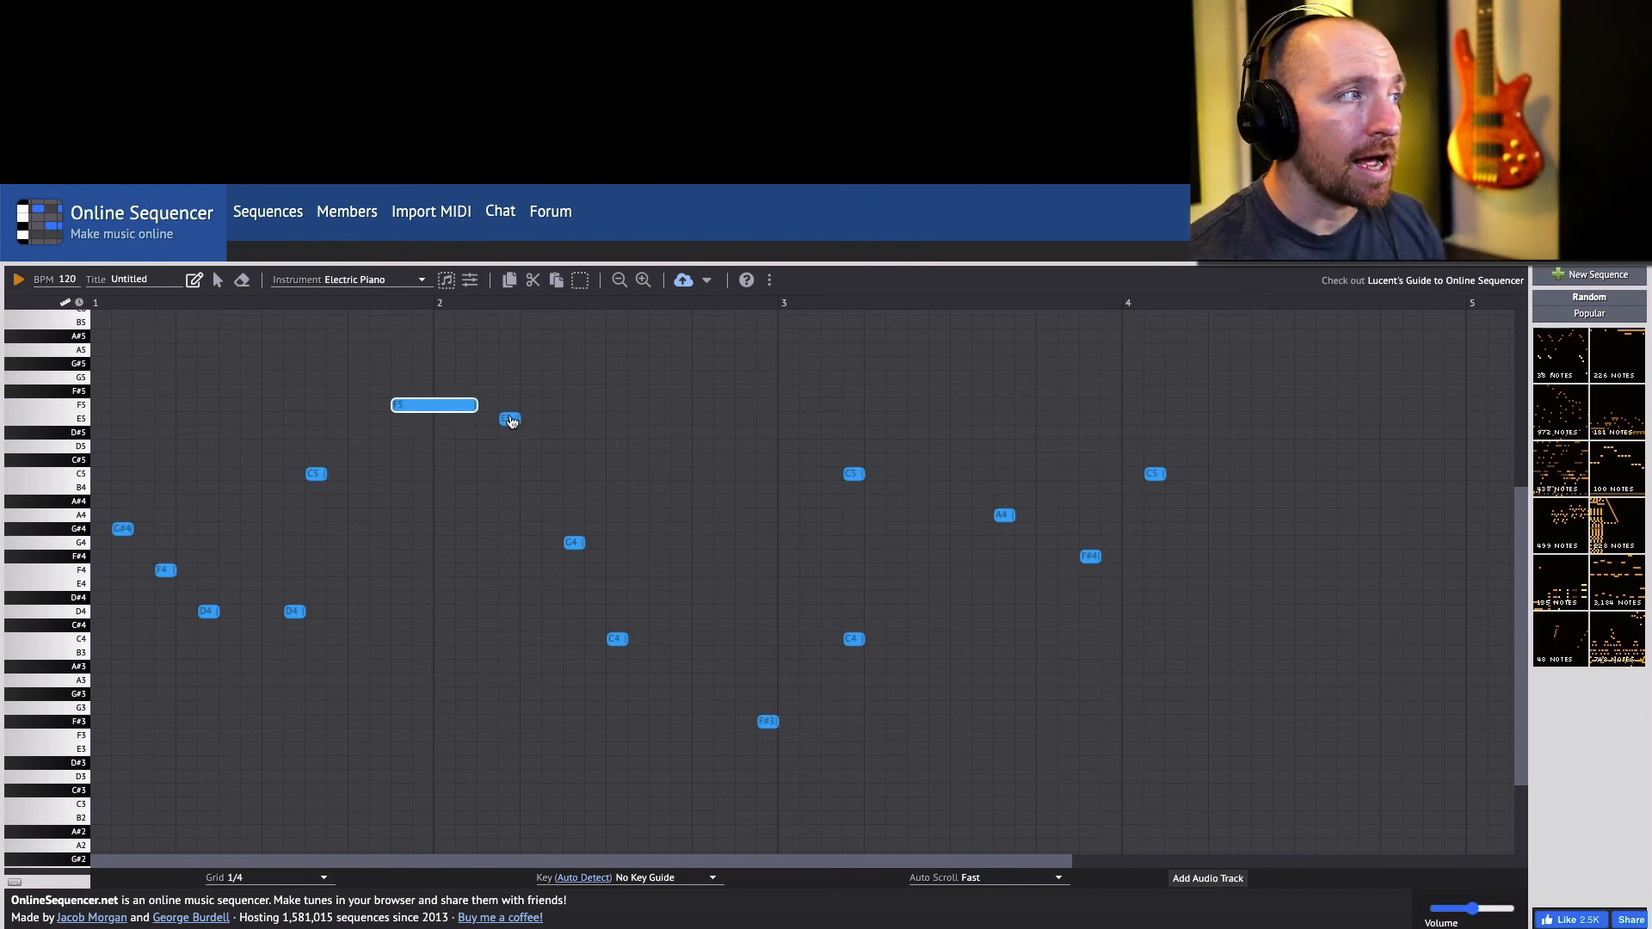
pyautogui.moveTo(511, 419); pyautogui.dragTo(587, 419)
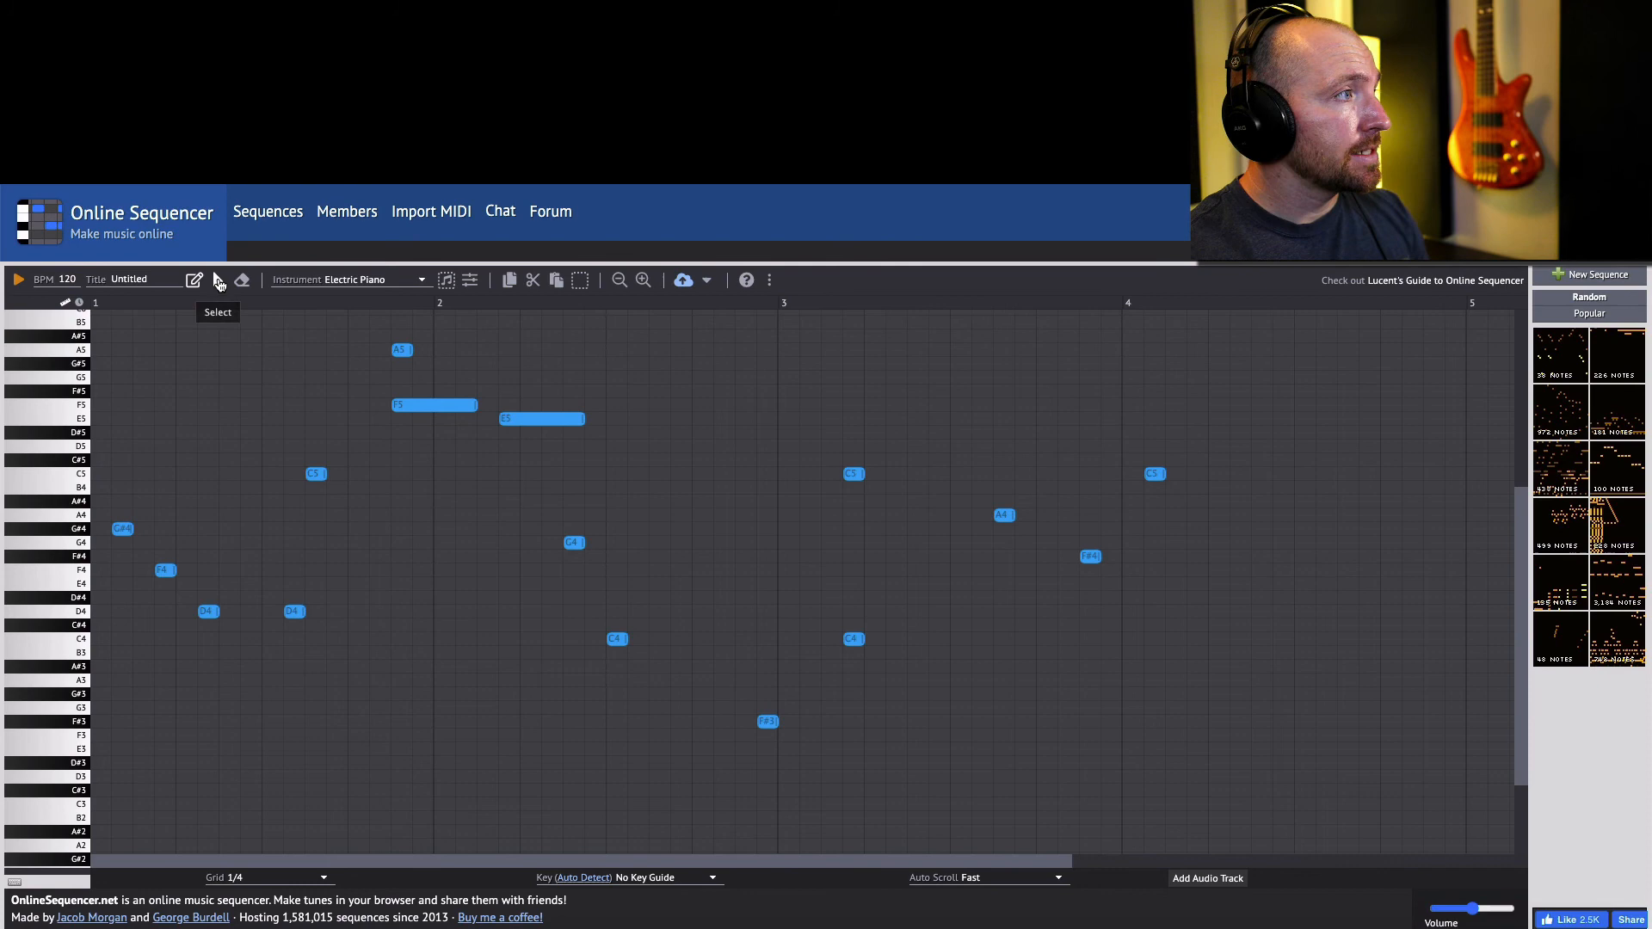
pyautogui.moveTo(365, 305)
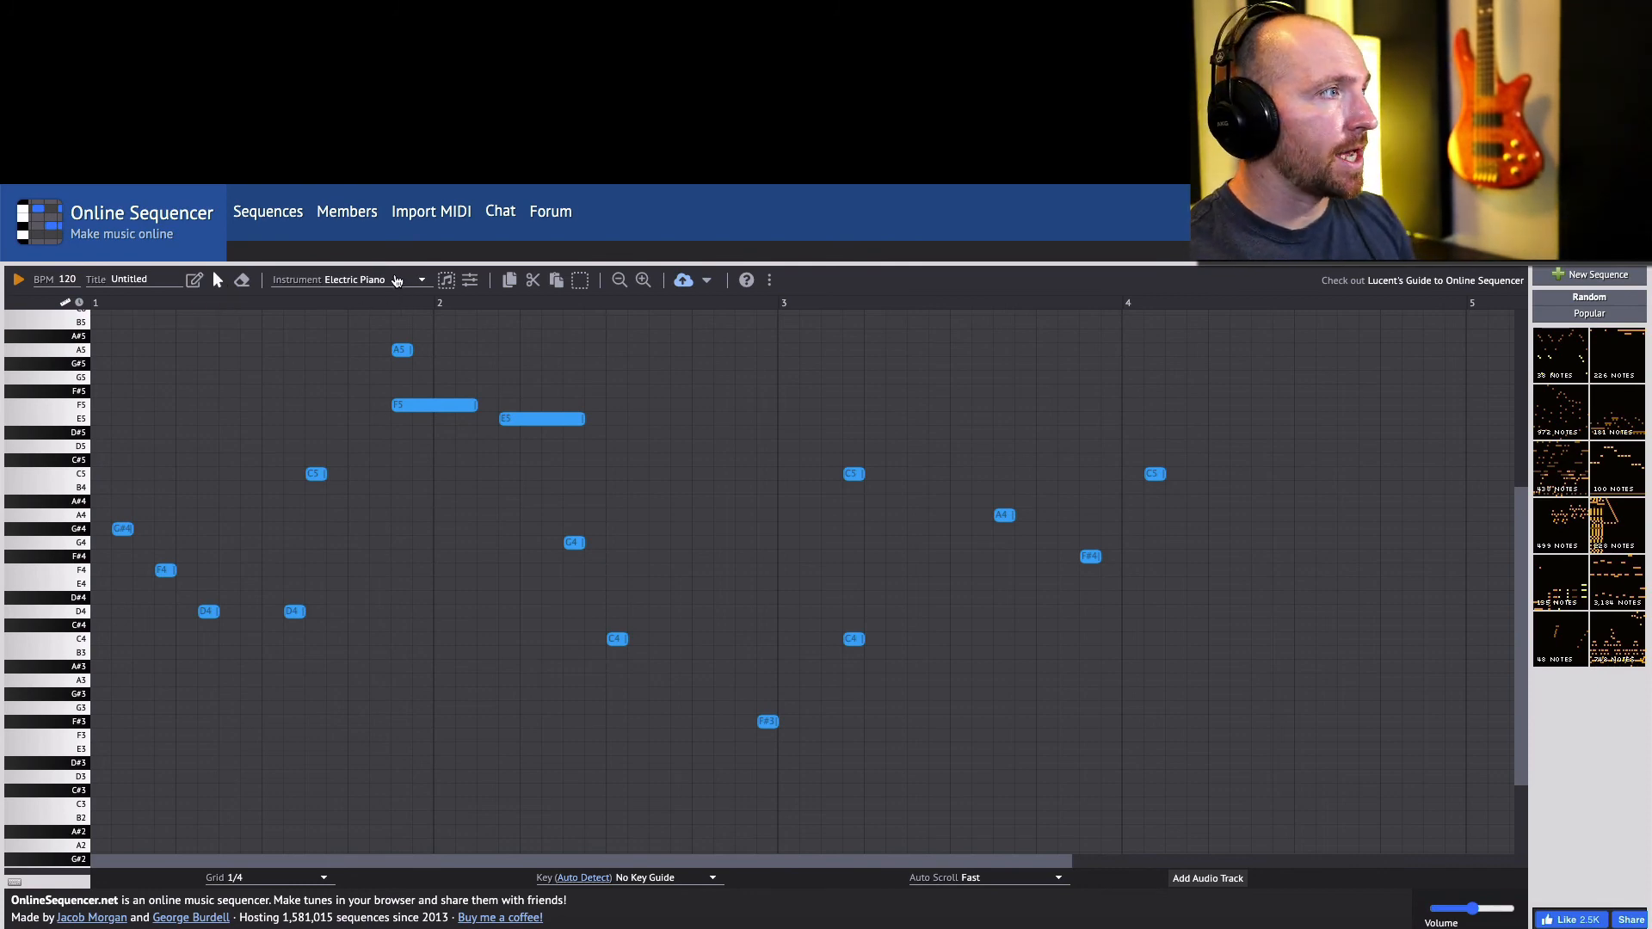
pyautogui.moveTo(1093, 592)
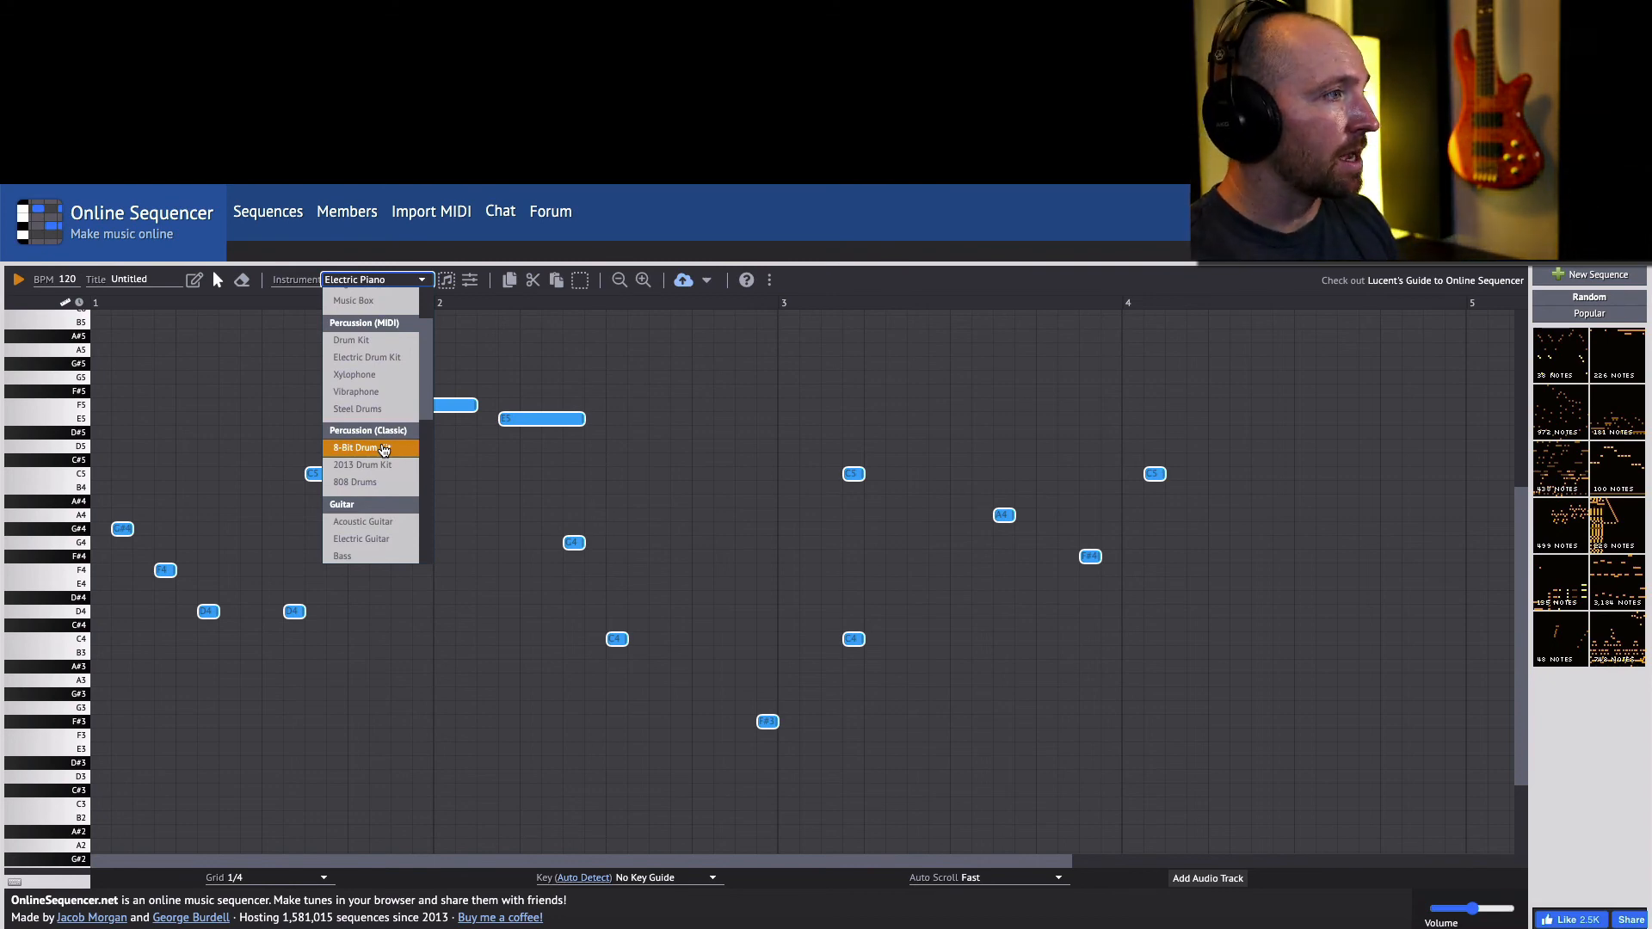
# Audition the melody with the 8-Bit Drum Kit, then the Acoustic Guitar sound.
pyautogui.click(356, 447)
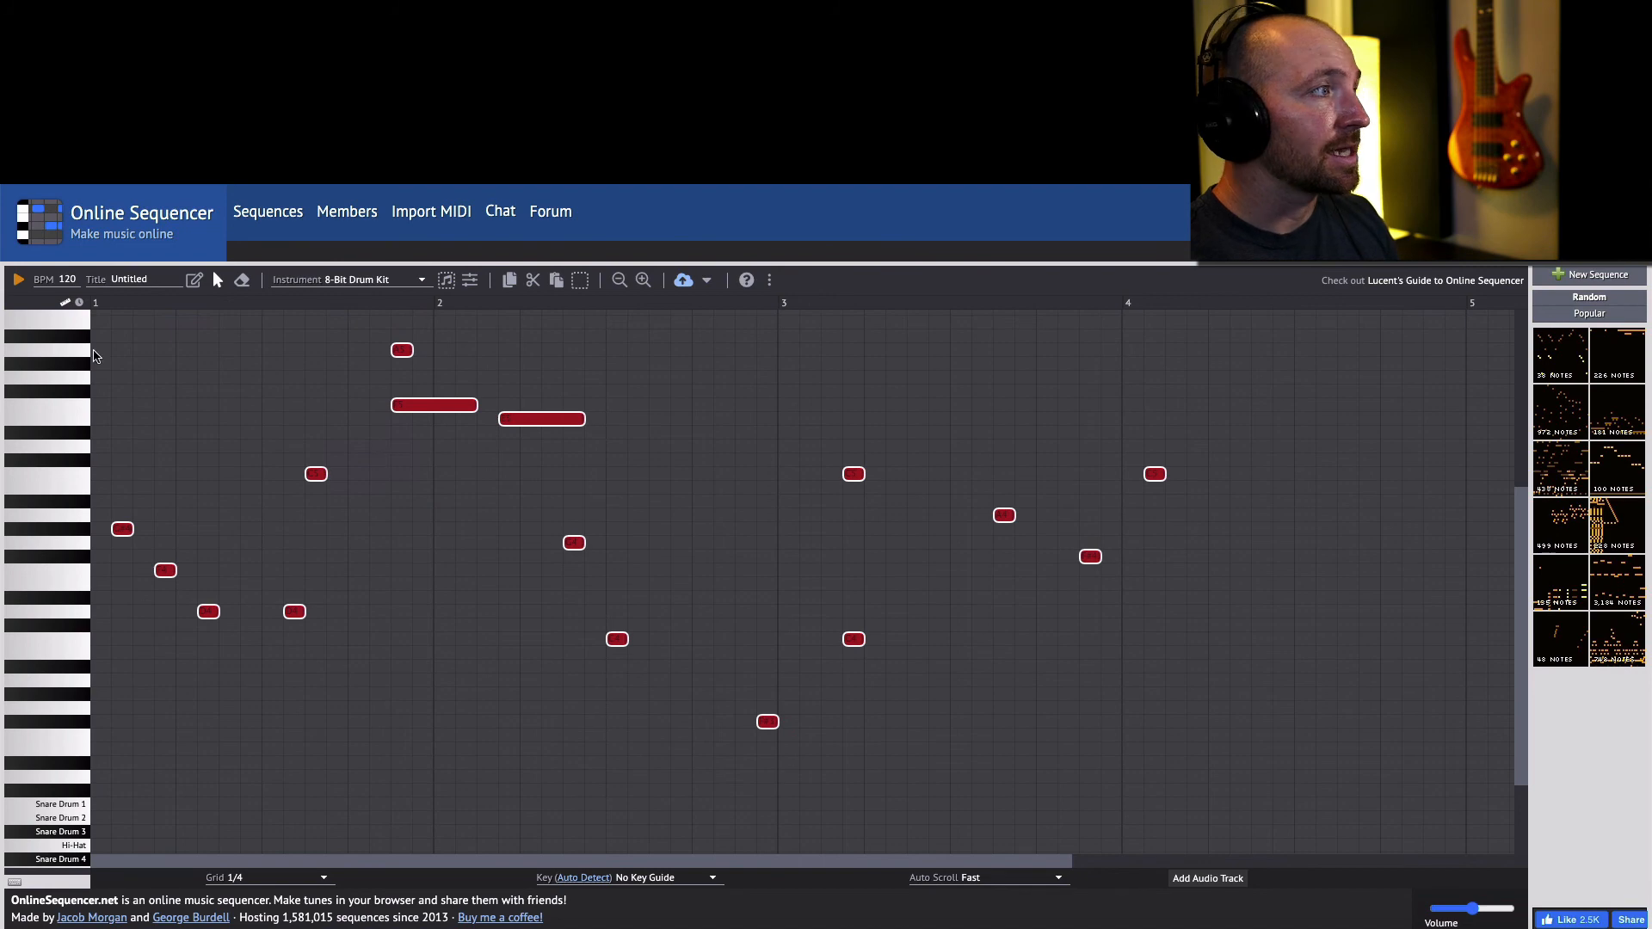
pyautogui.click(19, 278)
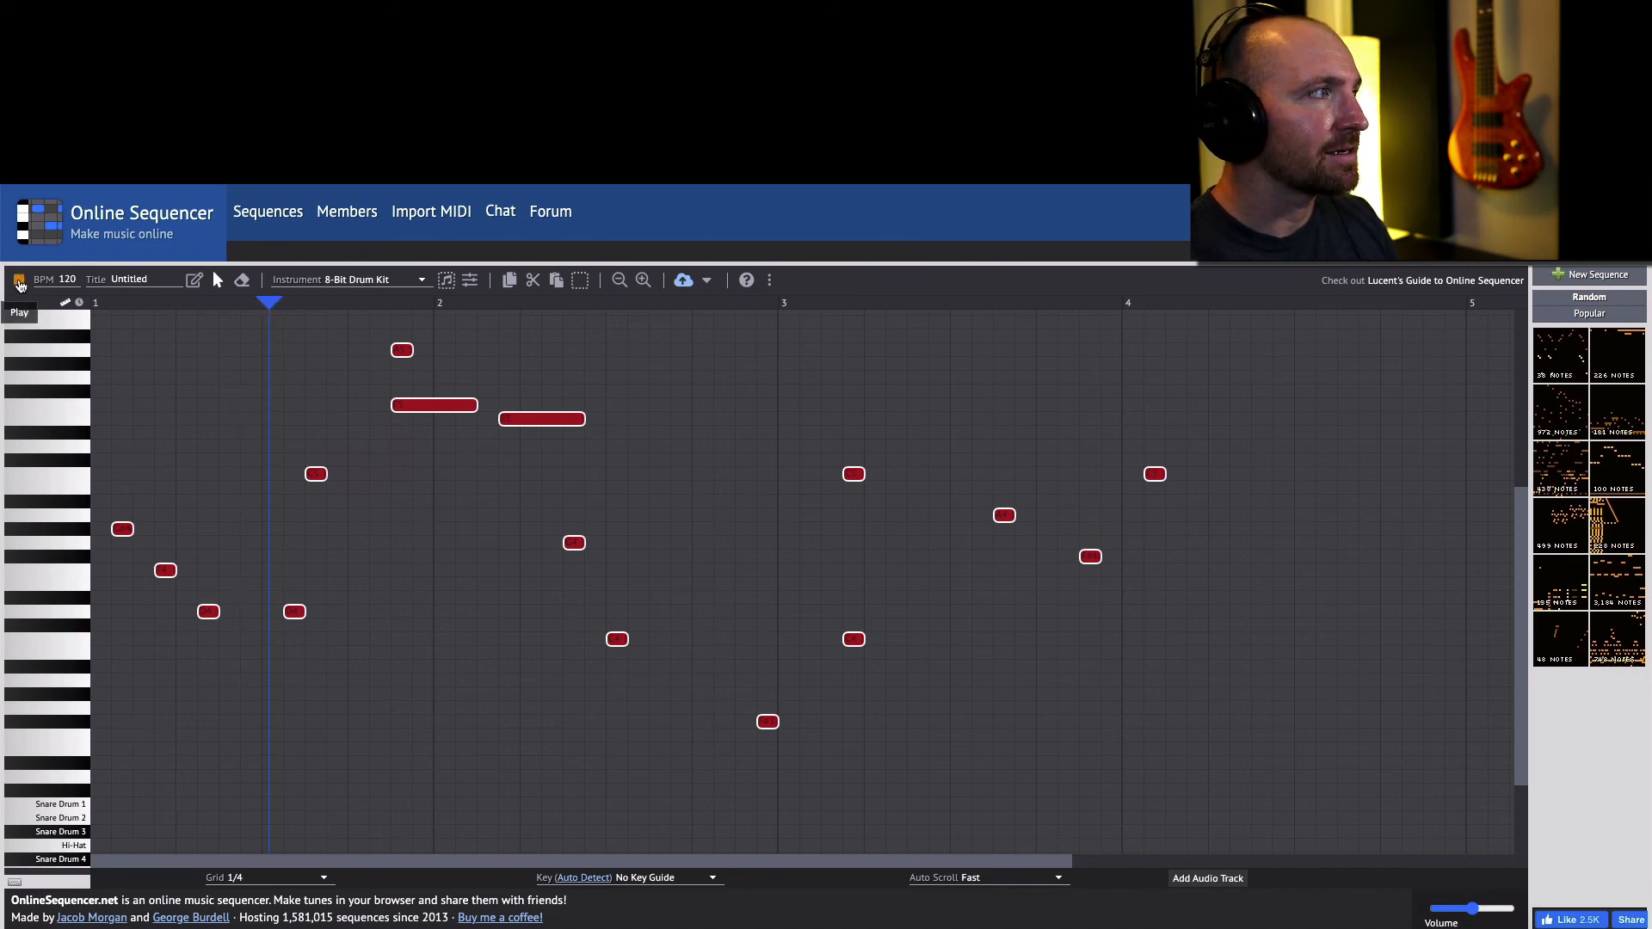
pyautogui.click(19, 312)
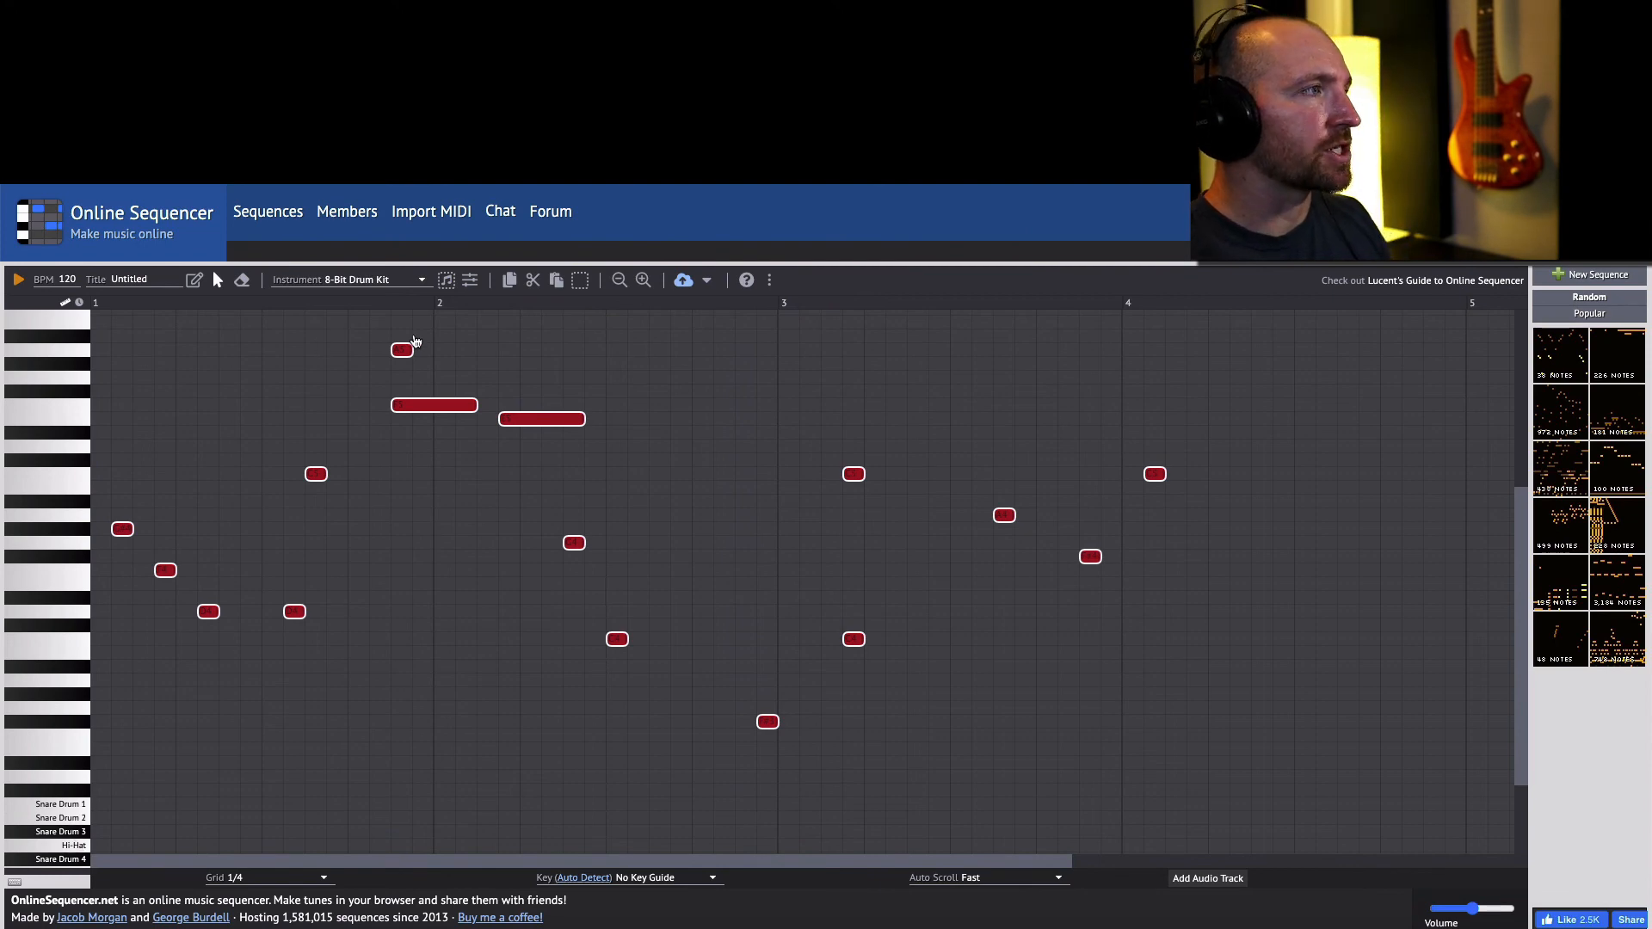
pyautogui.click(374, 279)
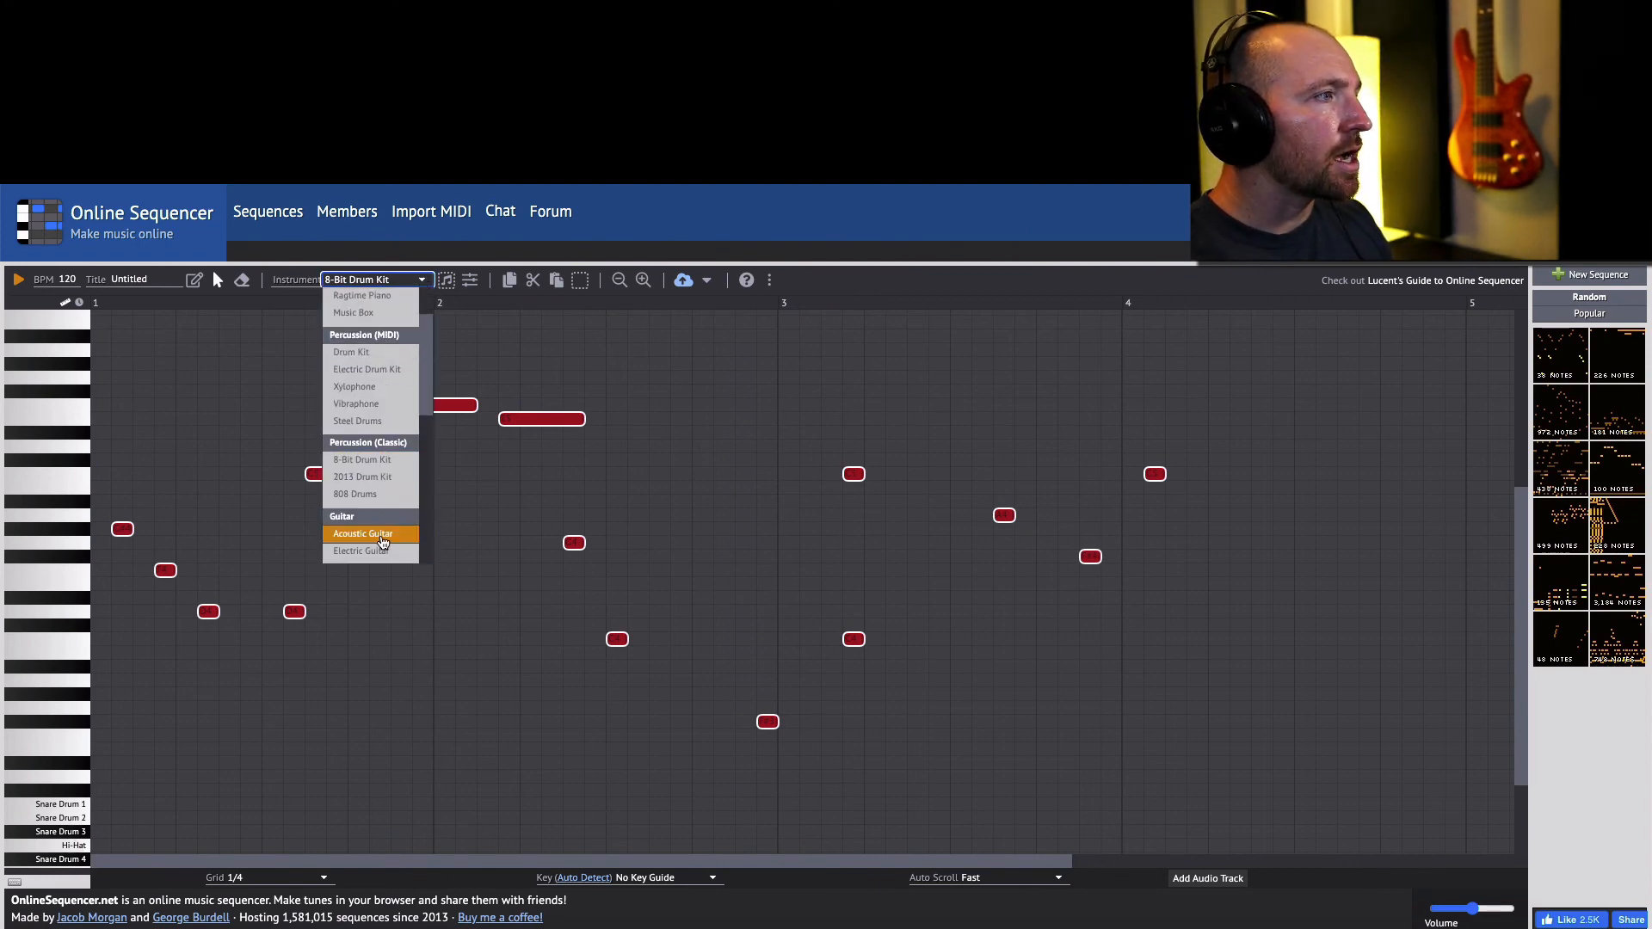
pyautogui.click(361, 533)
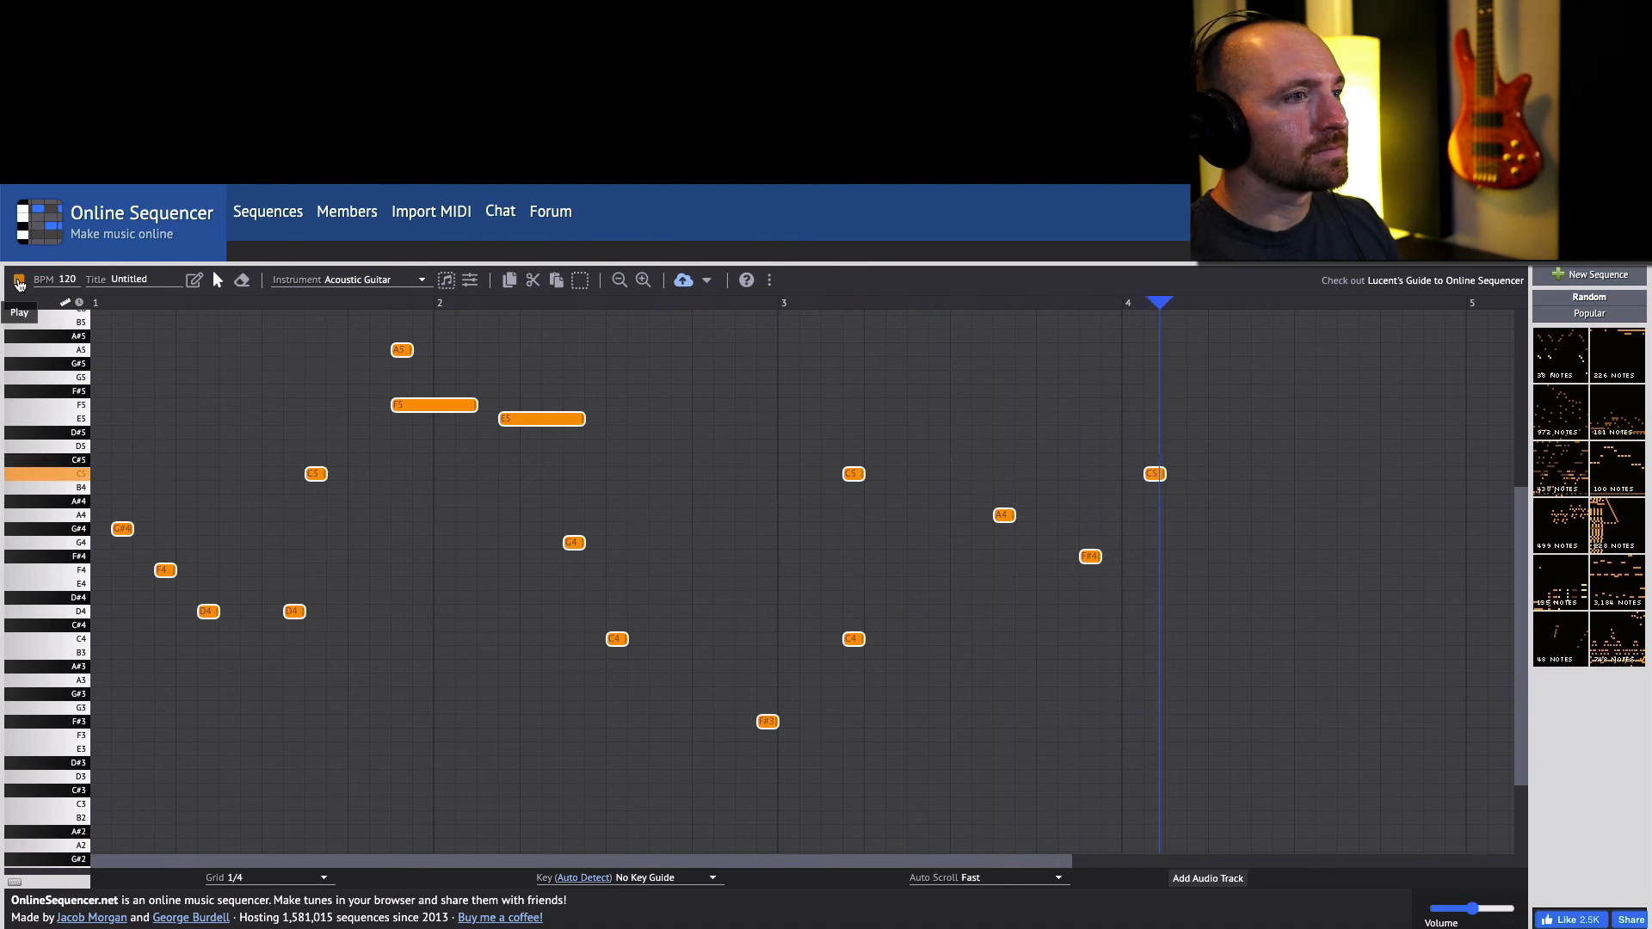
pyautogui.click(19, 279)
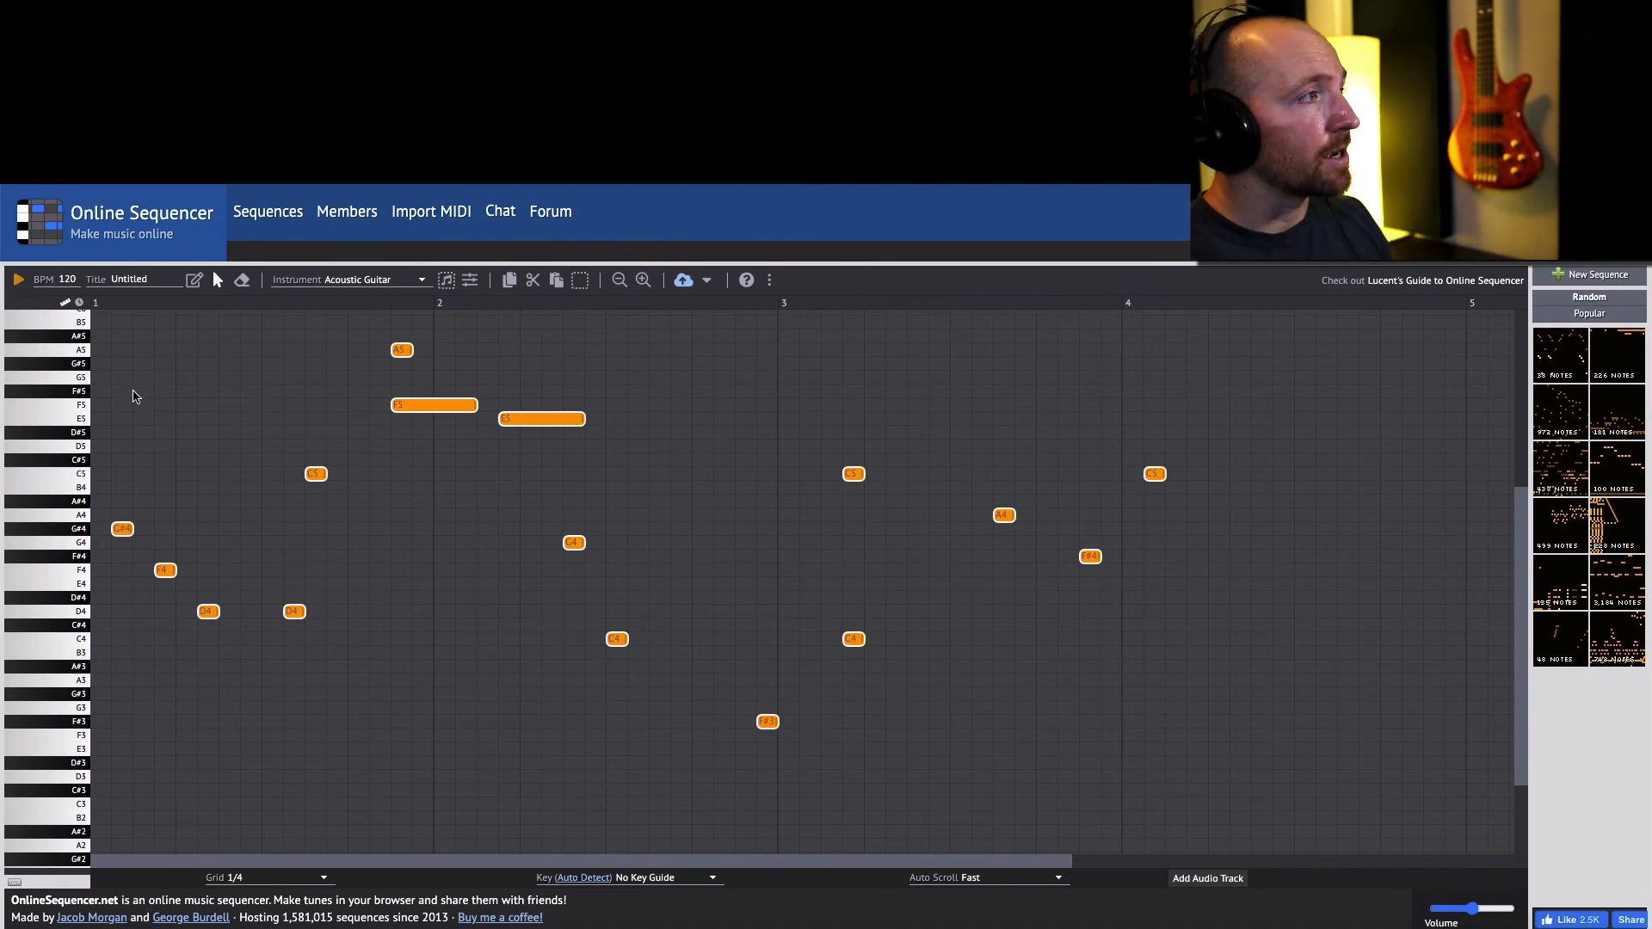
# Switch the melody to Electric Guitar and play it back.
pyautogui.click(376, 279)
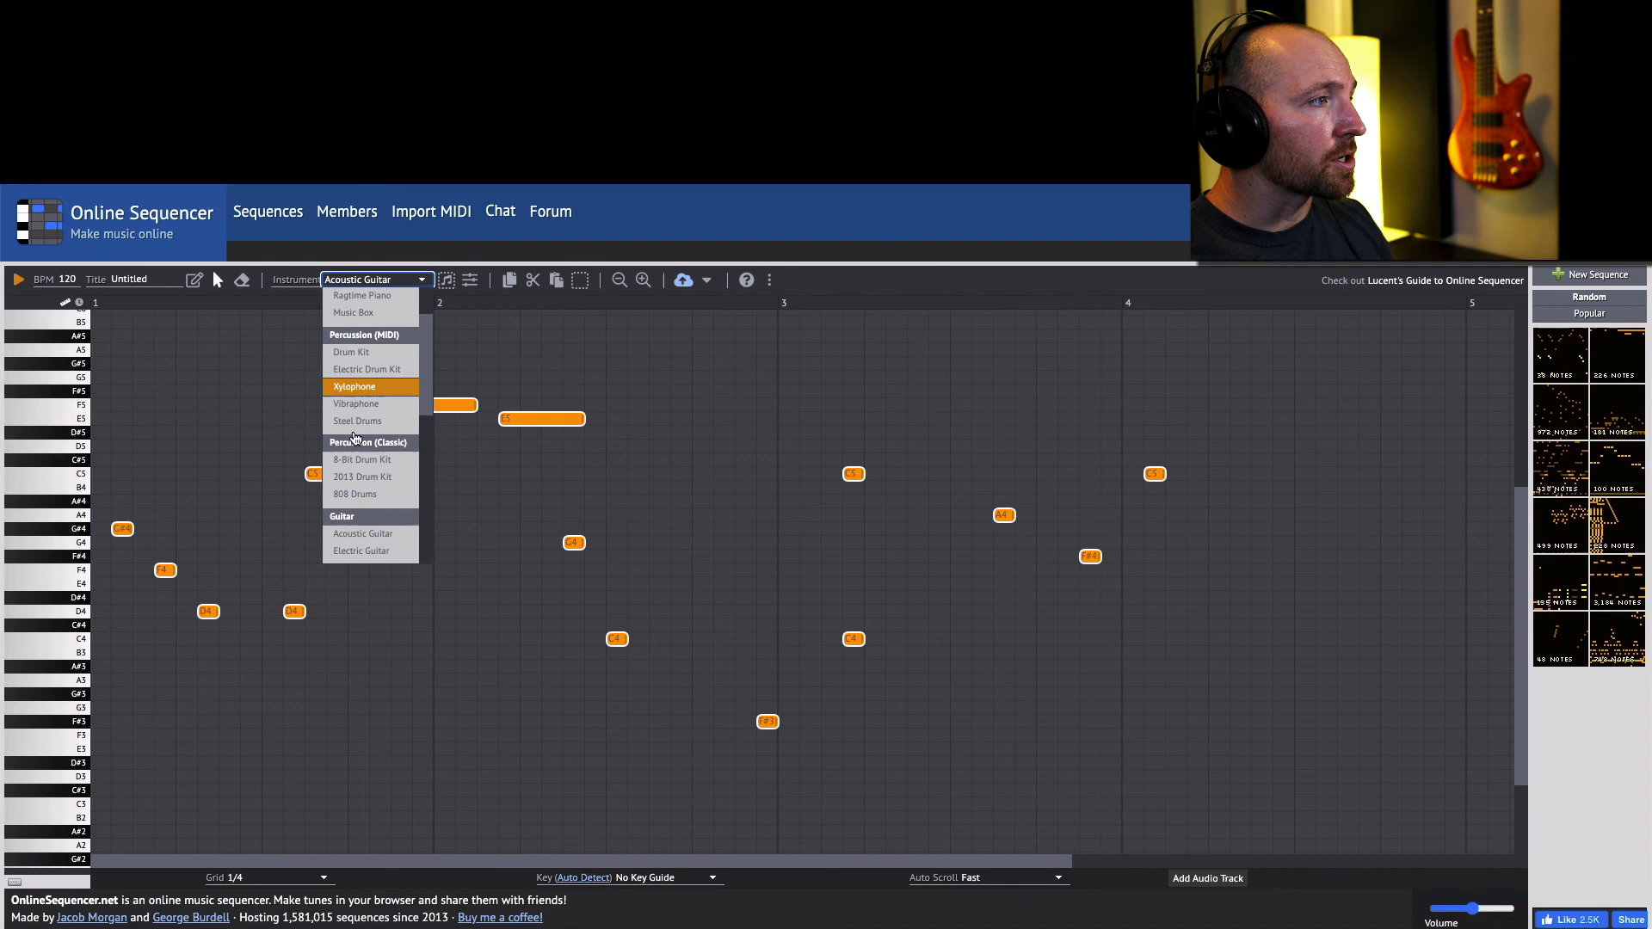
pyautogui.click(360, 550)
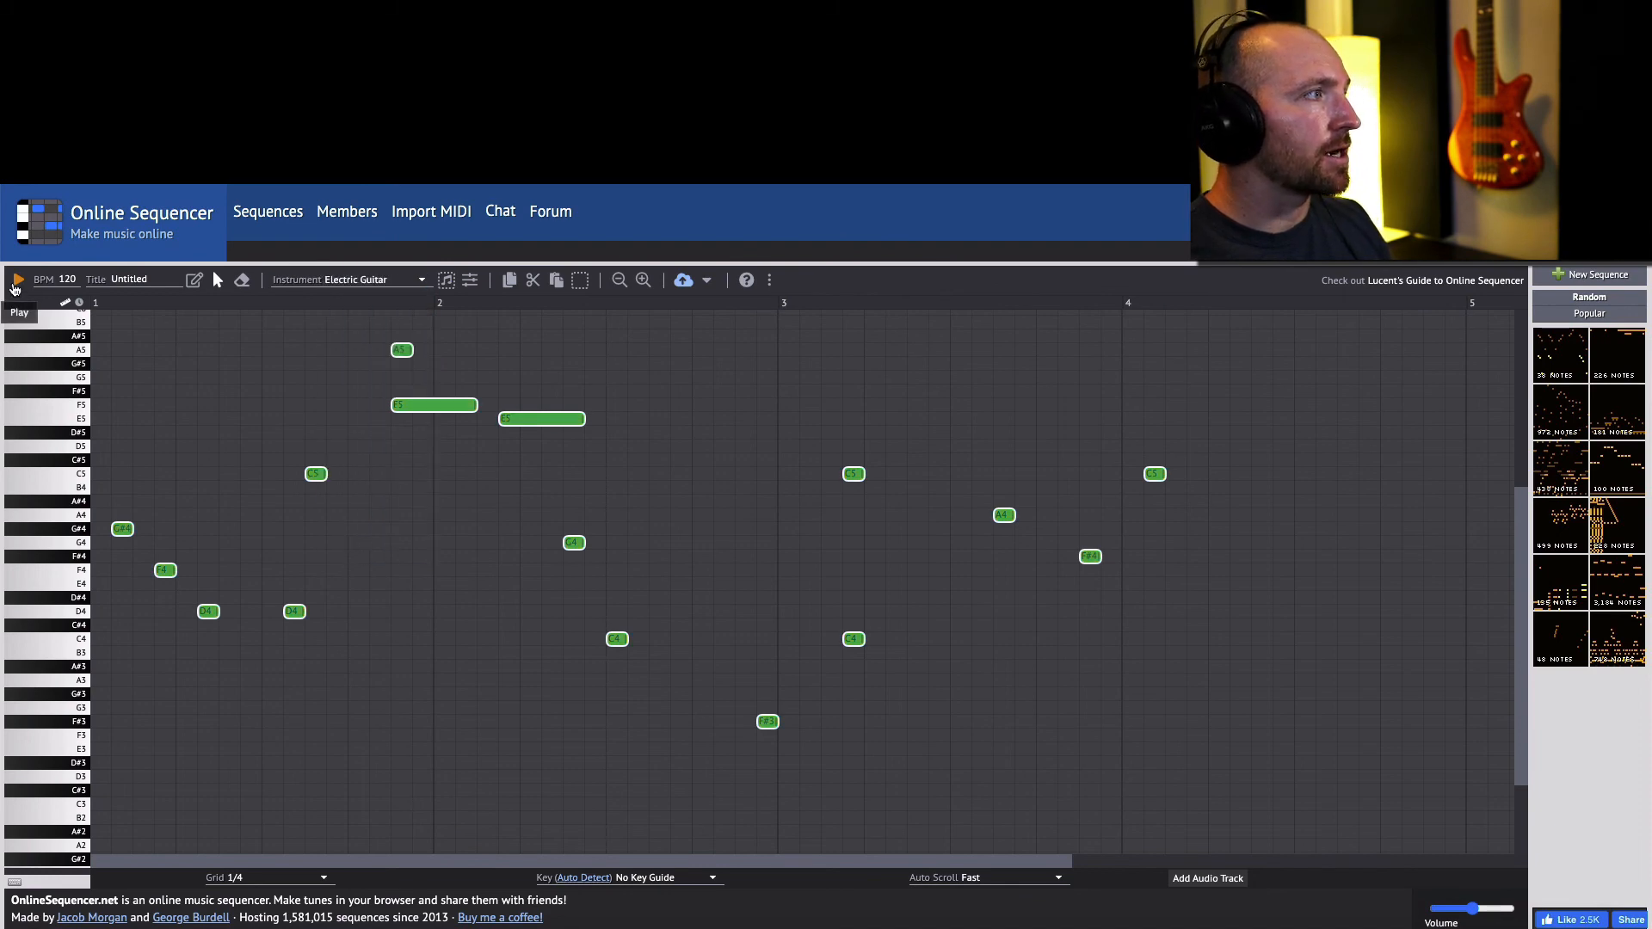
pyautogui.click(18, 279)
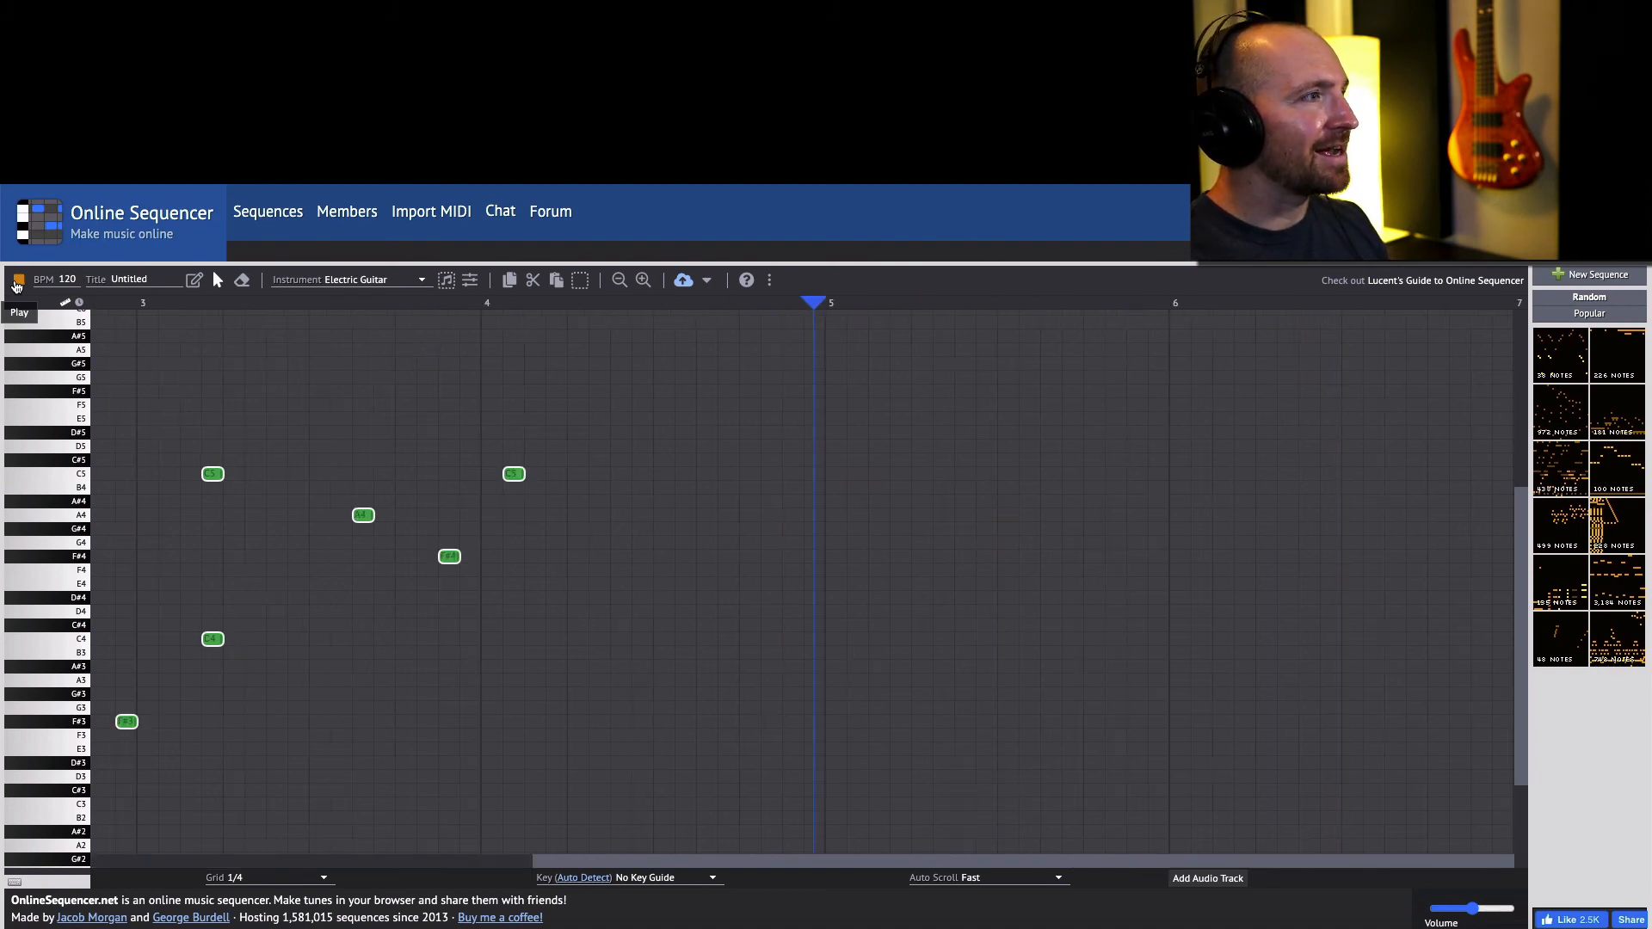
pyautogui.click(18, 279)
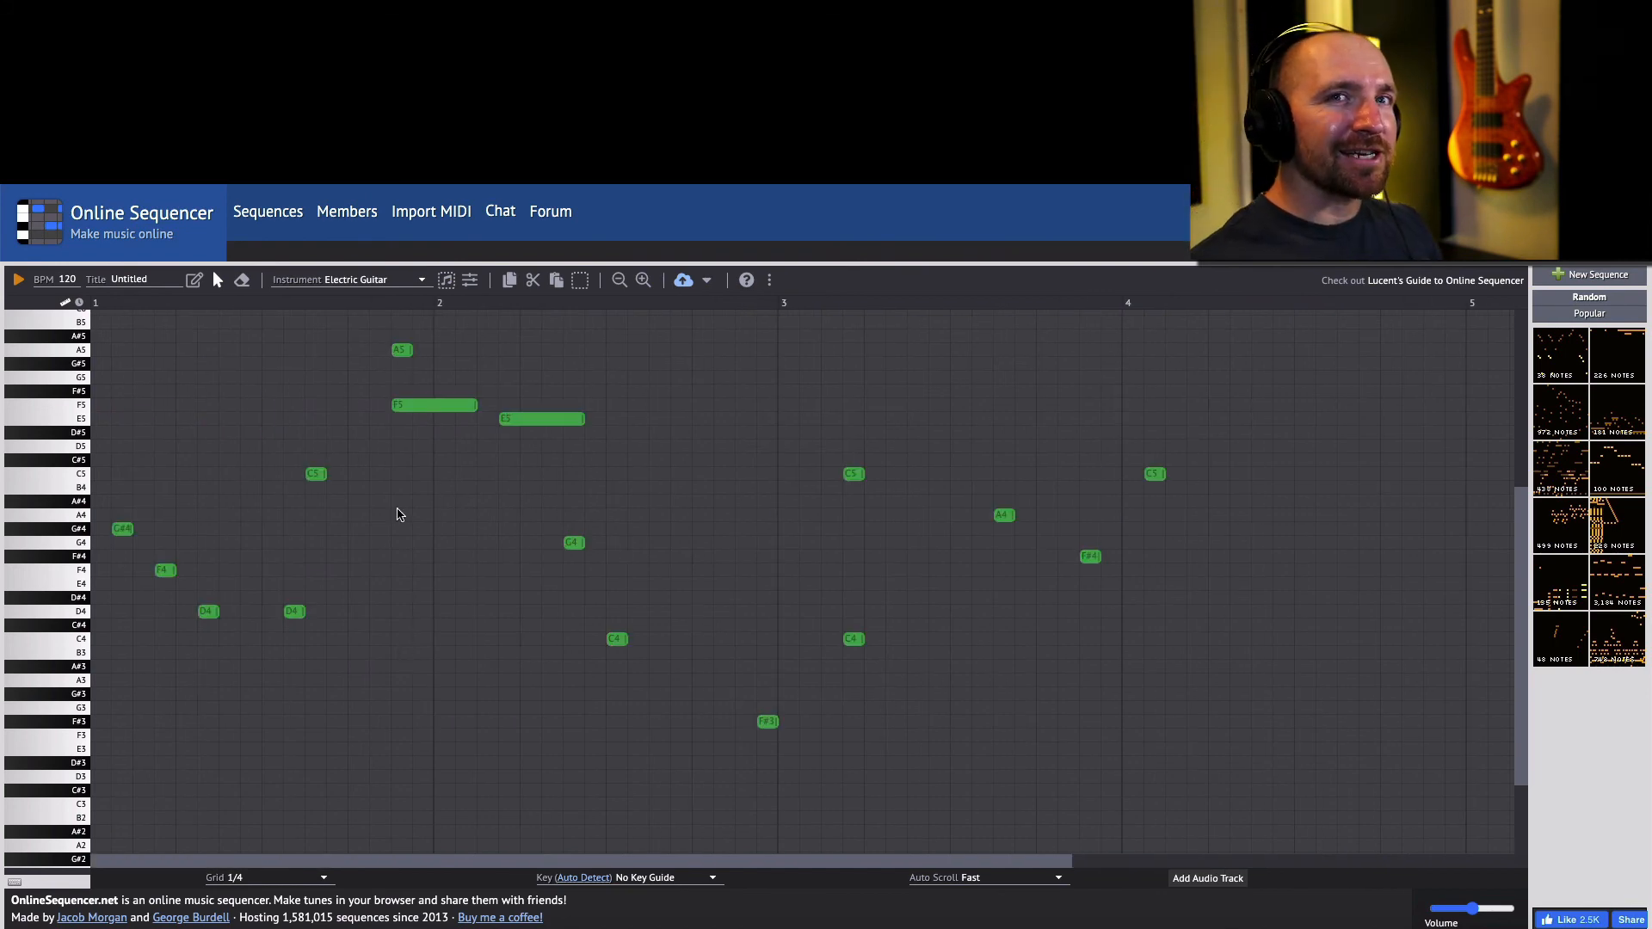
pyautogui.moveTo(230, 629)
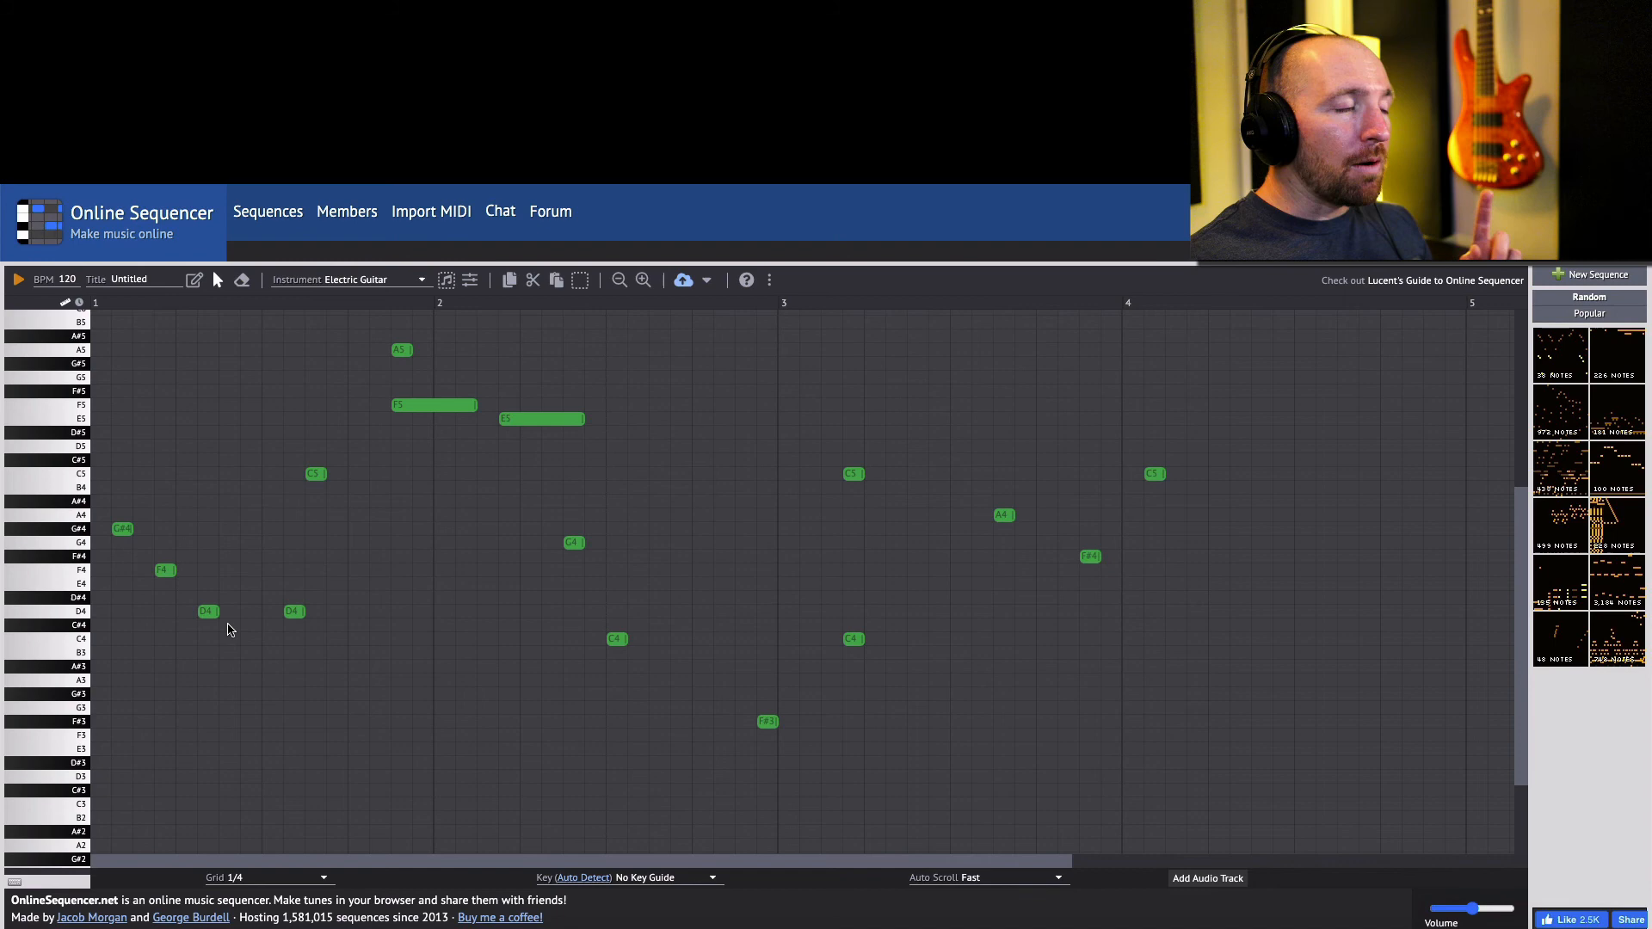
pyautogui.moveTo(230, 726)
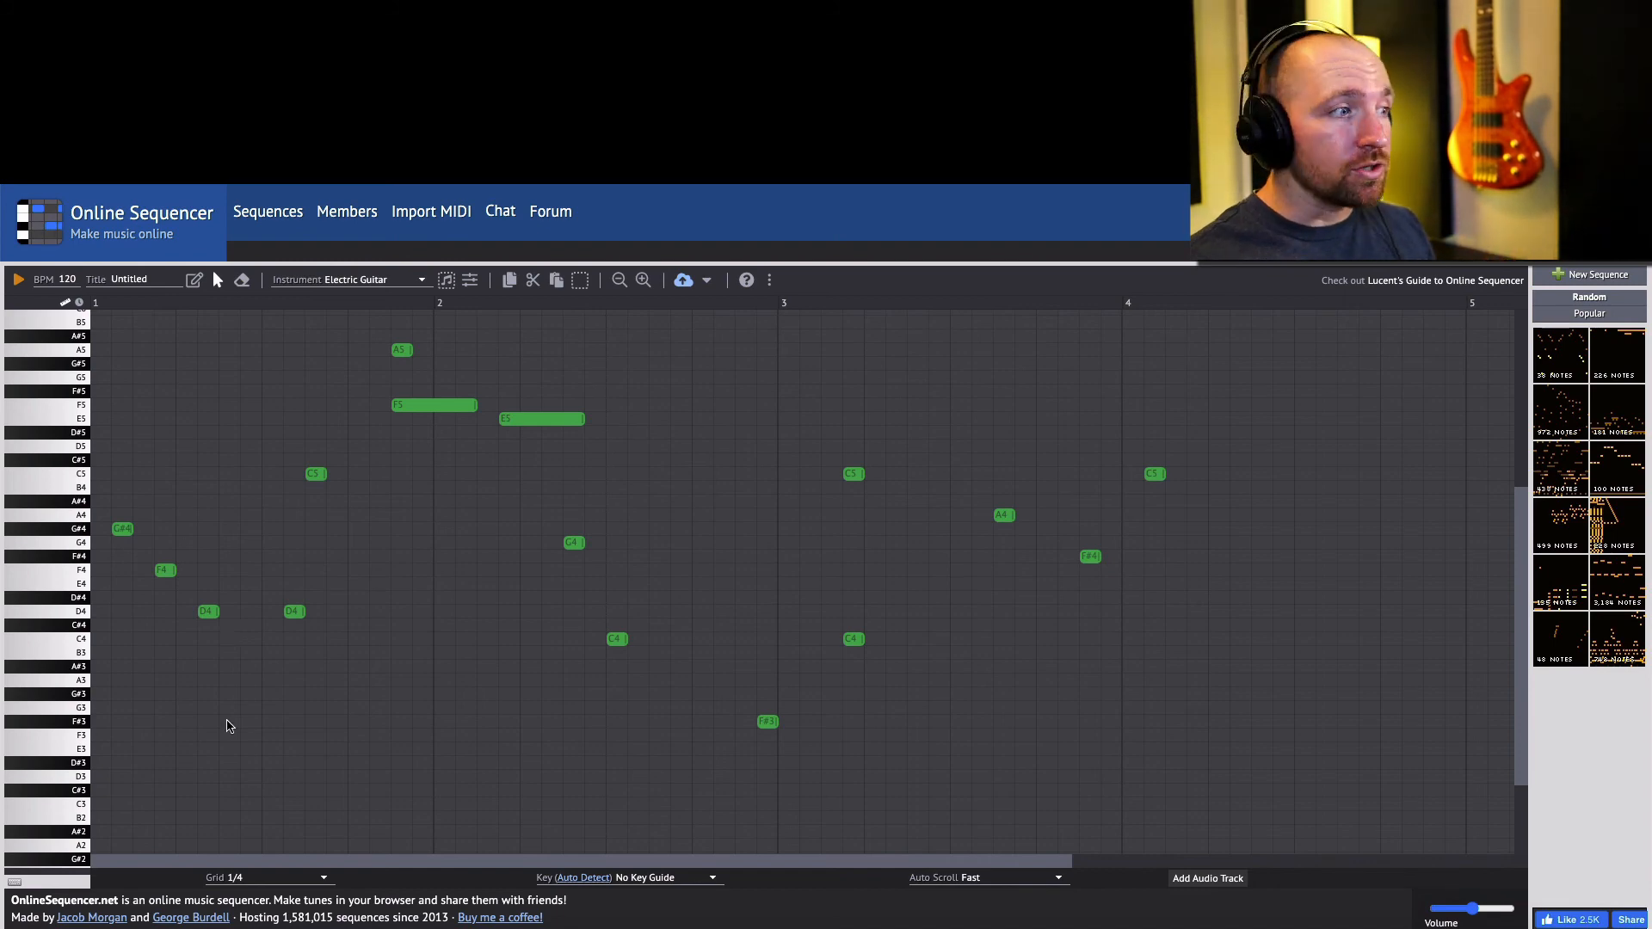
pyautogui.moveTo(350, 422)
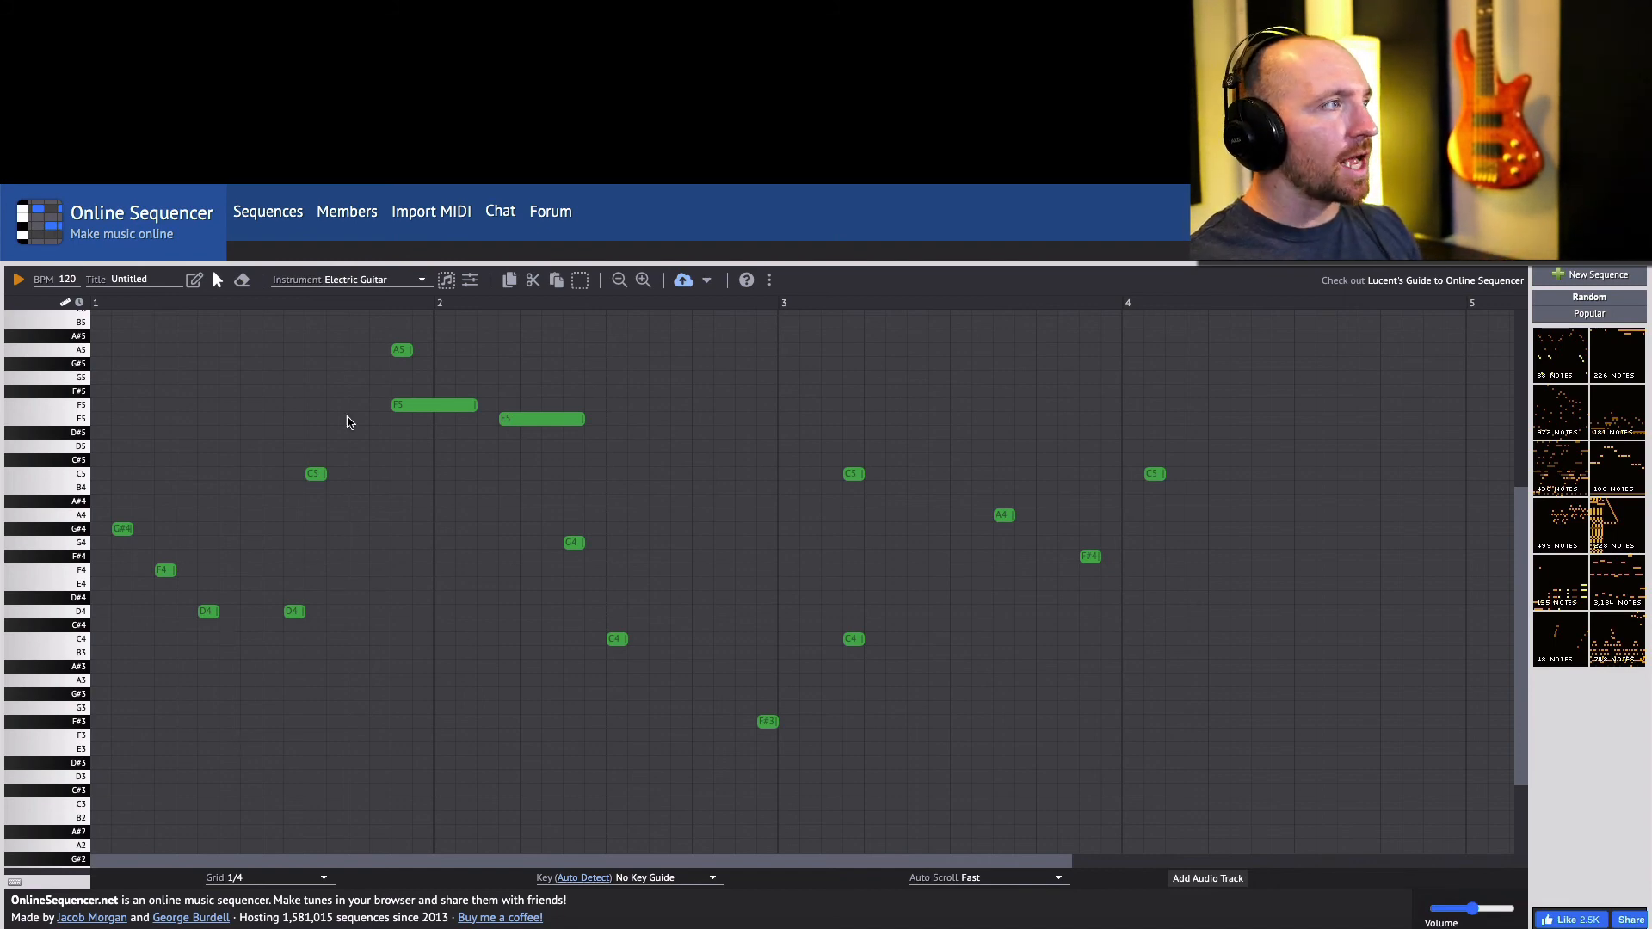
# Select the 8-Bit Drum Kit, add kick drum hits on the beat, and preview Snare Drum 1.
pyautogui.click(374, 279)
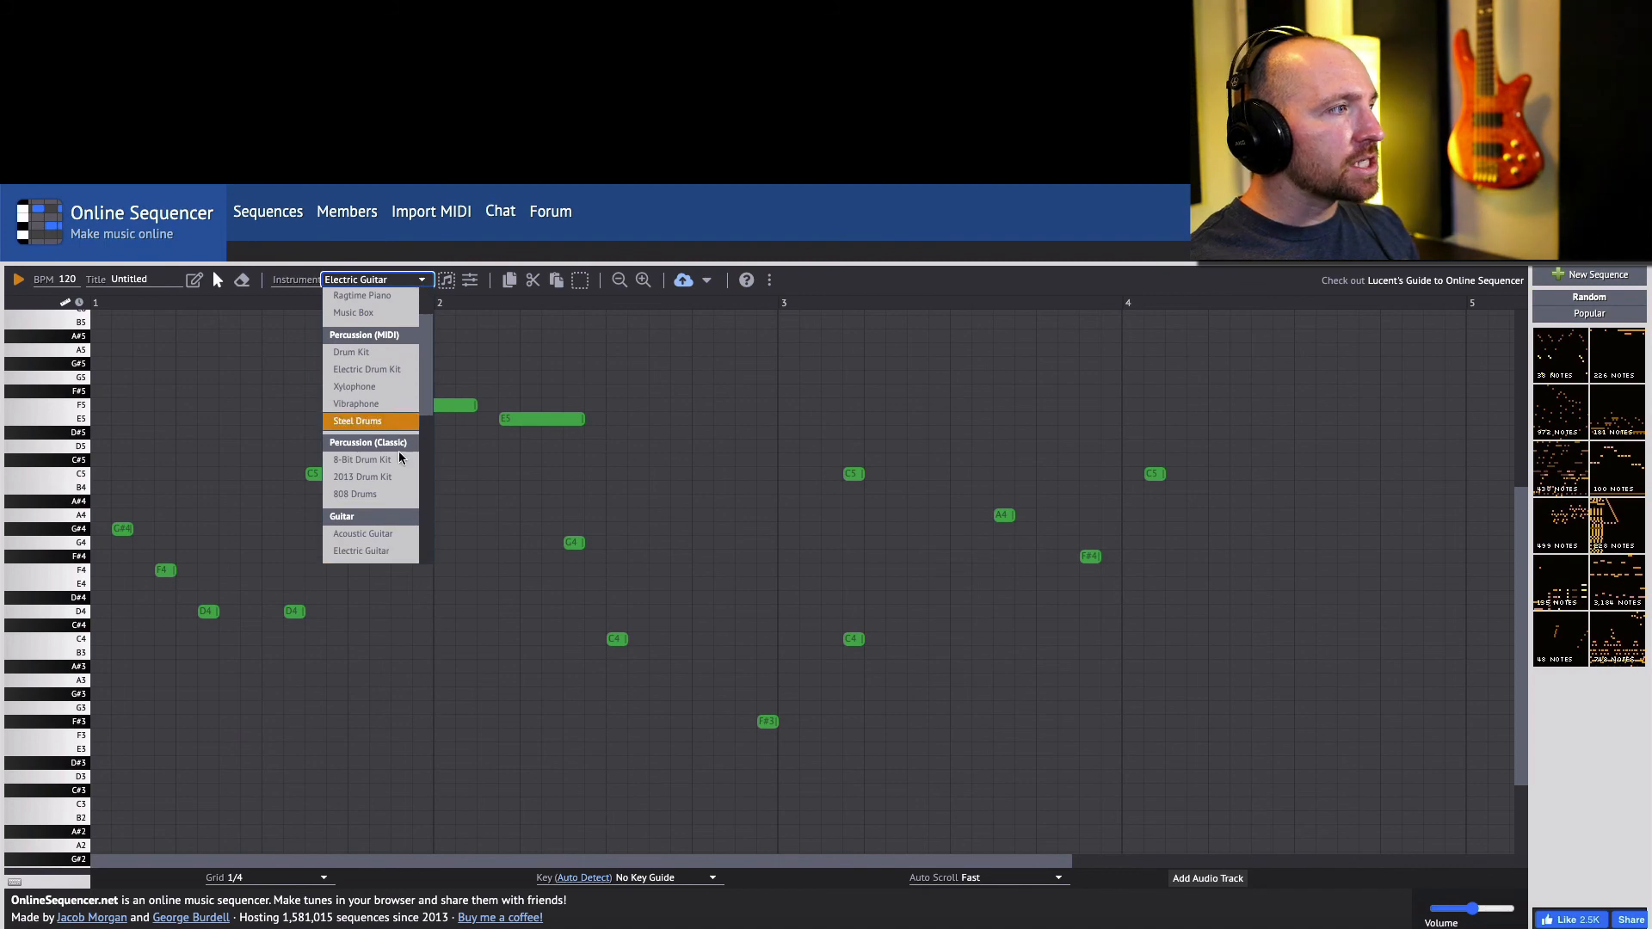
pyautogui.click(363, 460)
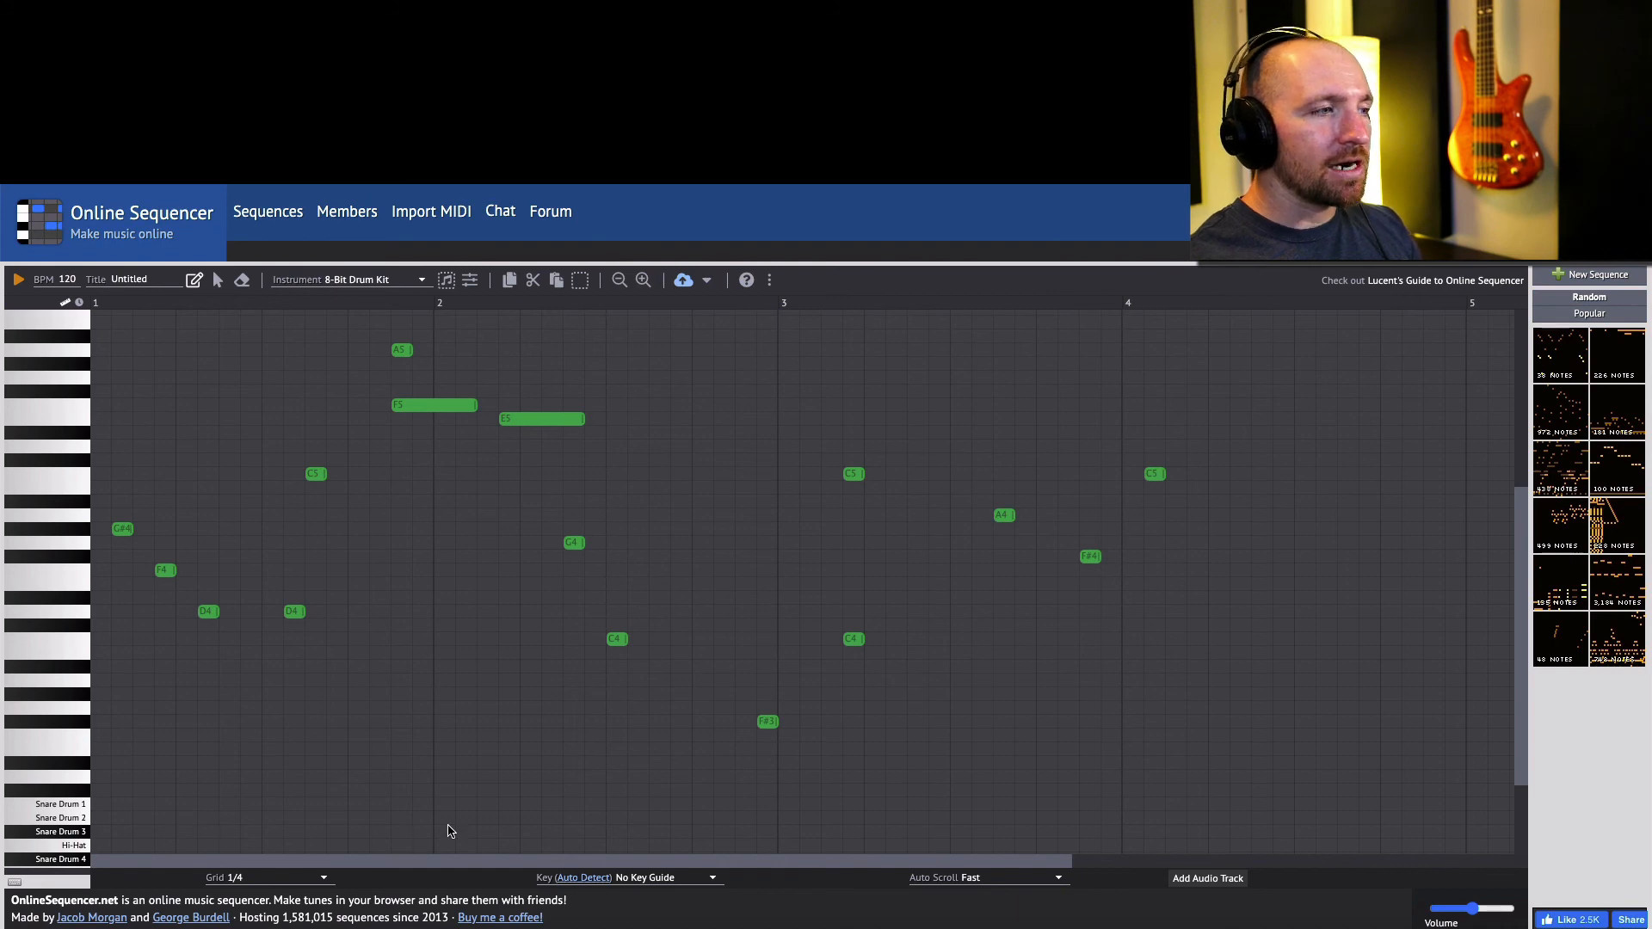
pyautogui.moveTo(178, 822)
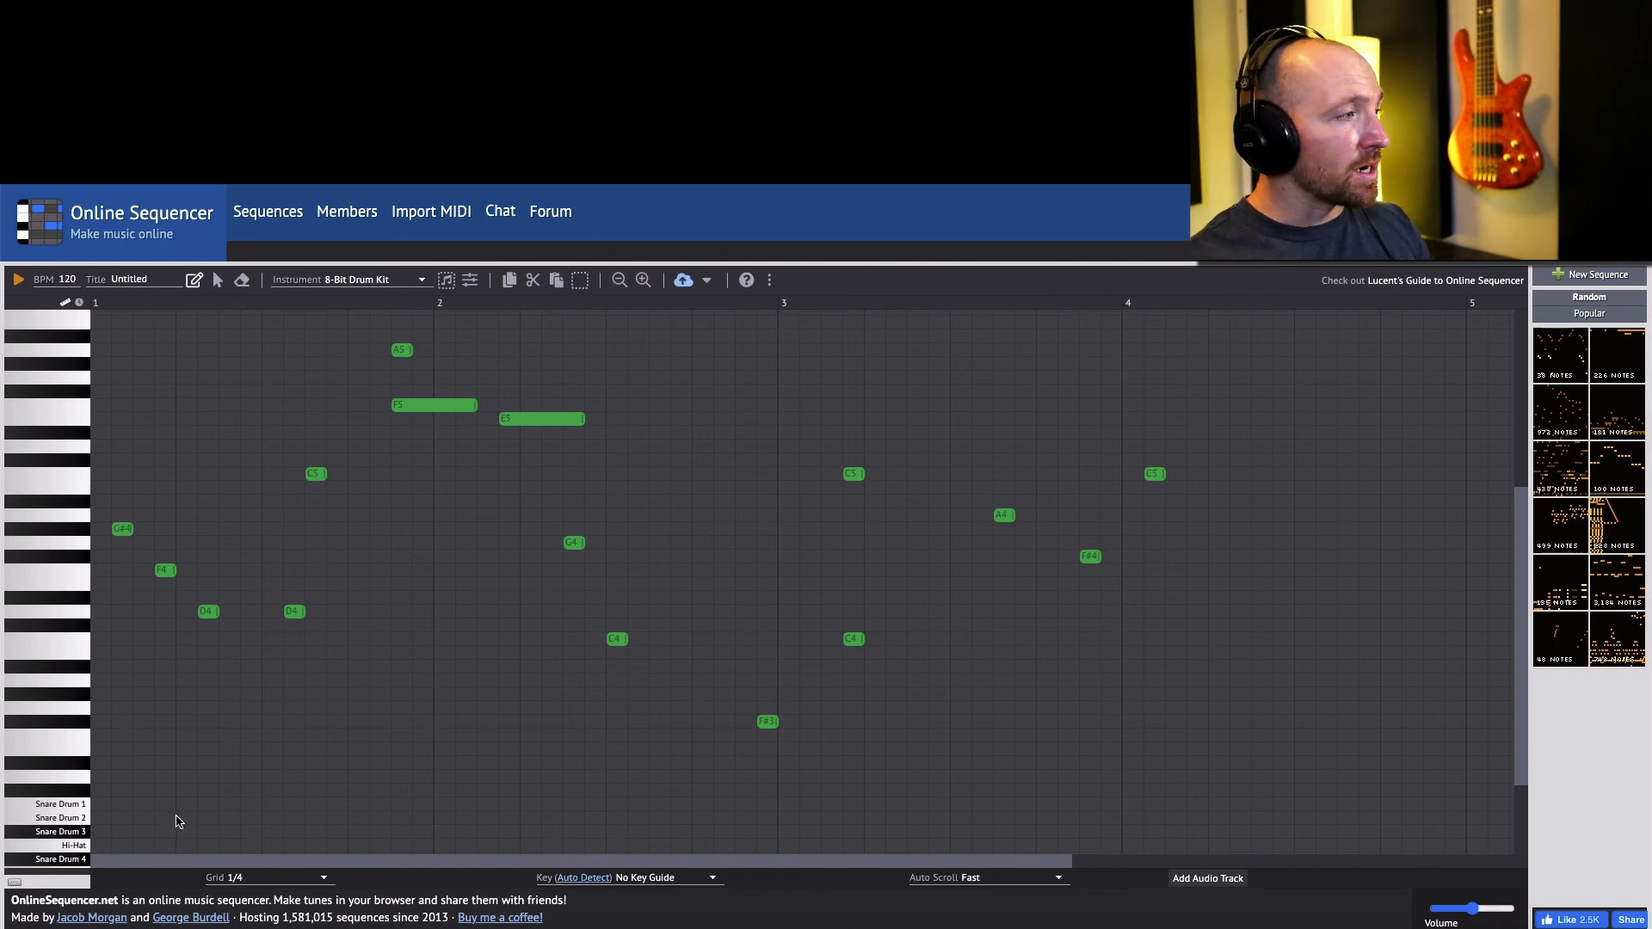
pyautogui.moveTo(130, 845)
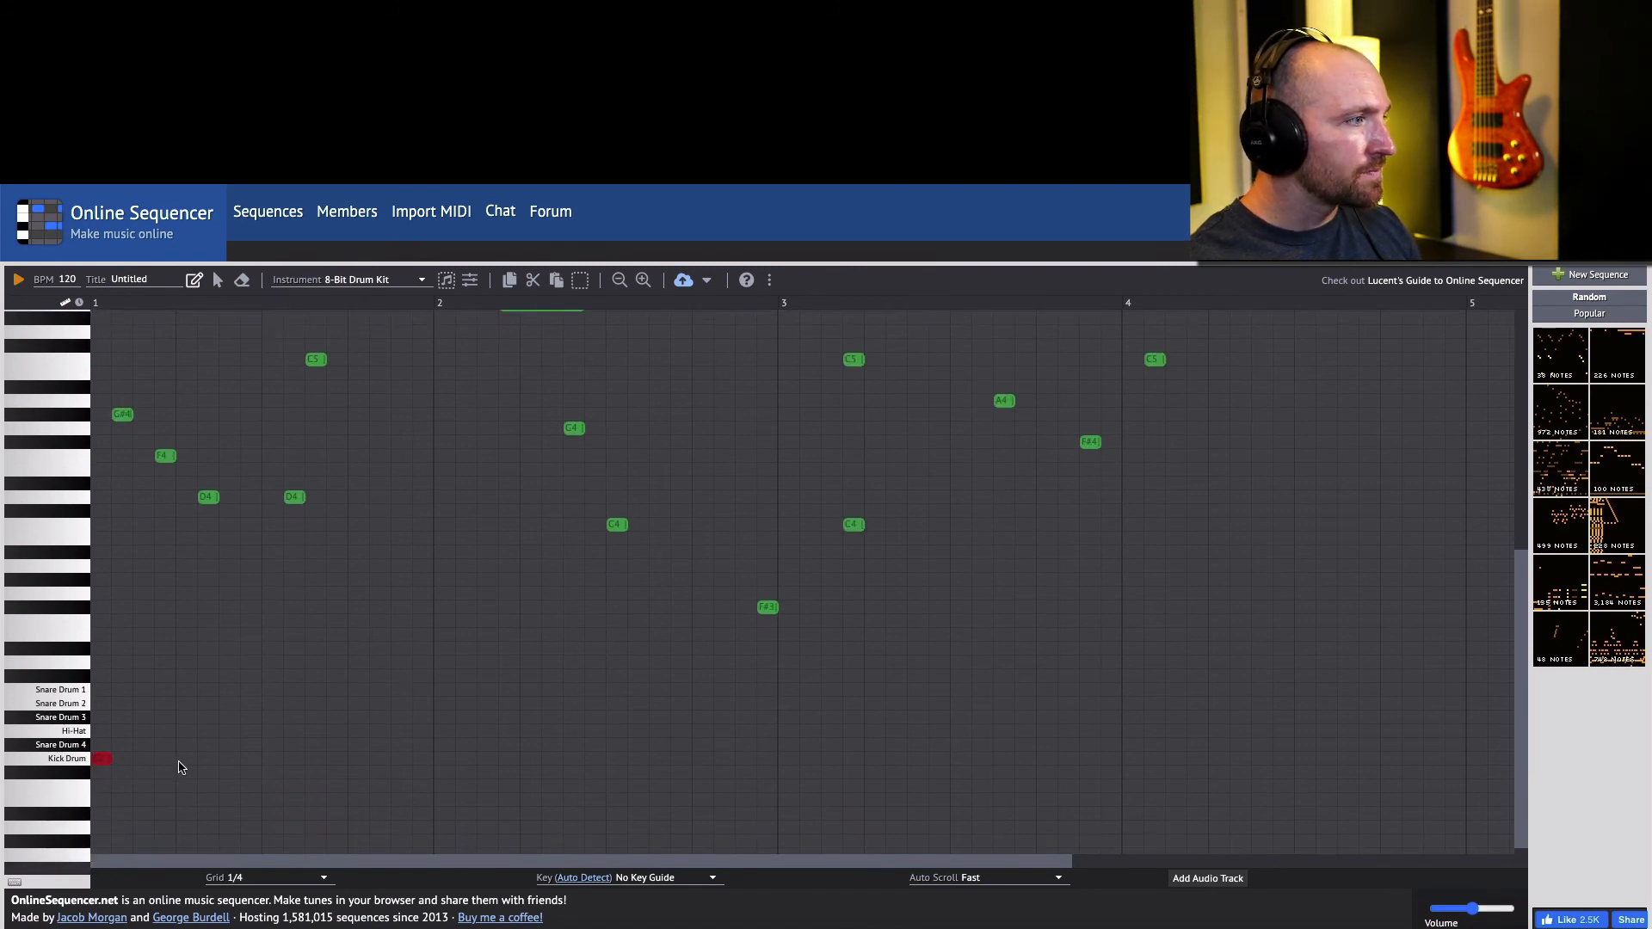
pyautogui.click(363, 759)
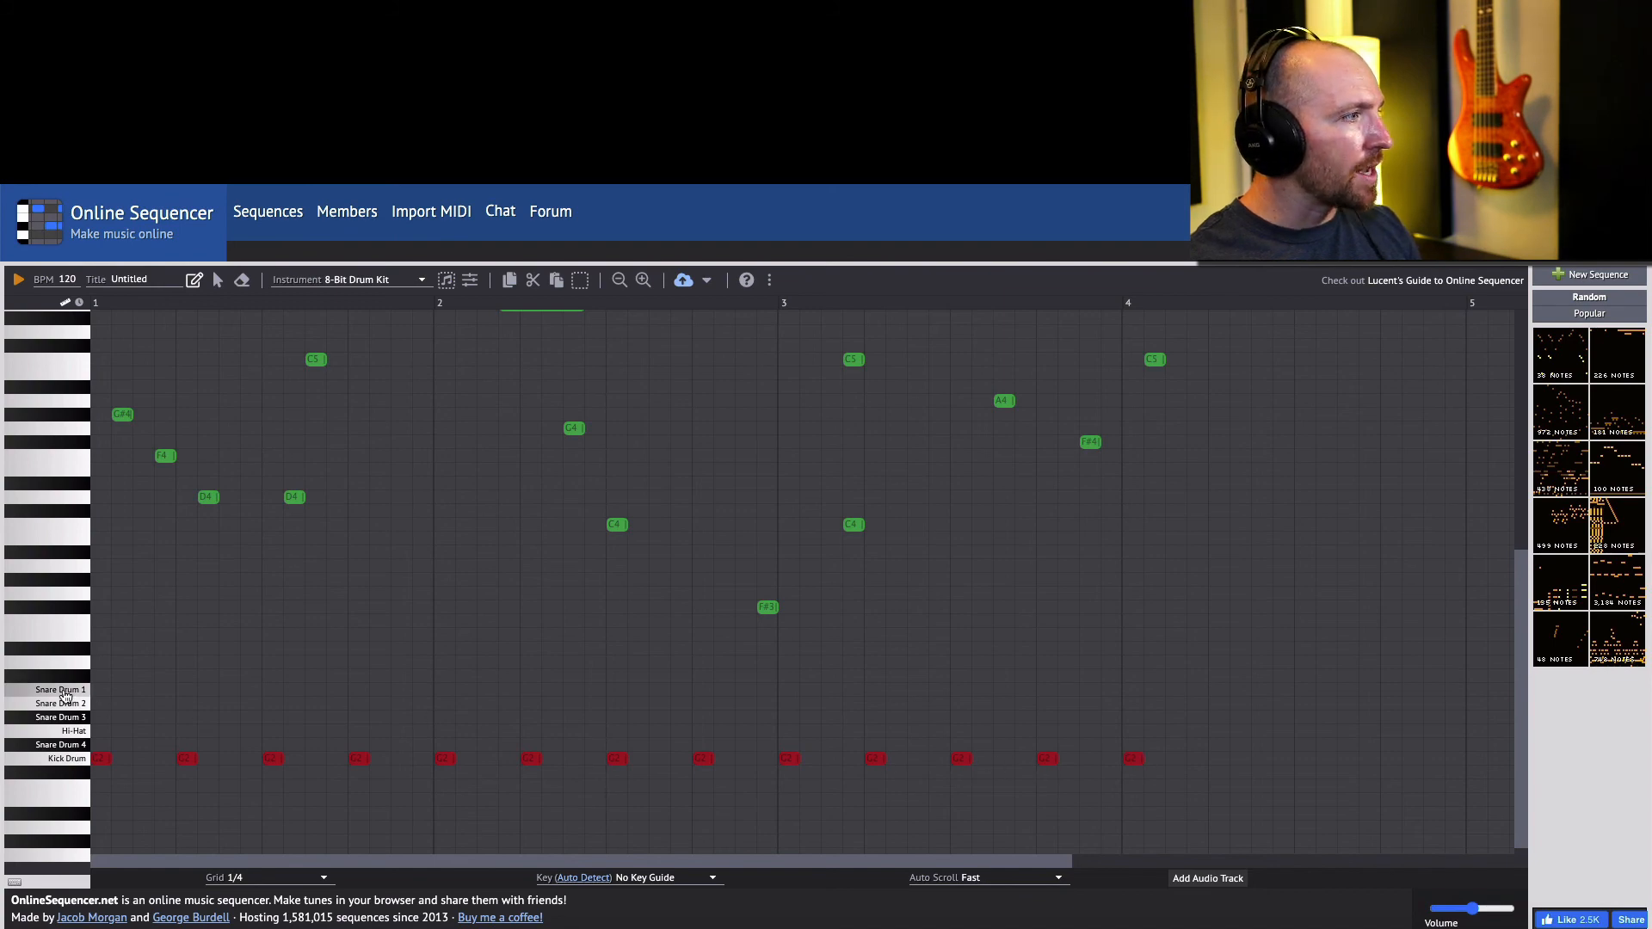
pyautogui.click(58, 704)
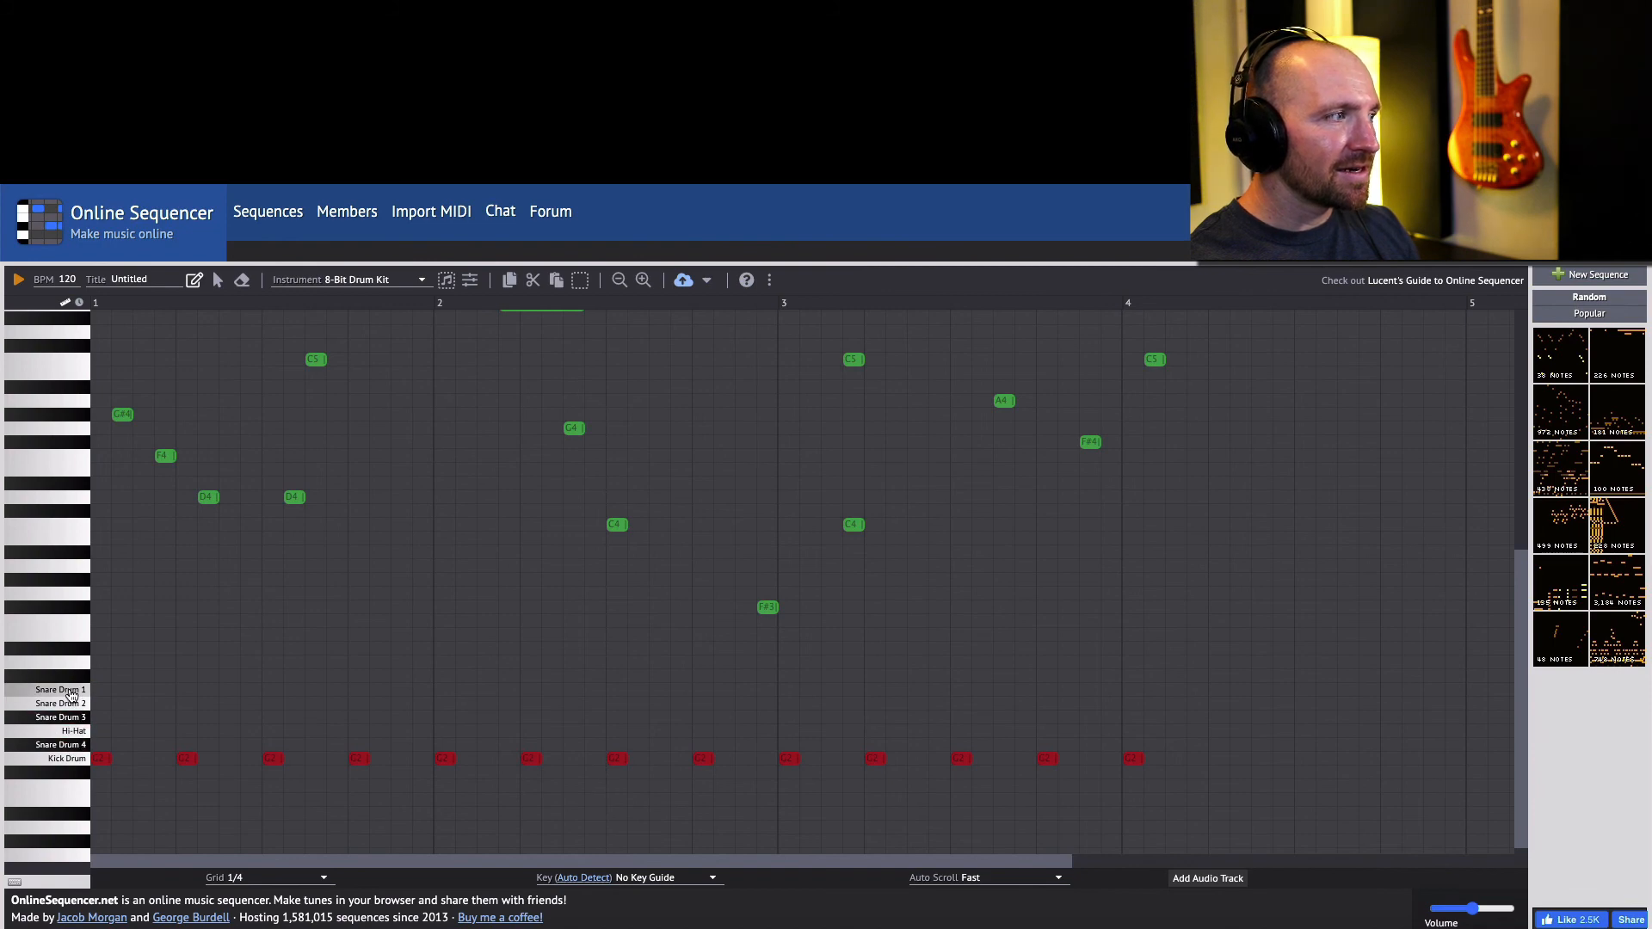
pyautogui.click(145, 690)
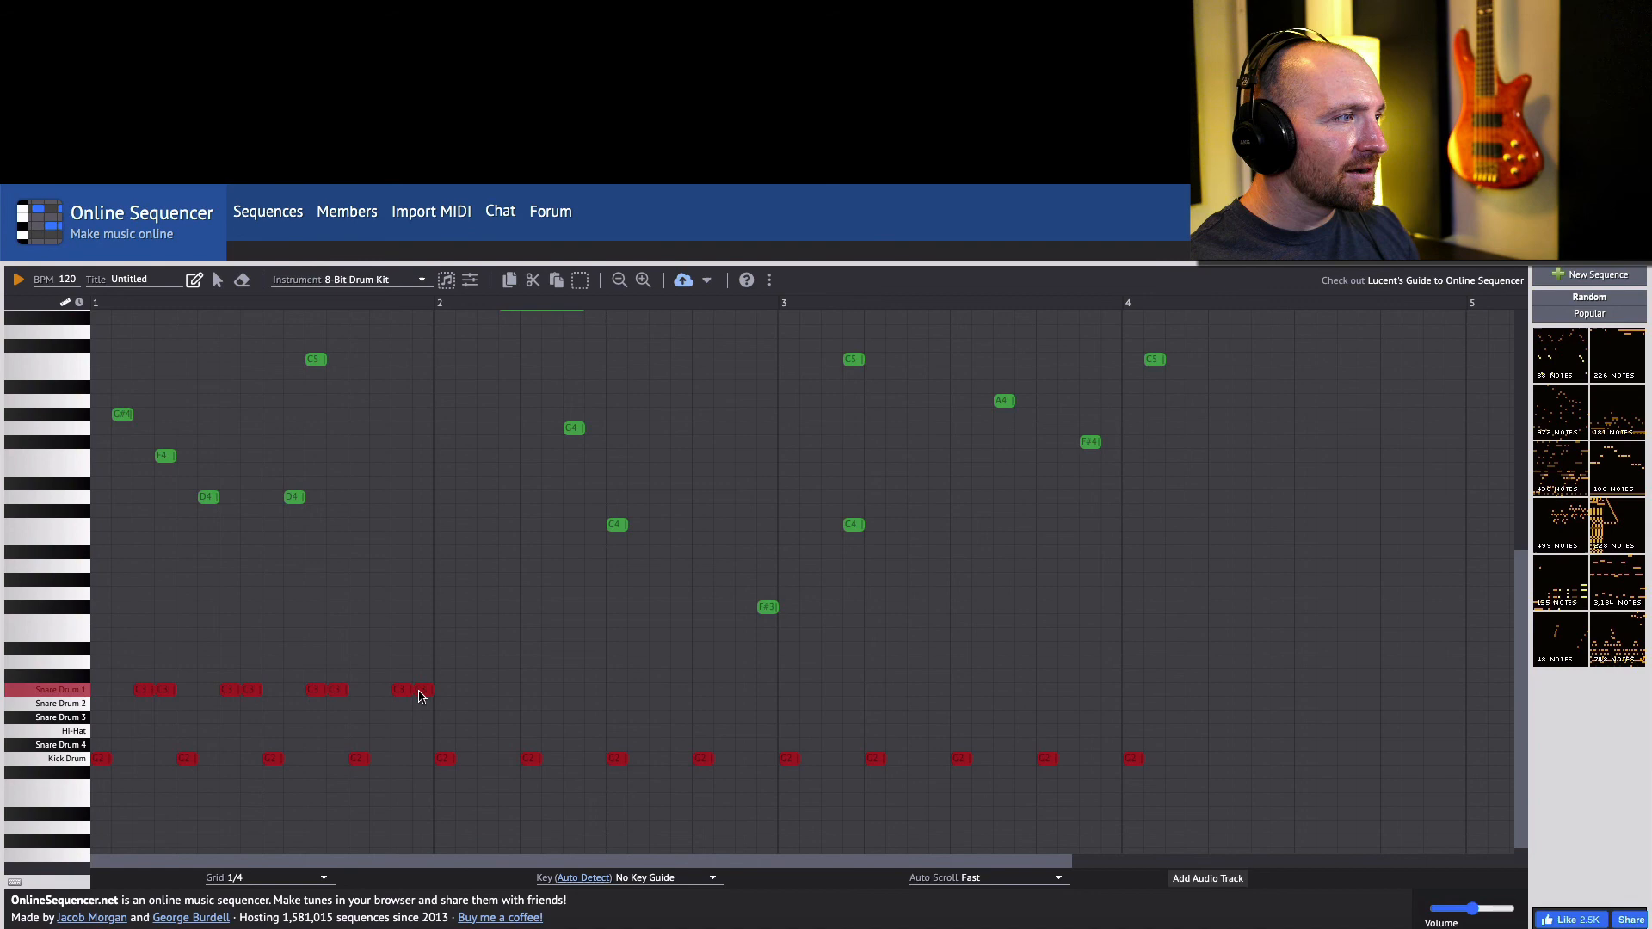
# Add Snare Drum 1 pairs between kicks and set the tempo to 100 BPM.
pyautogui.click(18, 279)
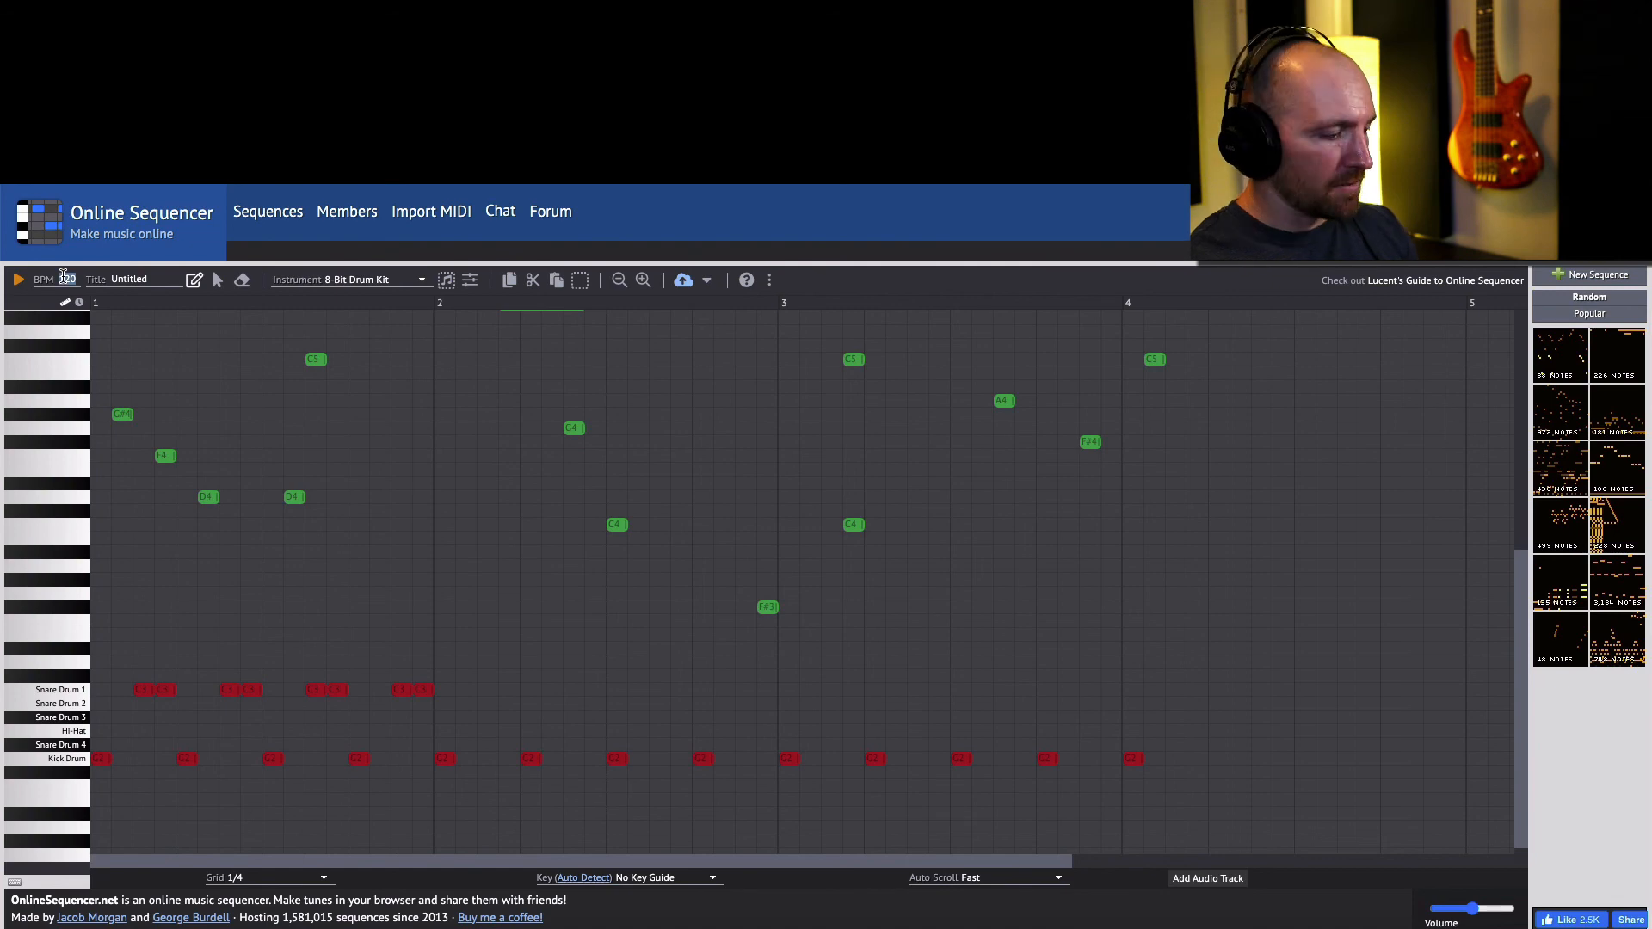
pyautogui.write('100')
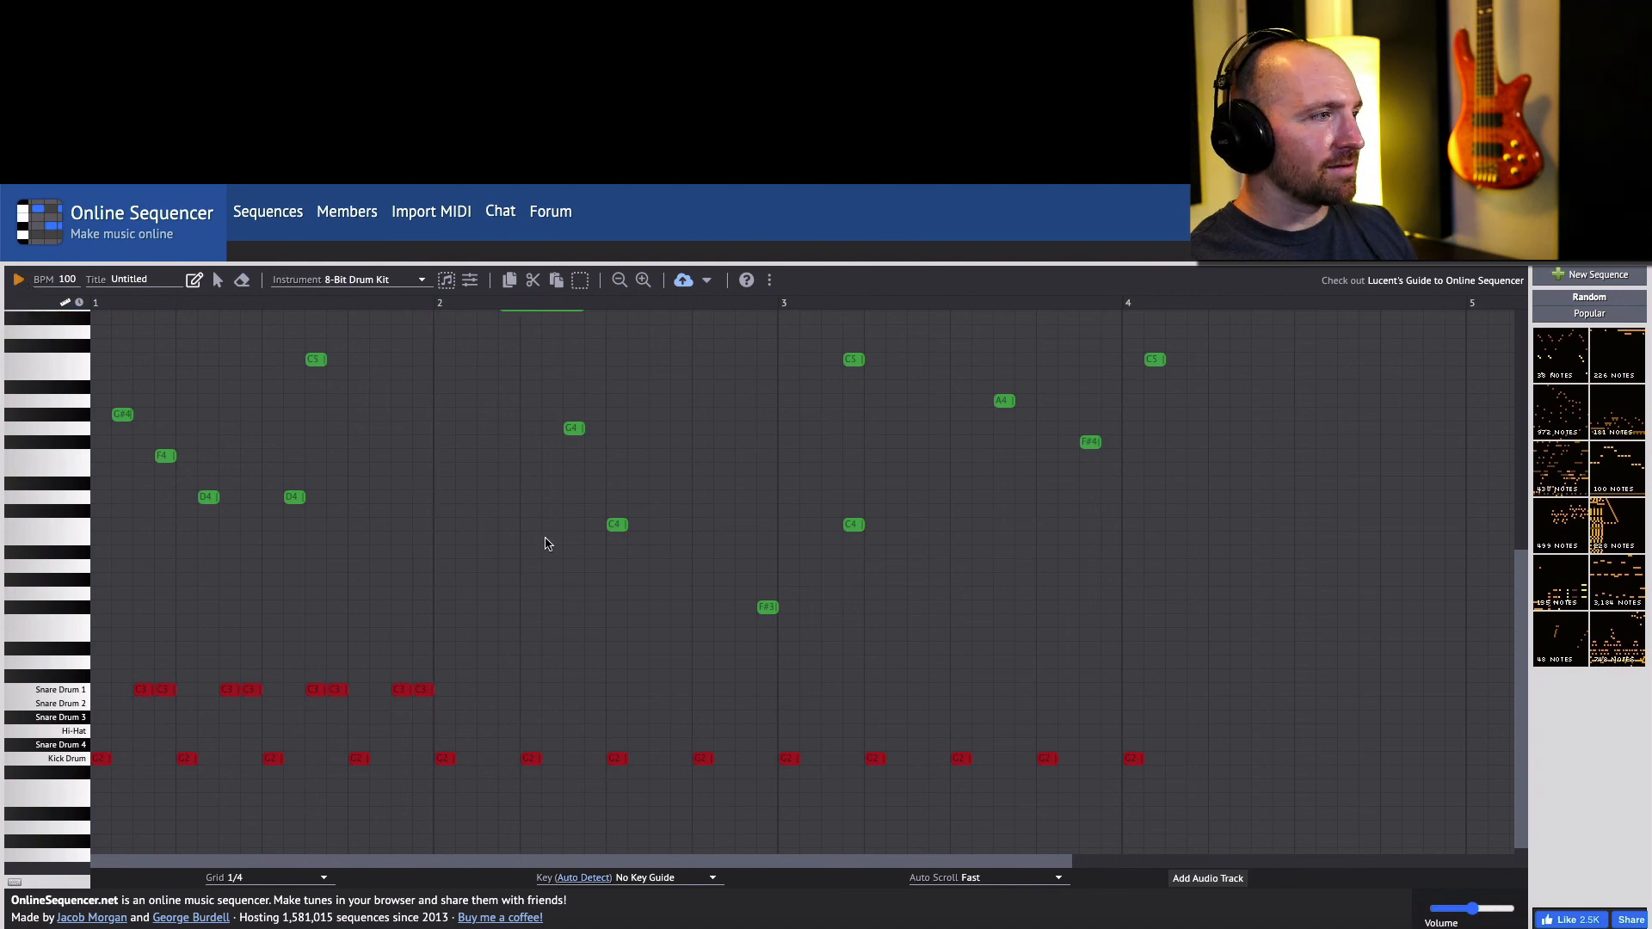
pyautogui.click(497, 690)
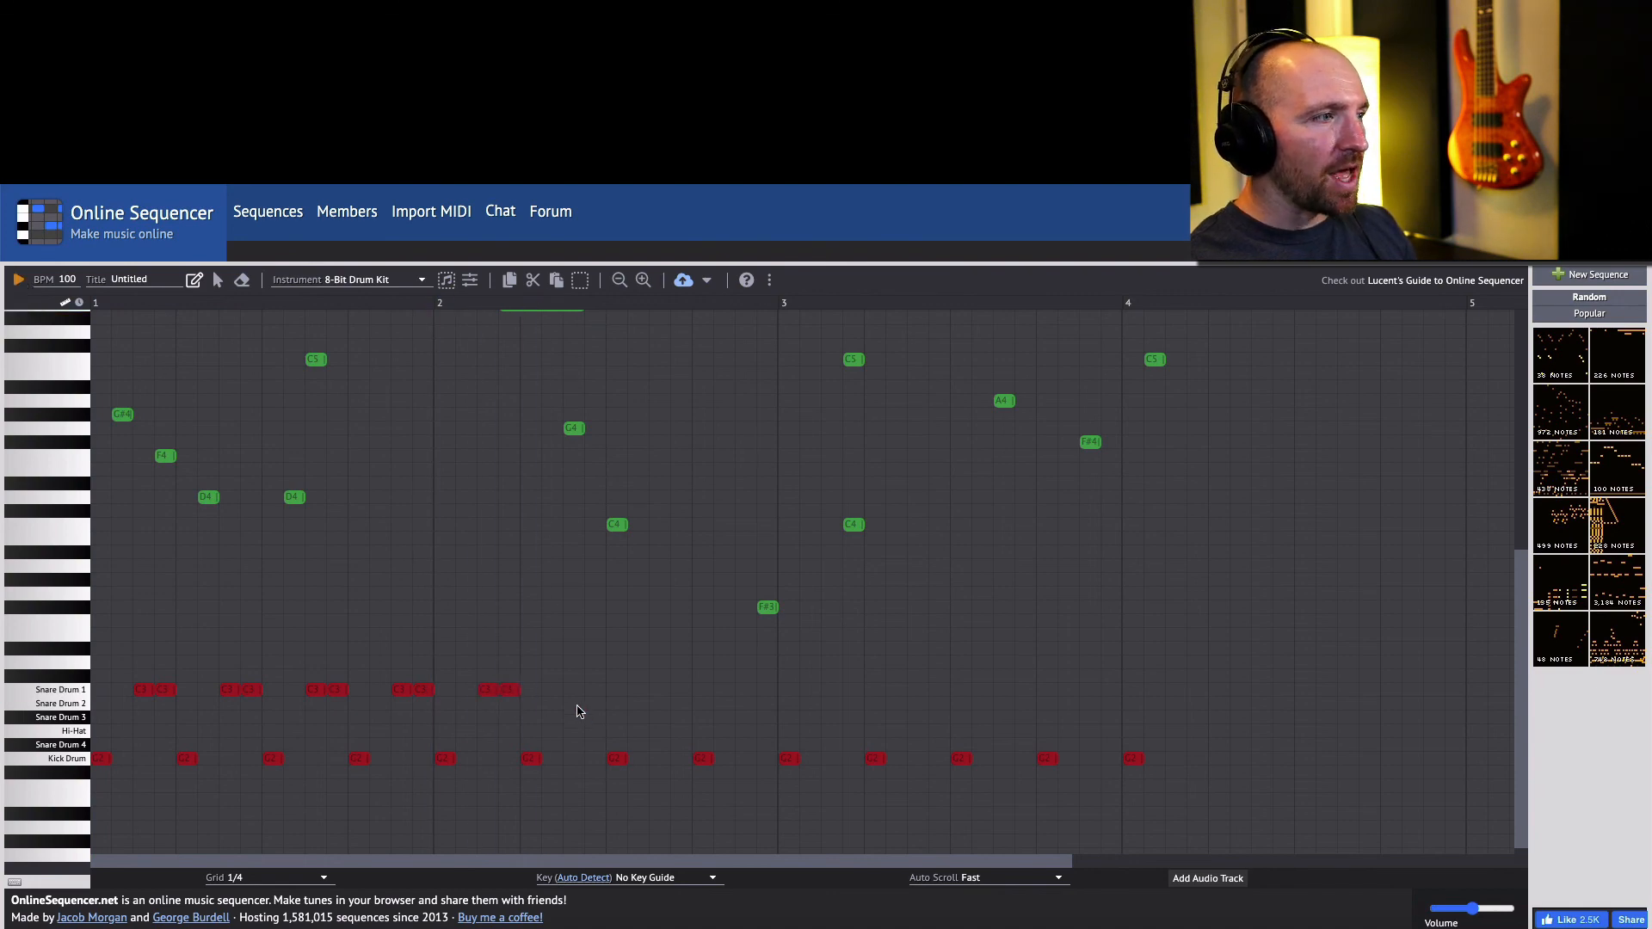
pyautogui.click(509, 691)
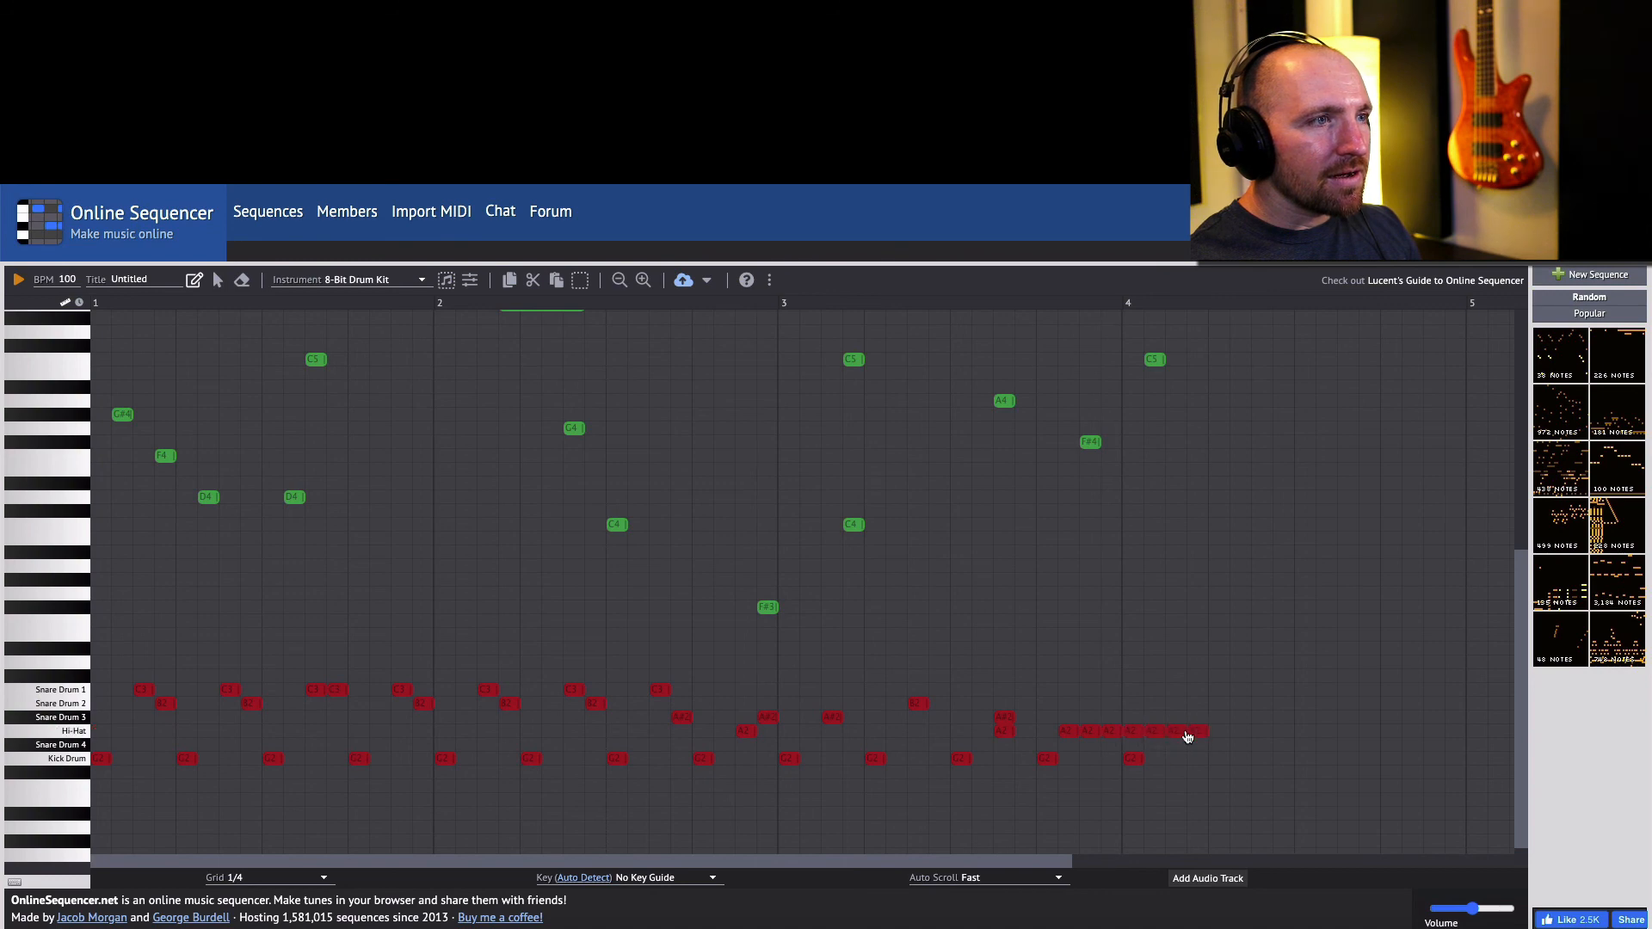
# Play the full drum pattern back from the start.
pyautogui.click(18, 279)
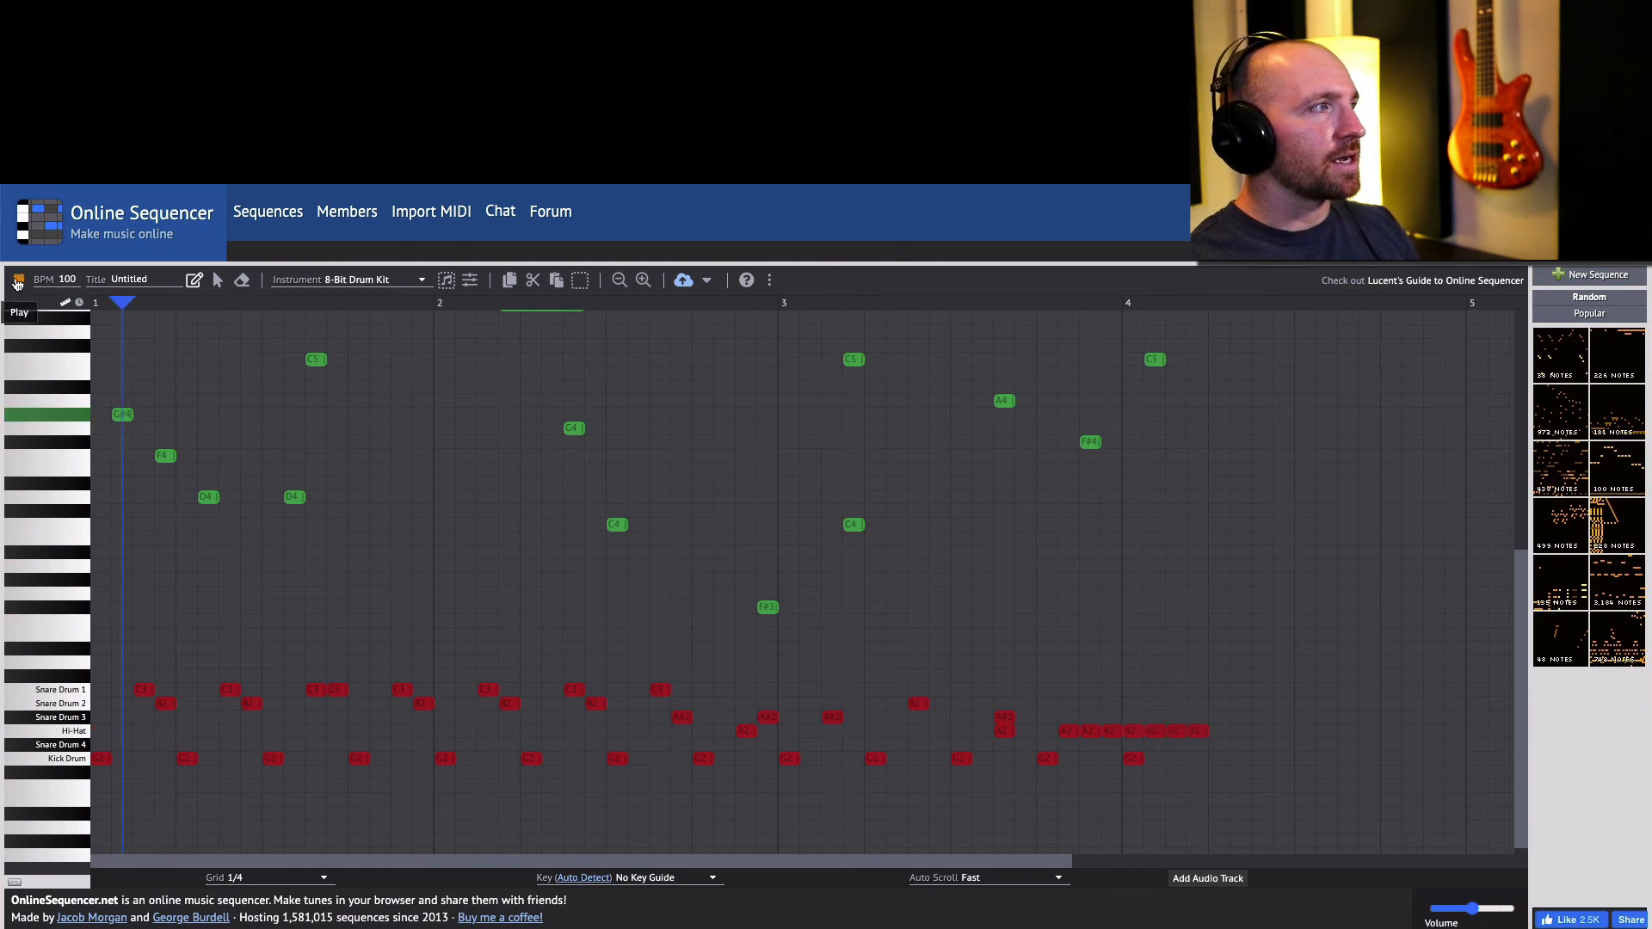
pyautogui.click(19, 283)
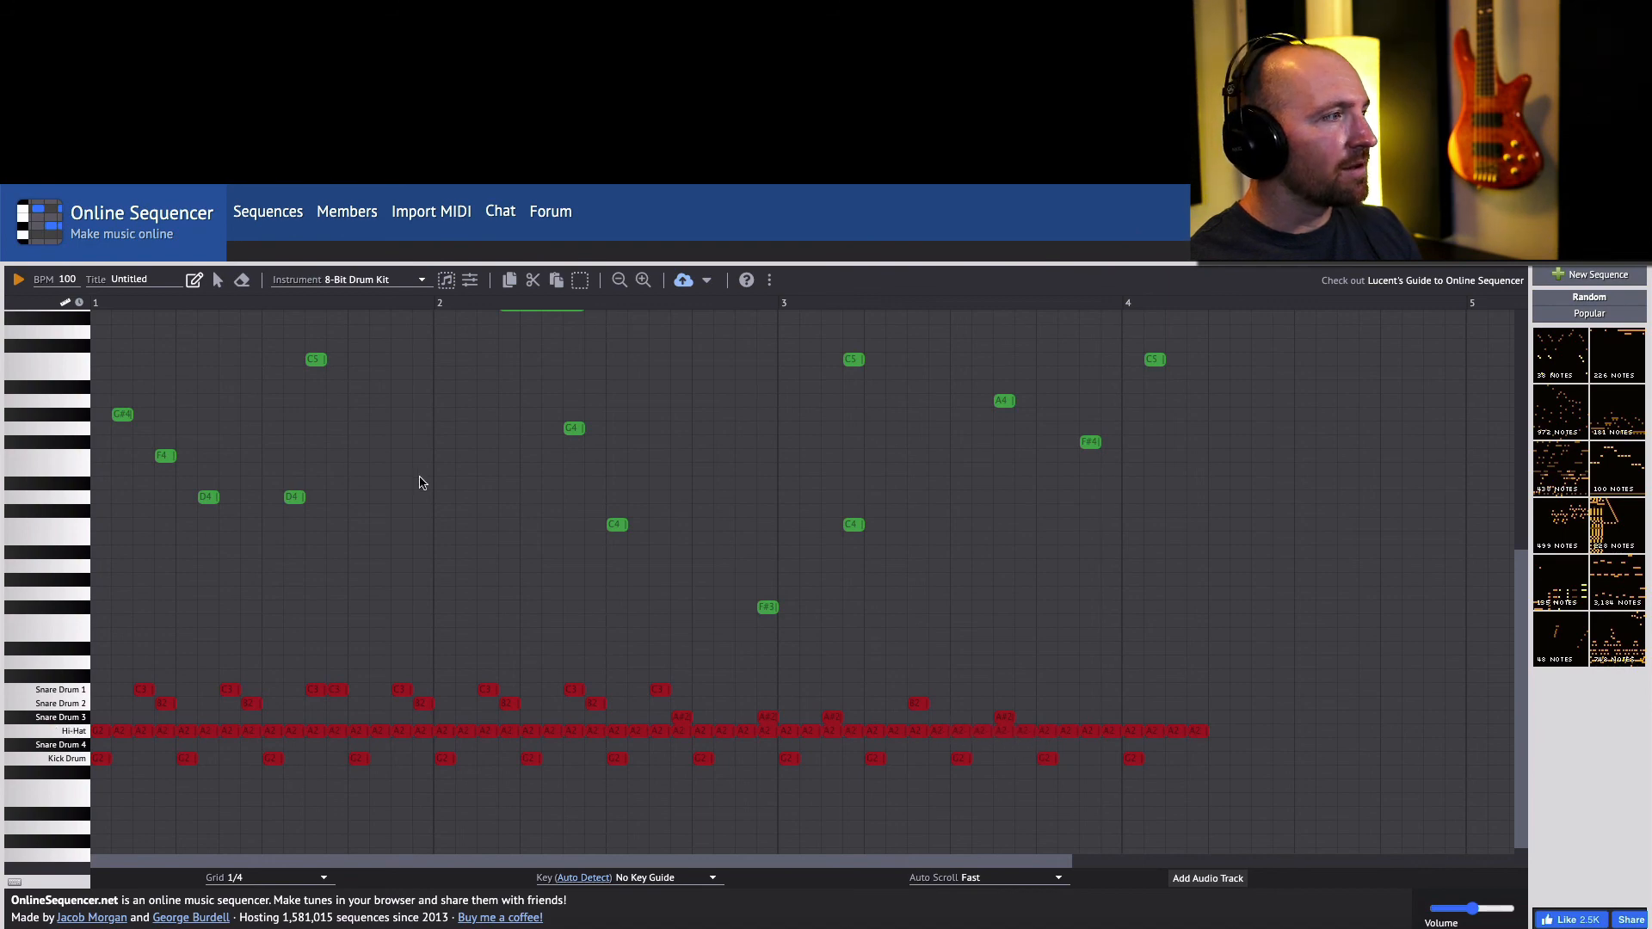
# Delete the earlier green melody notes from the grid.
pyautogui.click(18, 279)
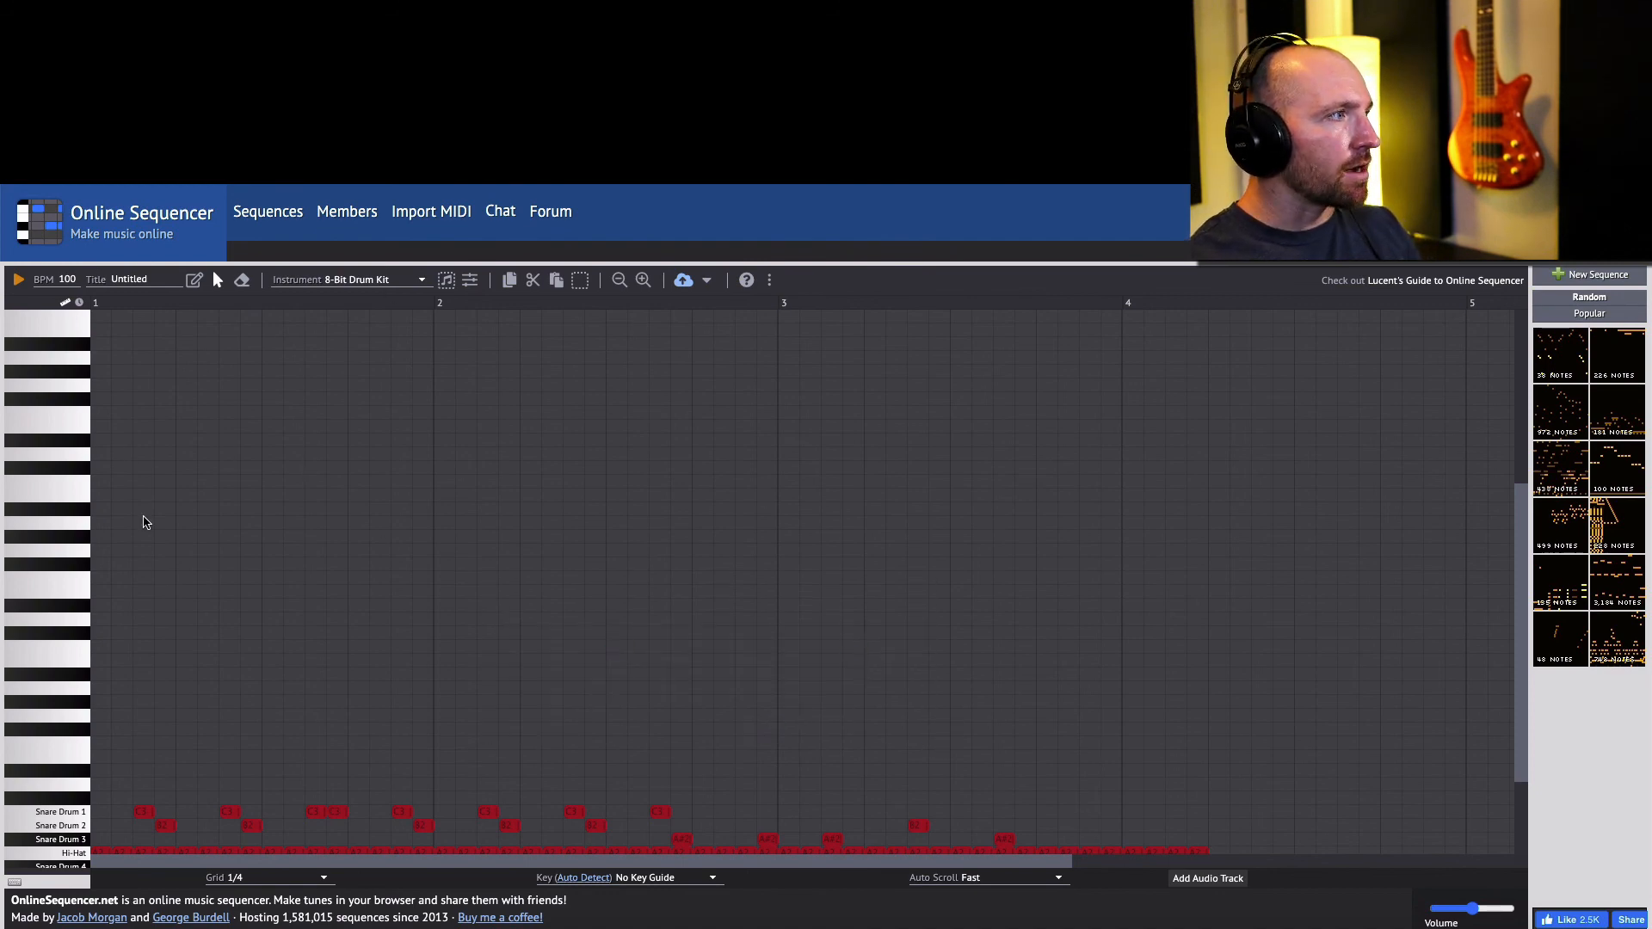
pyautogui.click(374, 278)
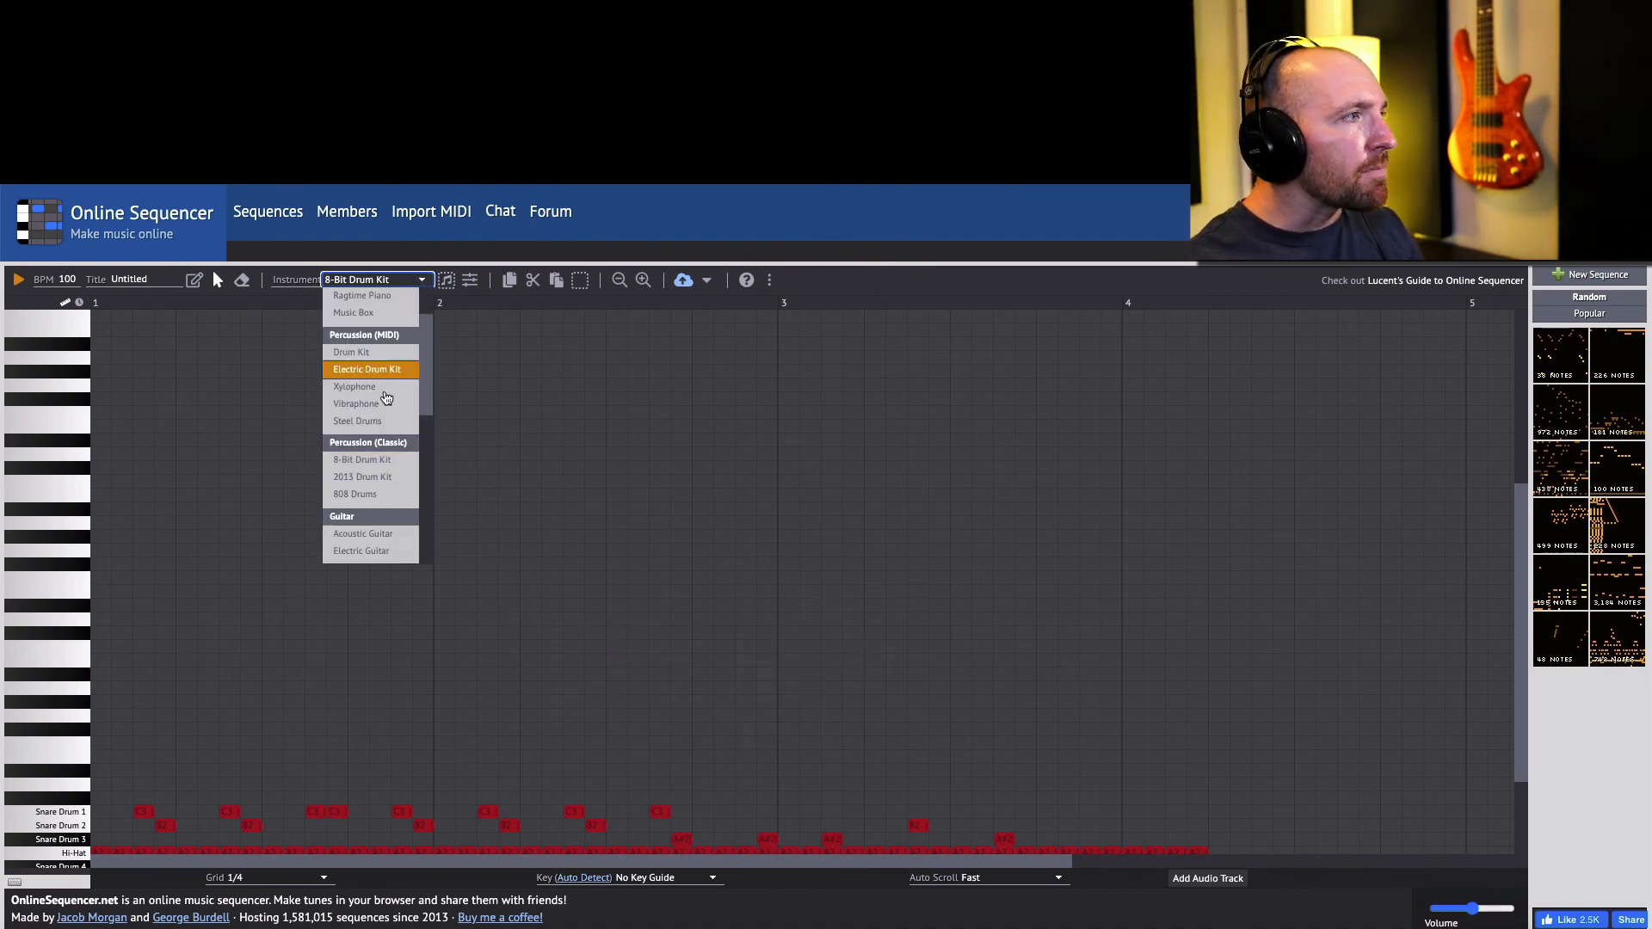
pyautogui.click(361, 550)
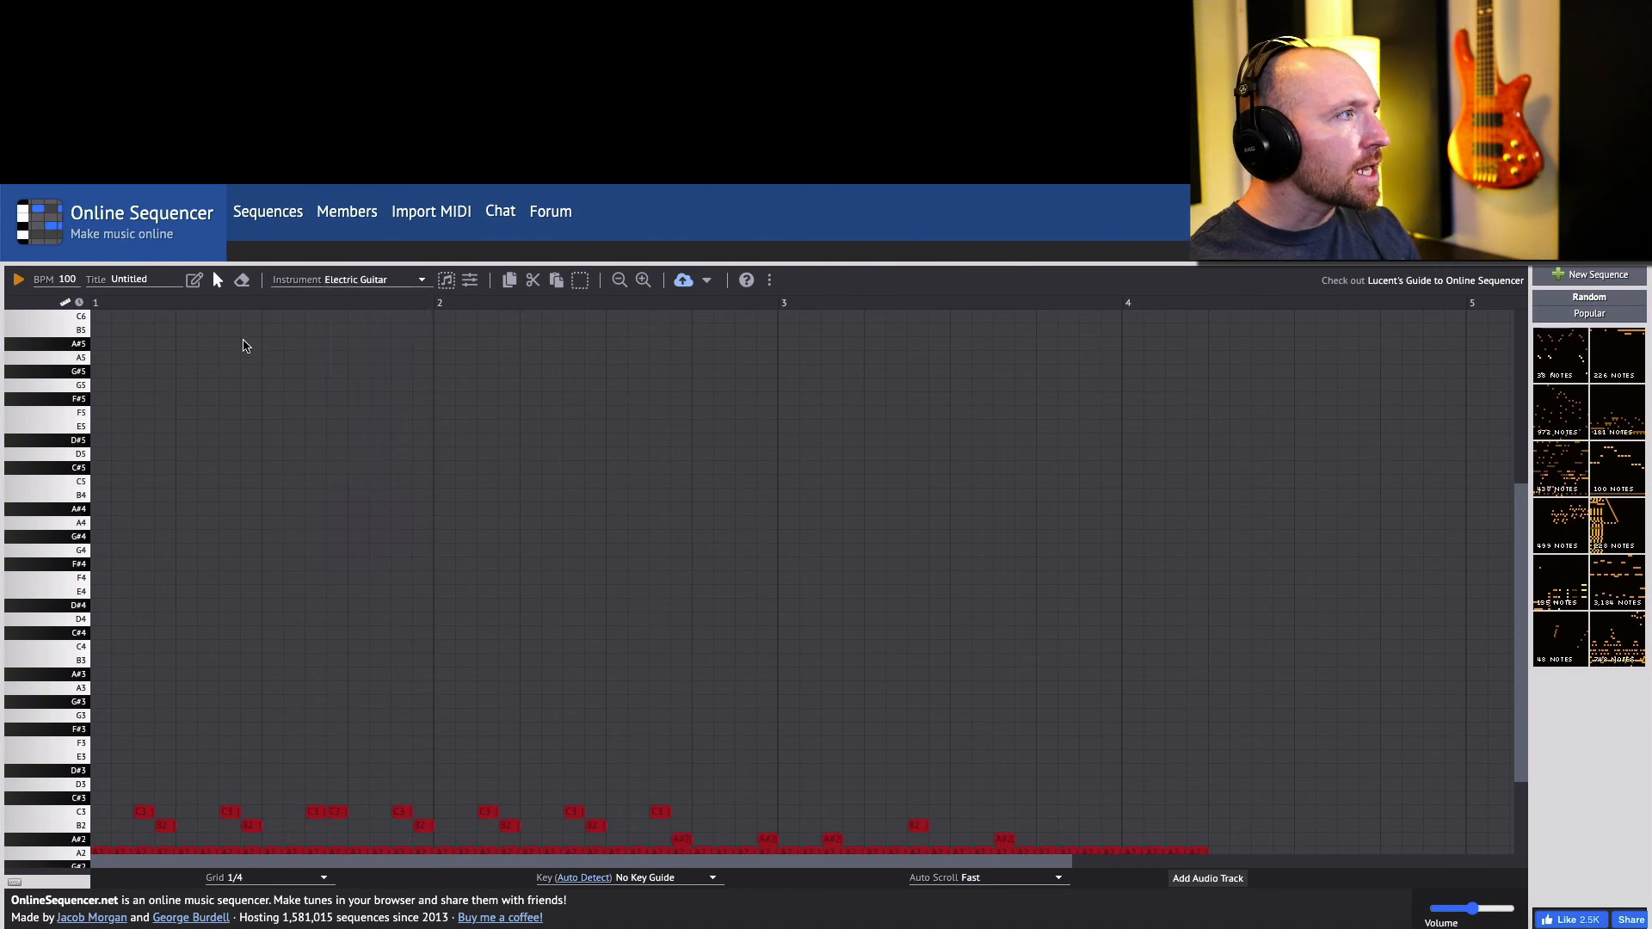
pyautogui.moveTo(118, 461)
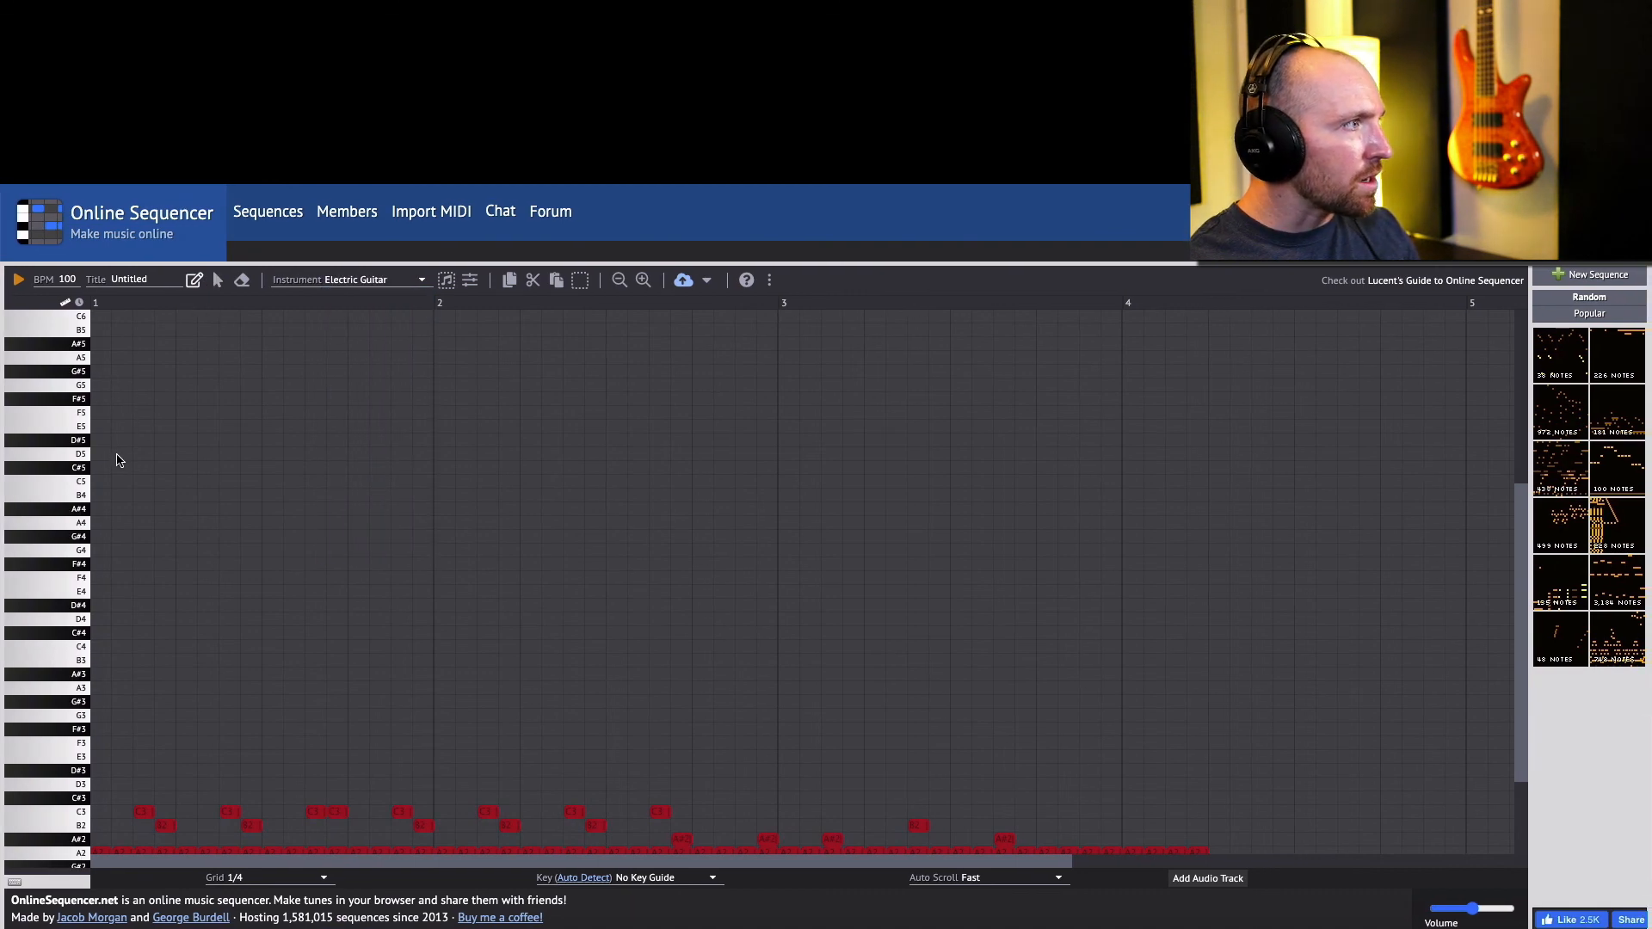
pyautogui.click(98, 481)
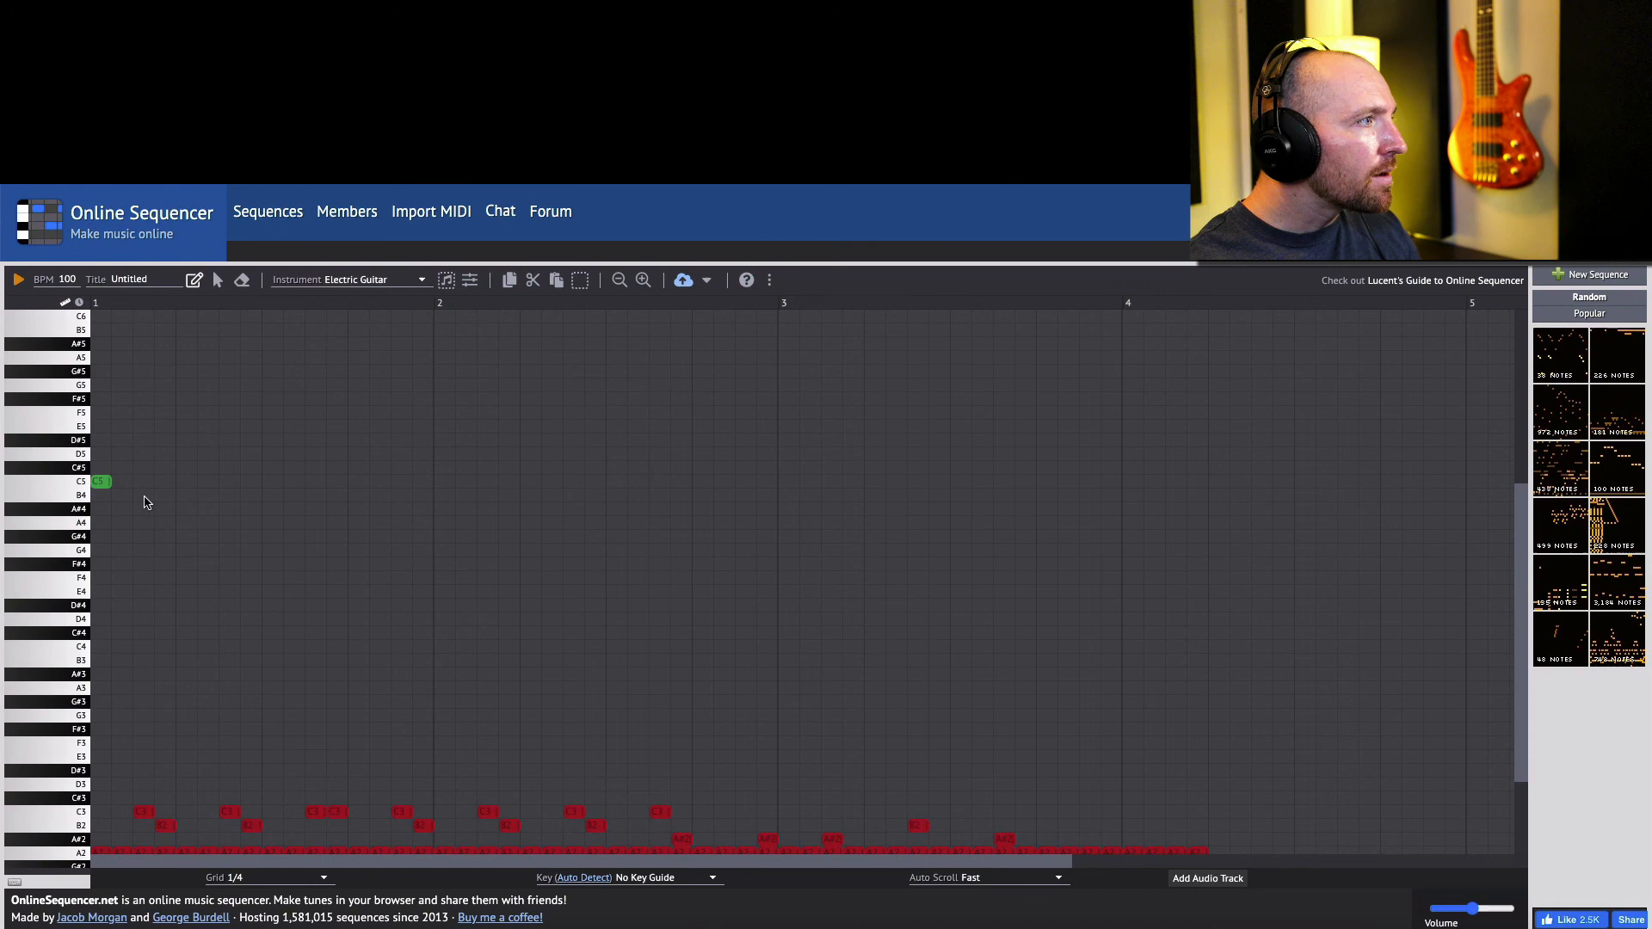
pyautogui.click(148, 496)
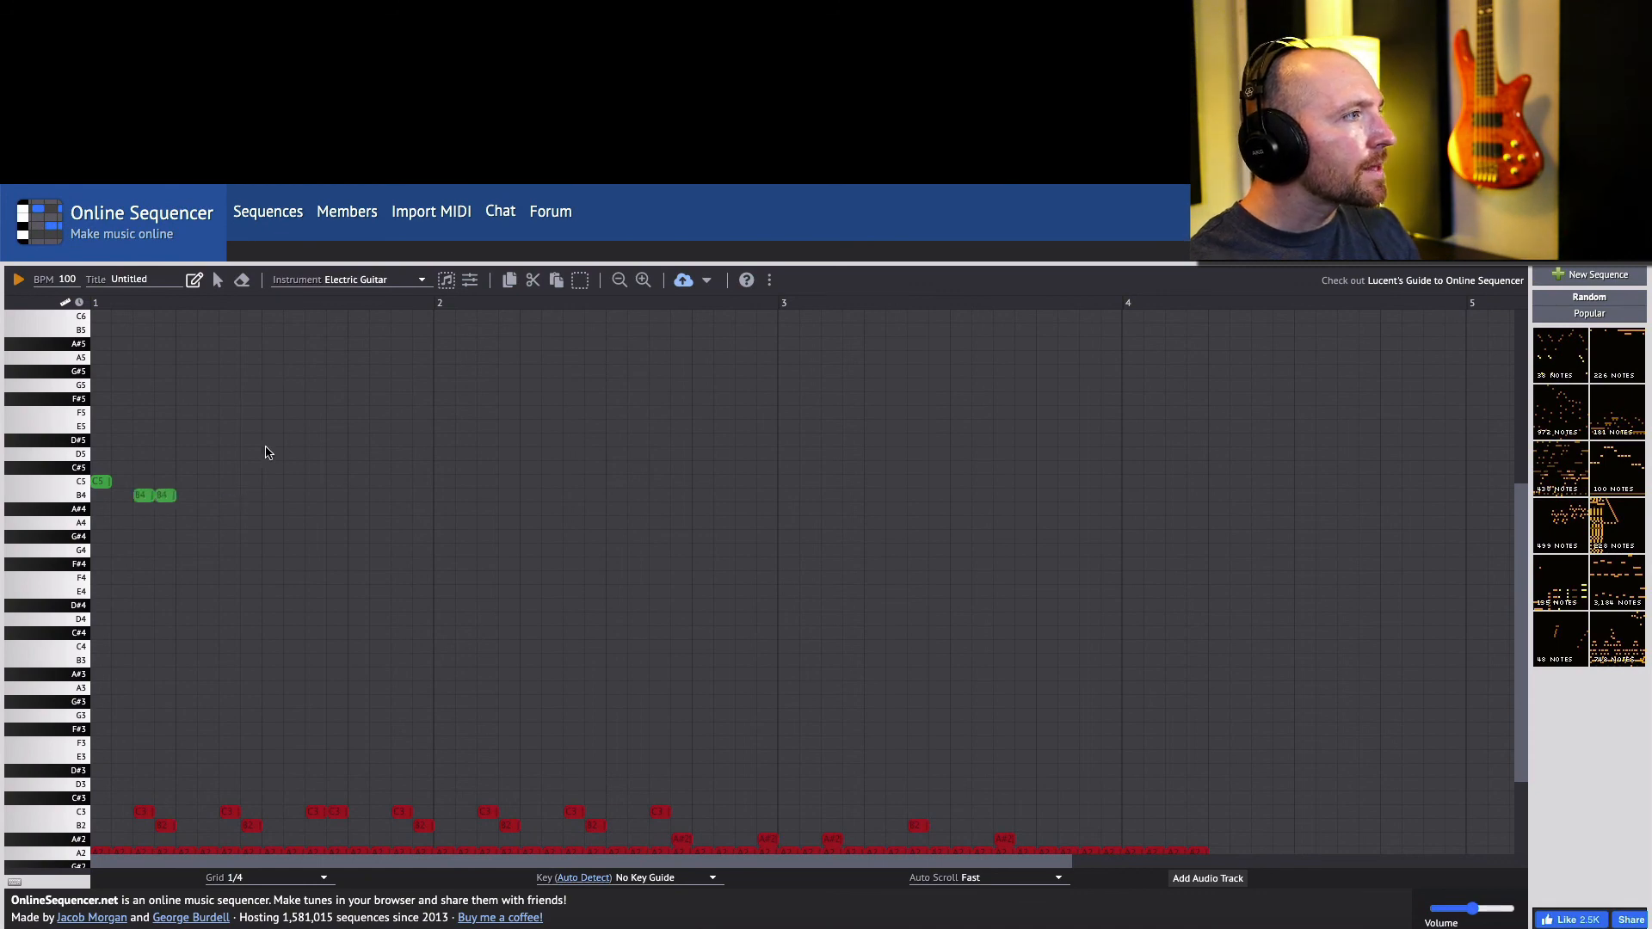
pyautogui.click(279, 440)
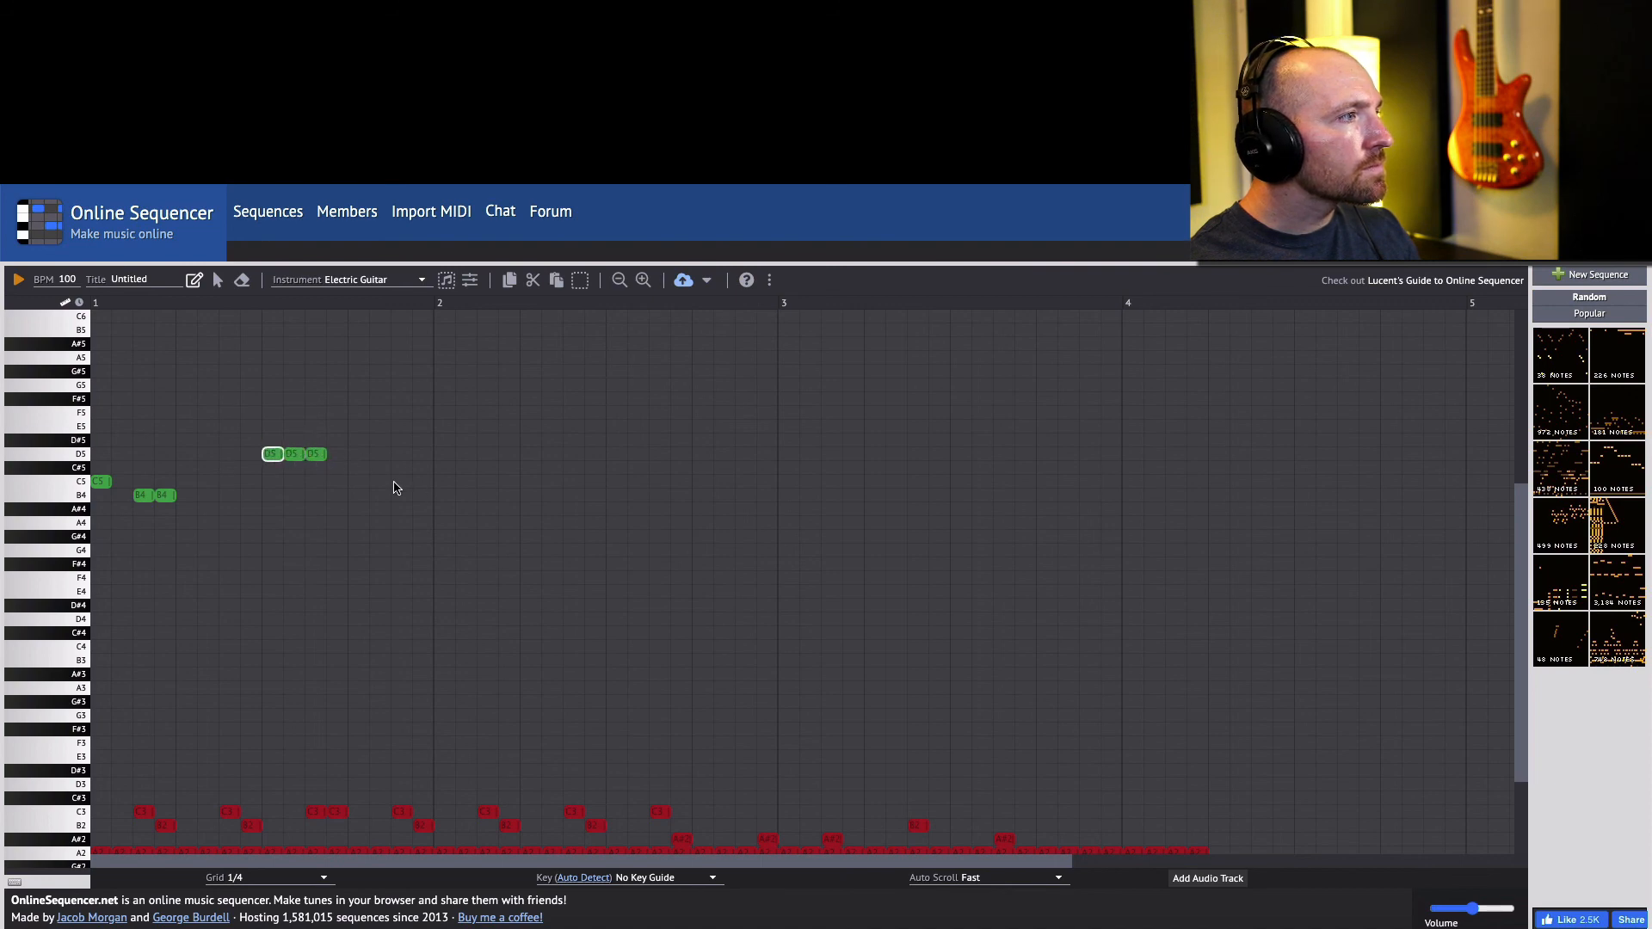
pyautogui.click(404, 467)
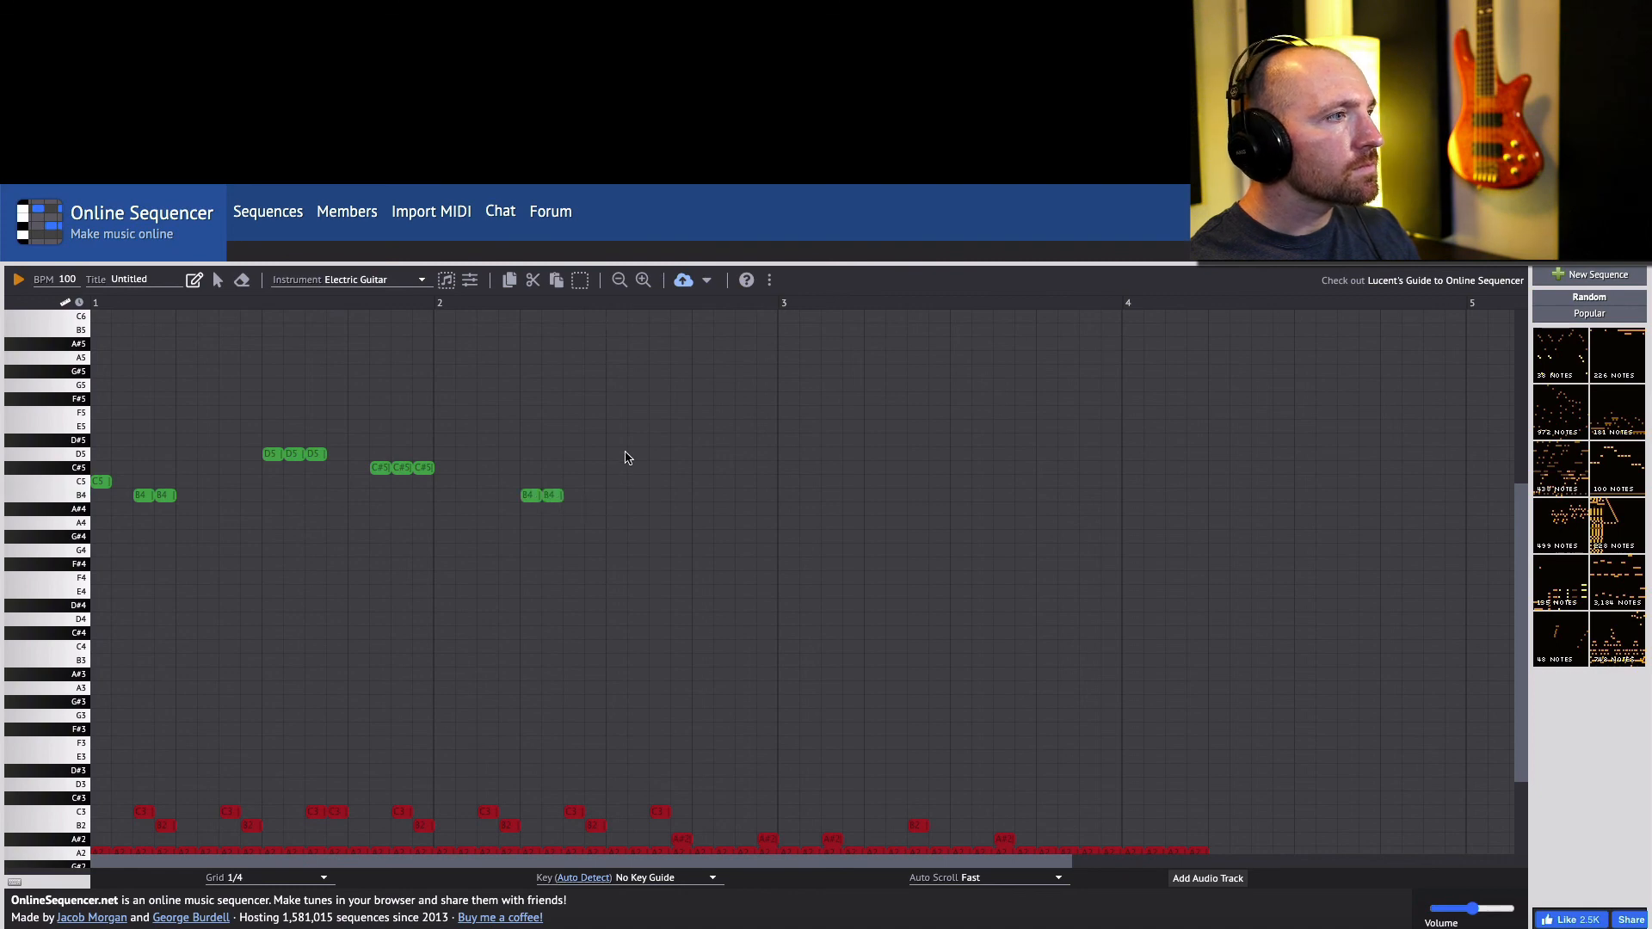
pyautogui.click(745, 509)
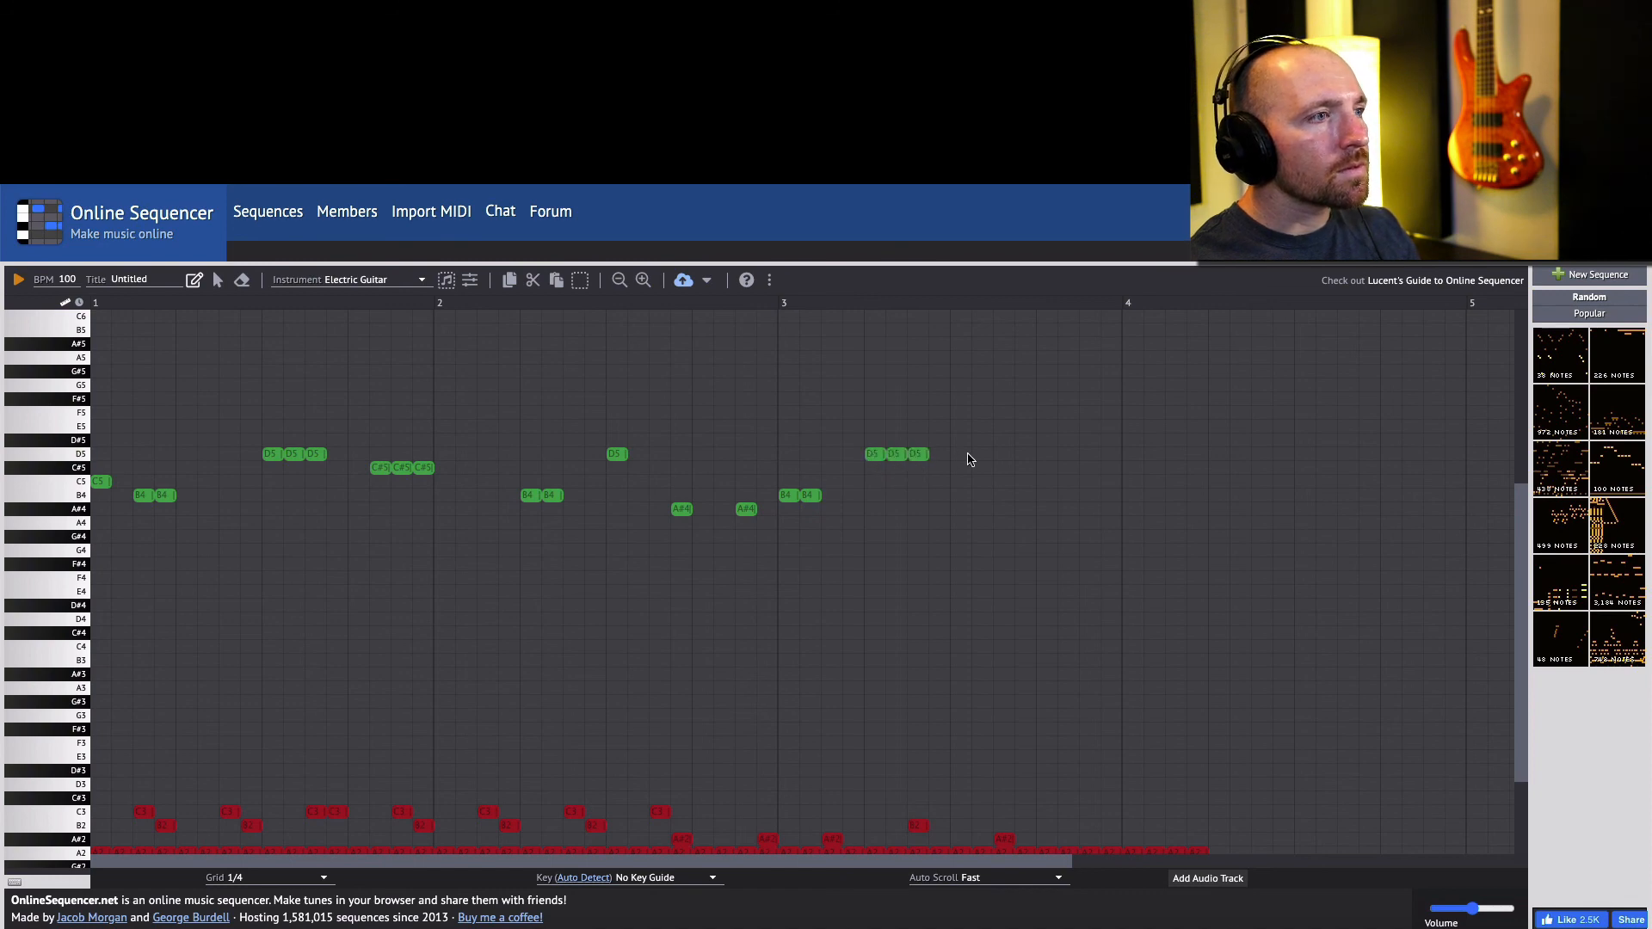
pyautogui.click(1046, 441)
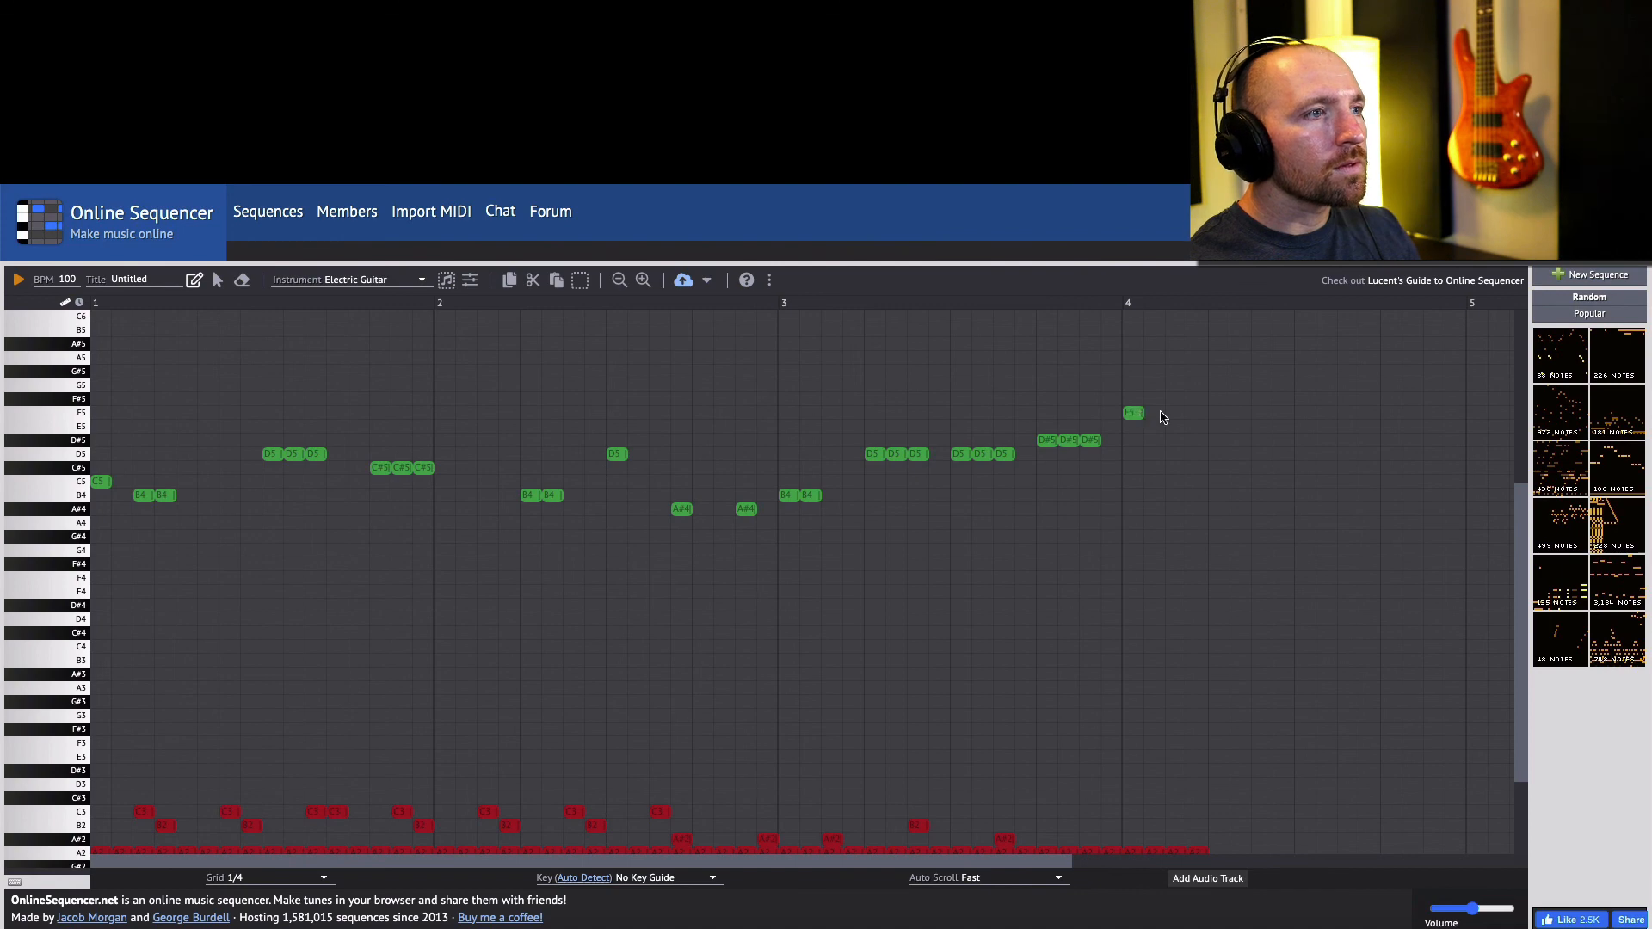
pyautogui.click(1169, 413)
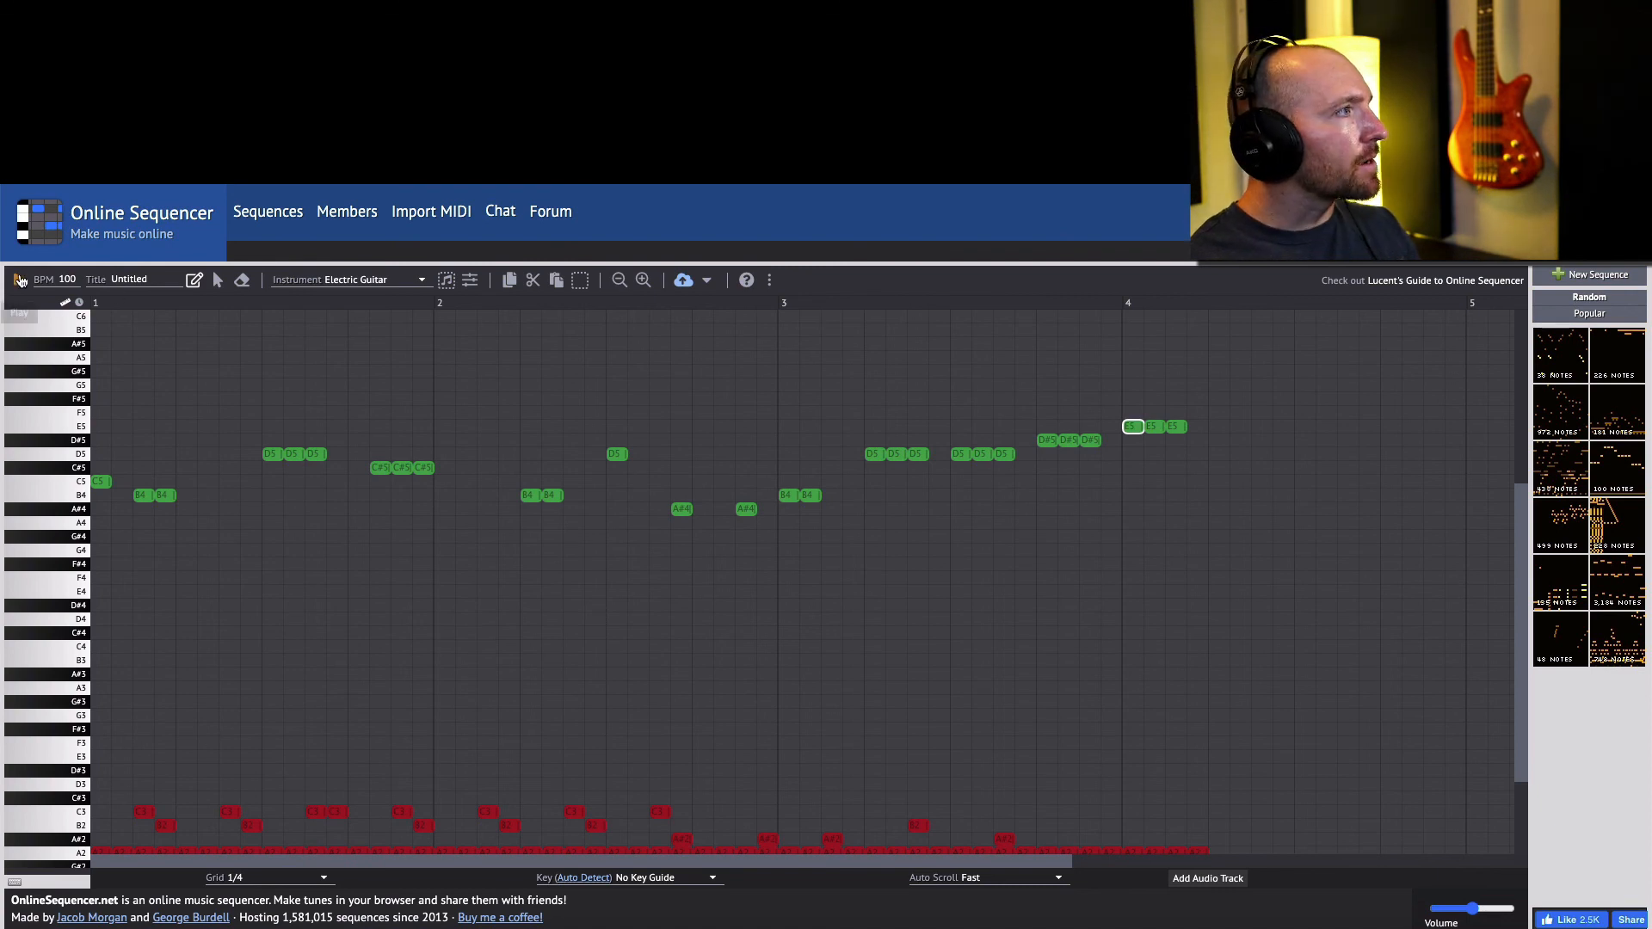
pyautogui.click(19, 279)
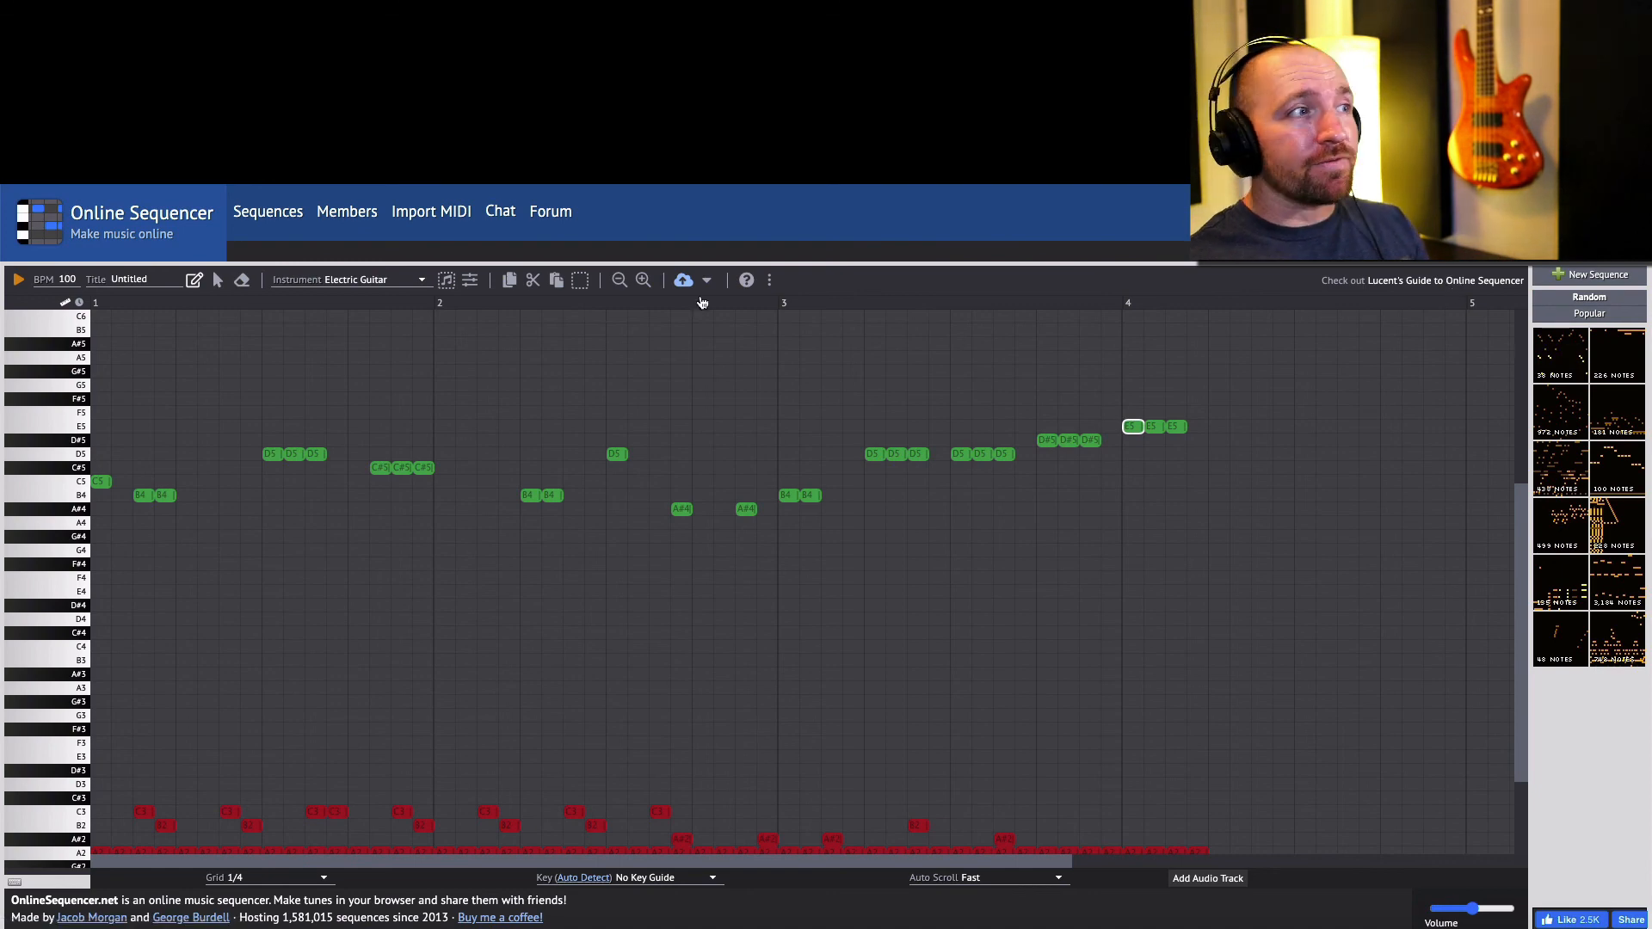
pyautogui.moveTo(682, 280)
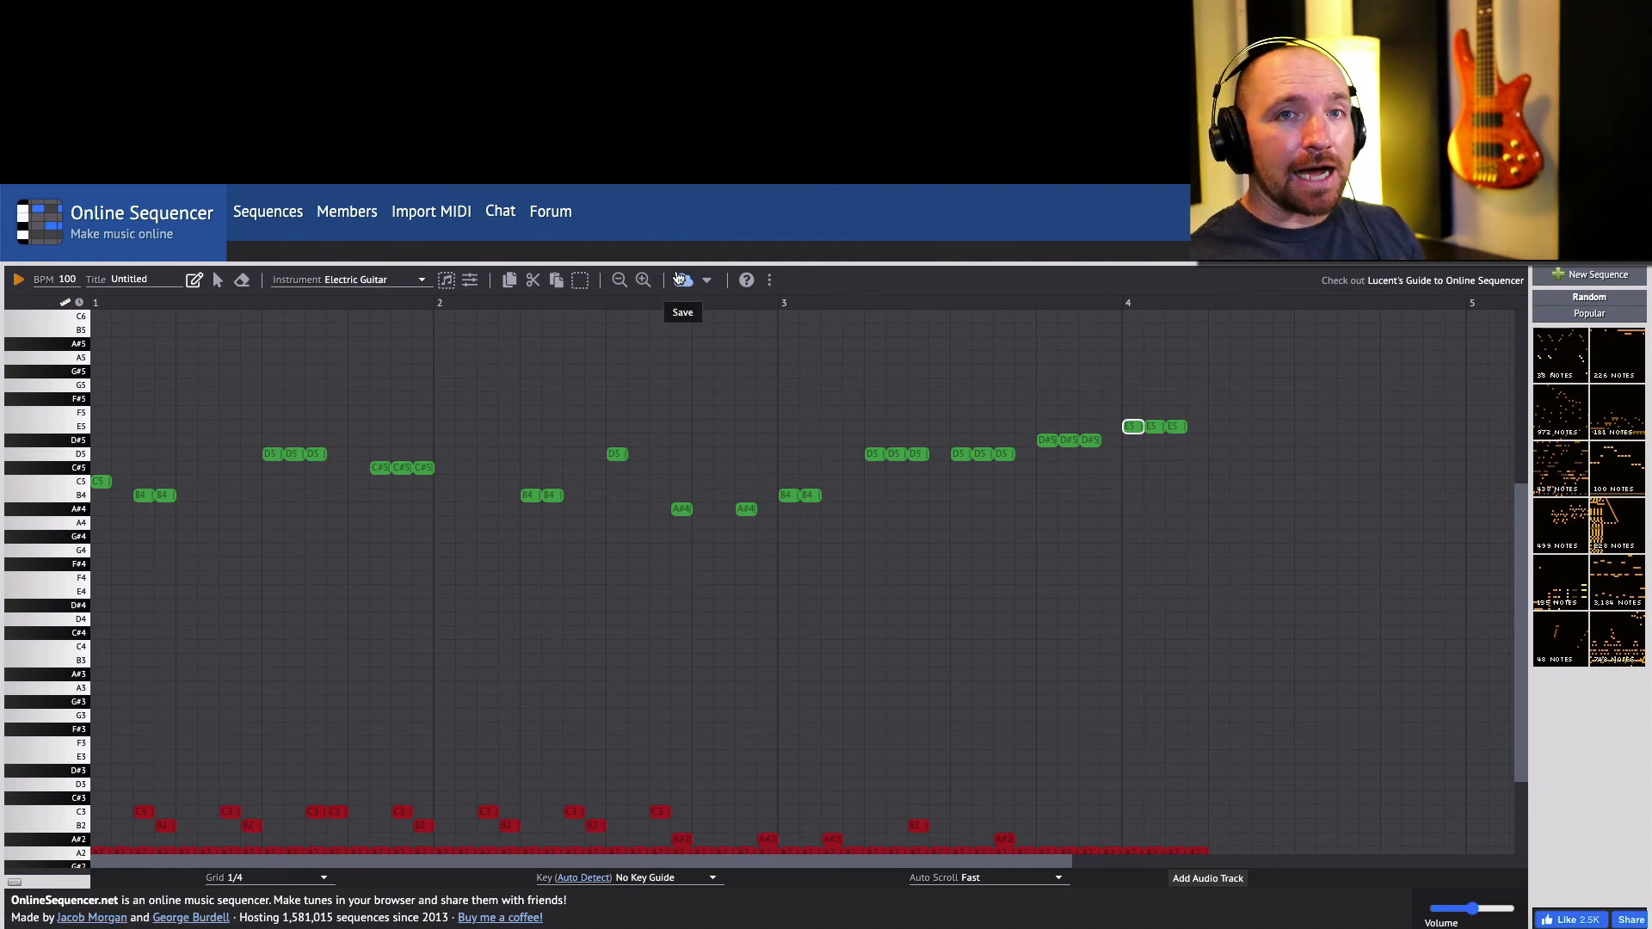
# Save the sequence online and title it 'Mario Jam'.
pyautogui.click(681, 279)
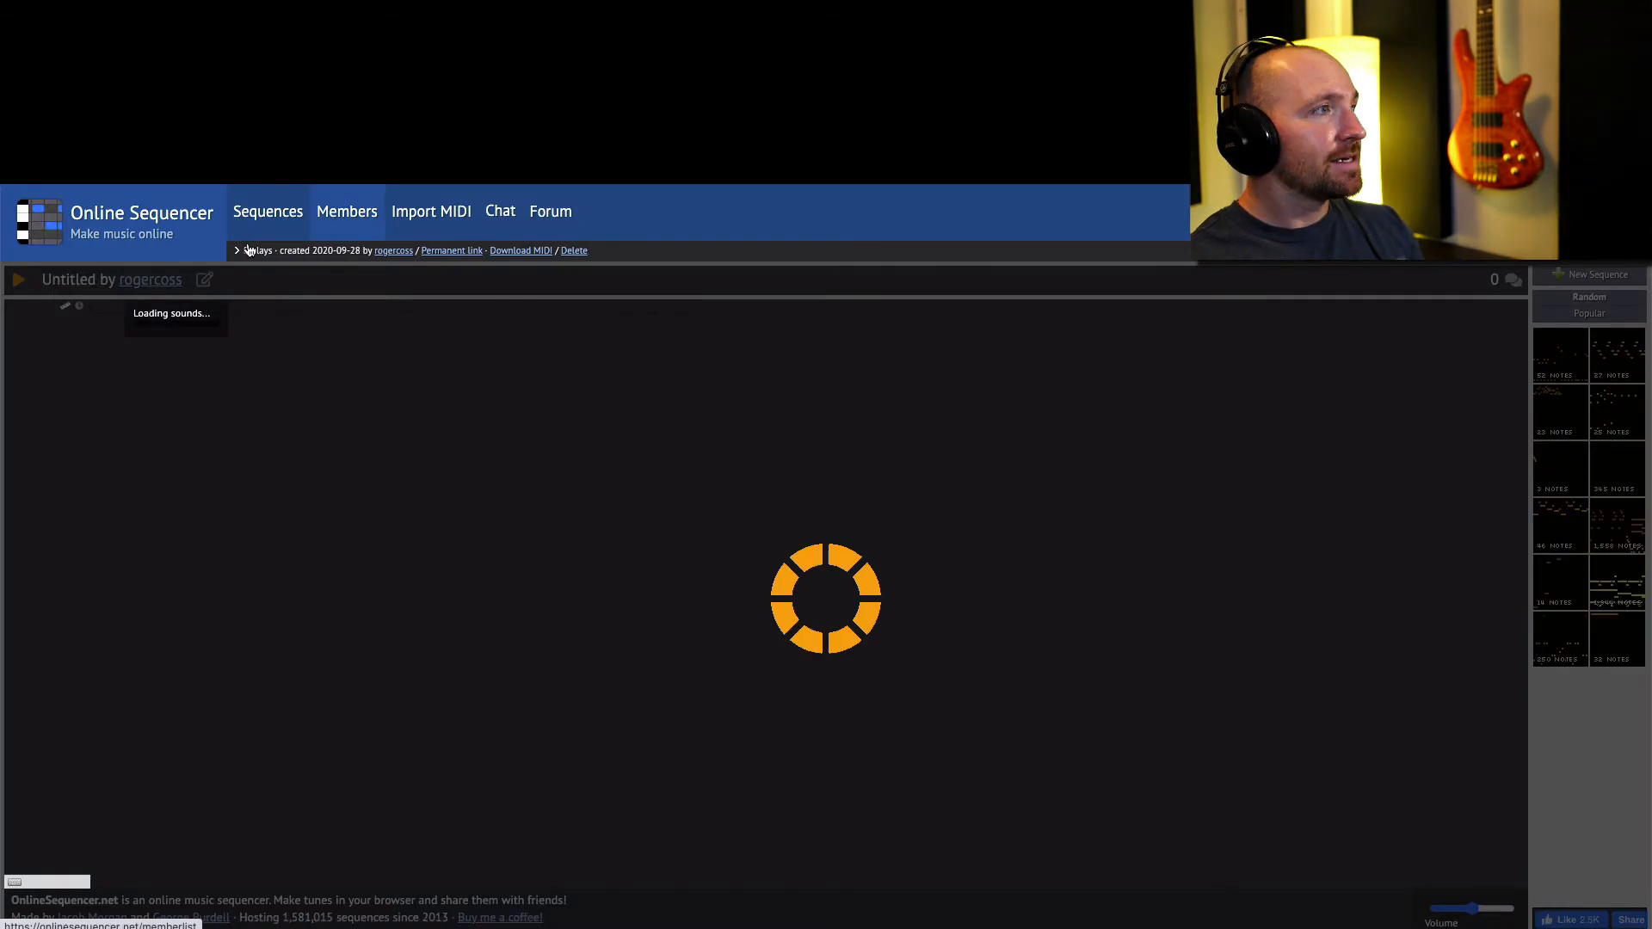
pyautogui.click(18, 279)
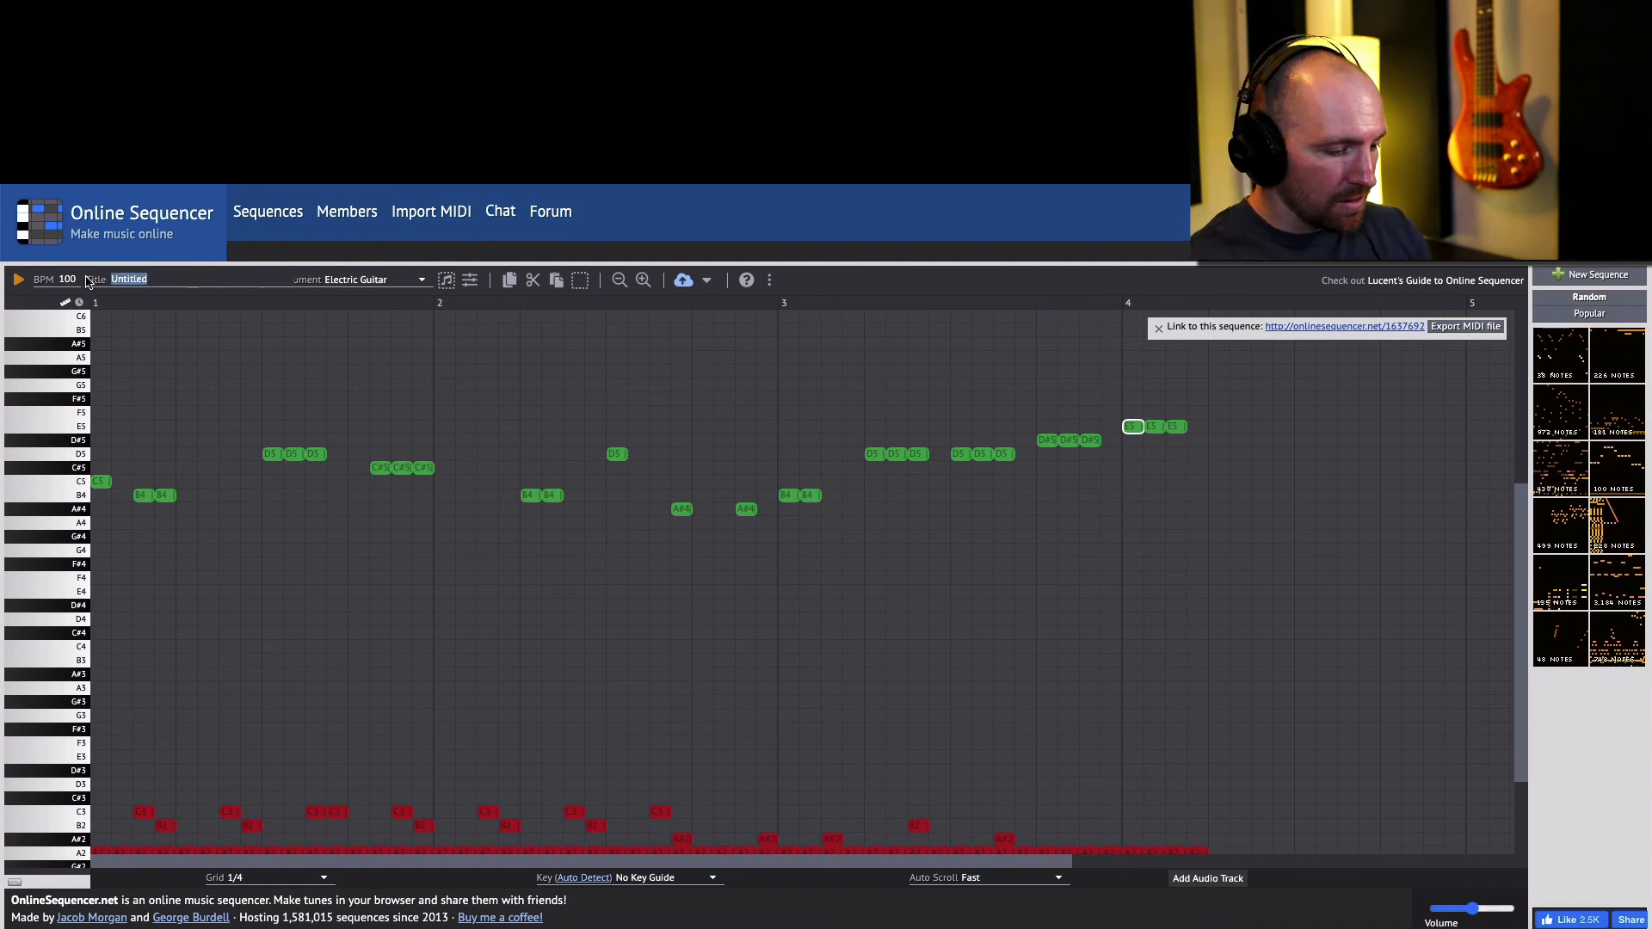
pyautogui.write('Mario Jam')
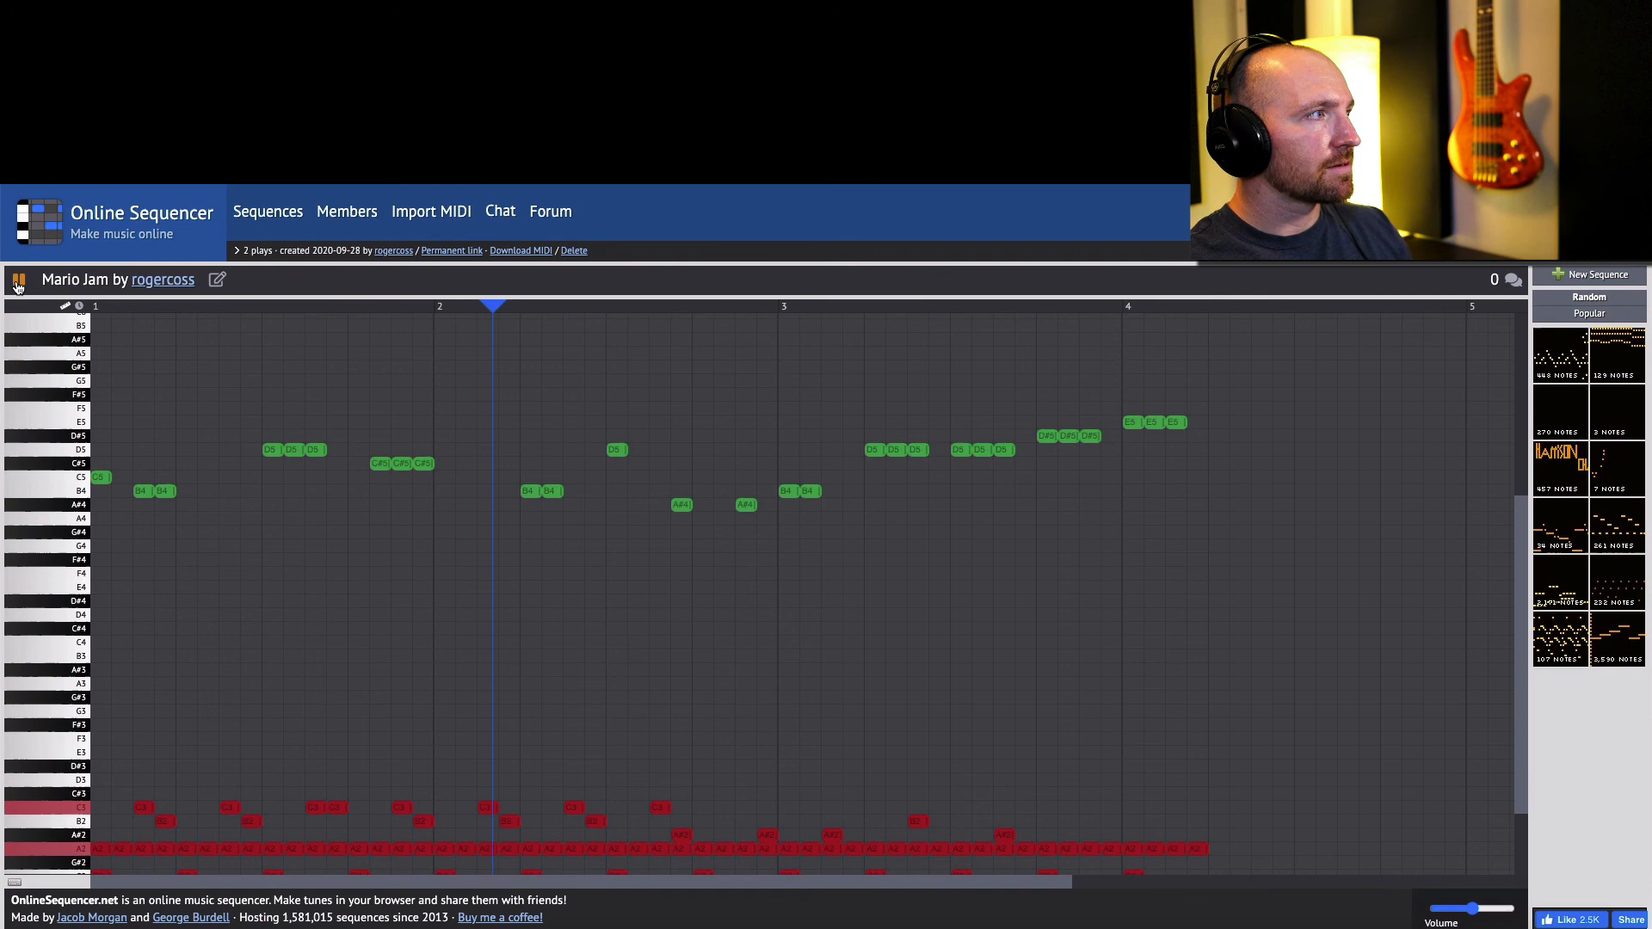
# Play the saved Mario Jam sequence, then stop playback.
pyautogui.click(18, 279)
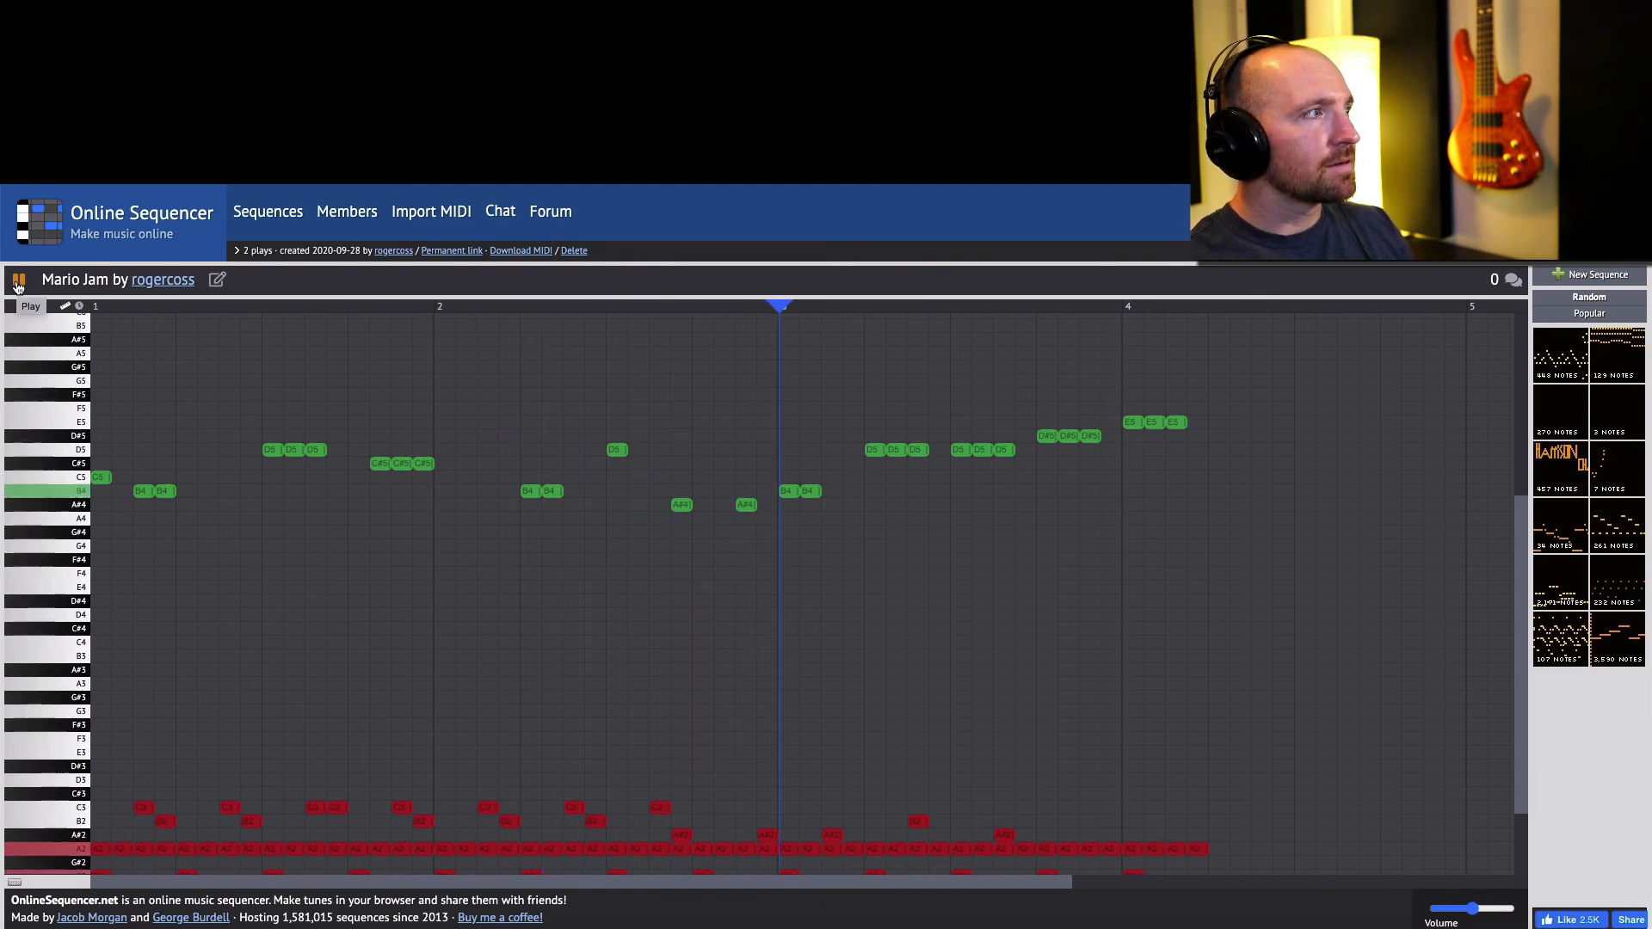
pyautogui.click(18, 279)
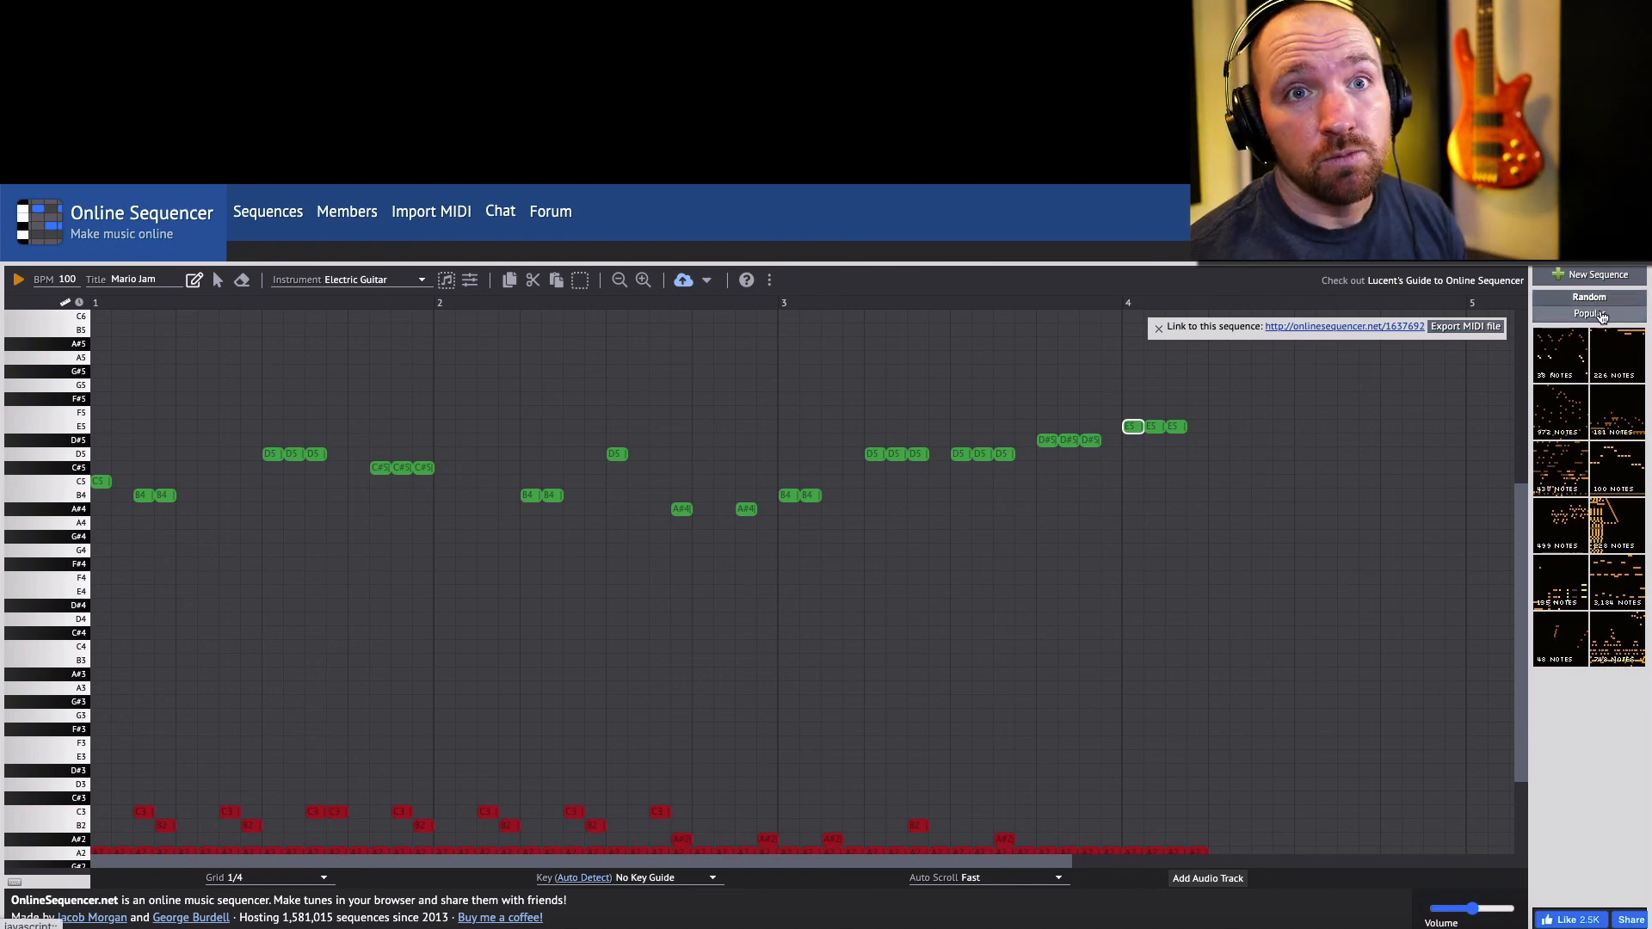
pyautogui.moveTo(1620, 591)
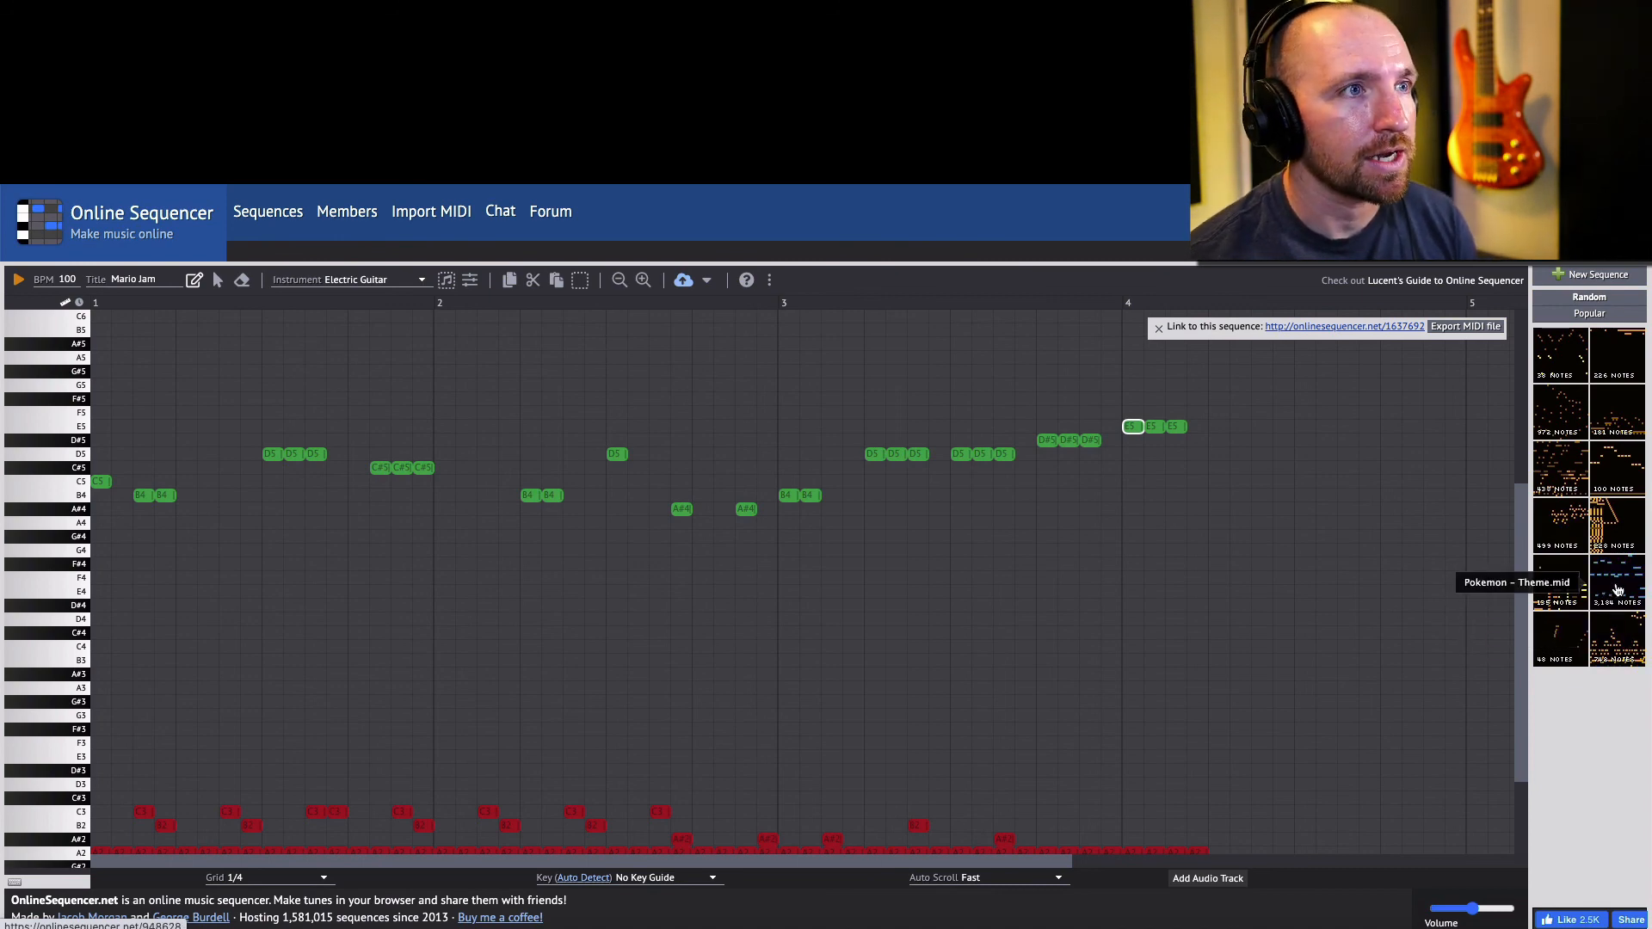
pyautogui.moveTo(937, 378)
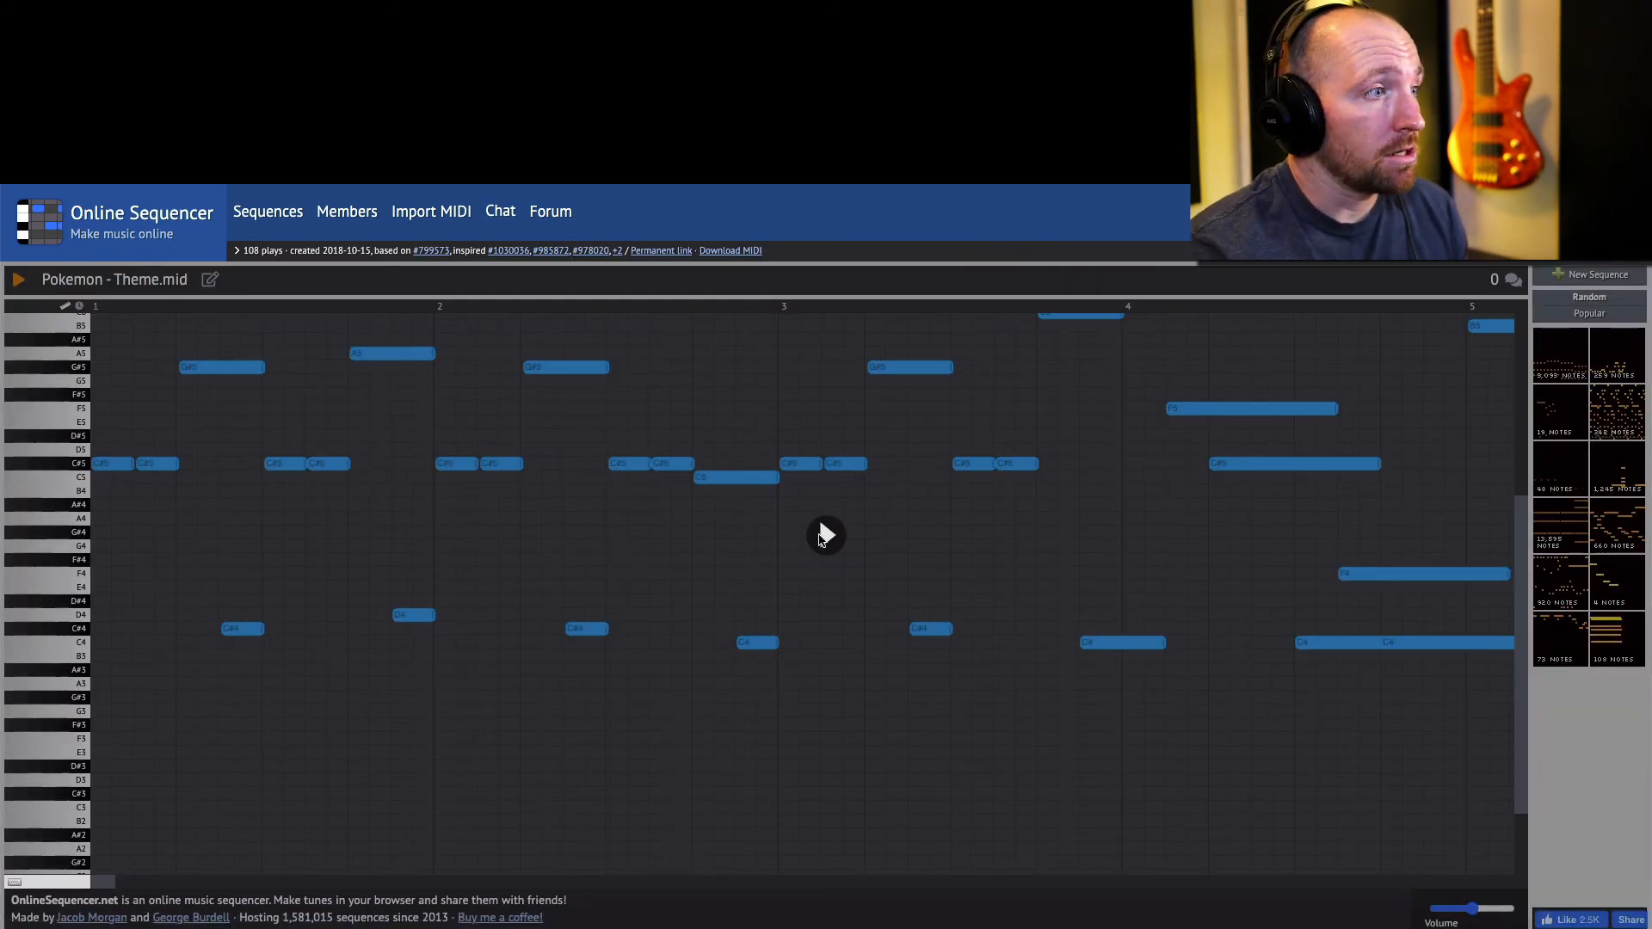
# Play the Pokemon - Theme.mid sequence, then stop it.
pyautogui.click(19, 279)
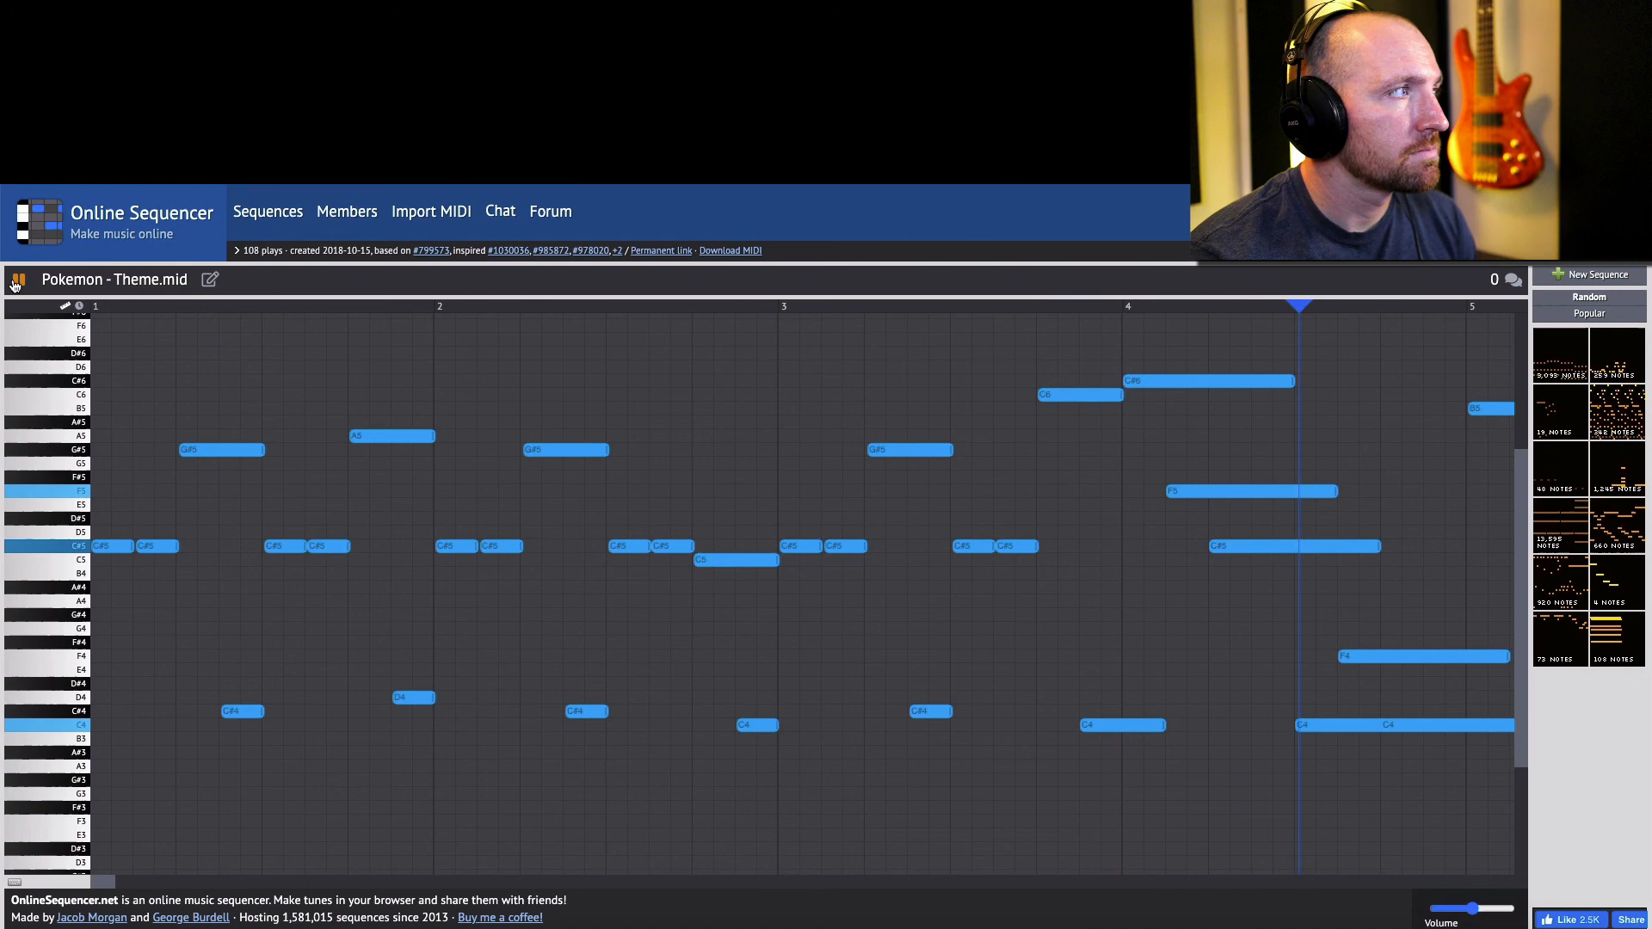
pyautogui.click(18, 278)
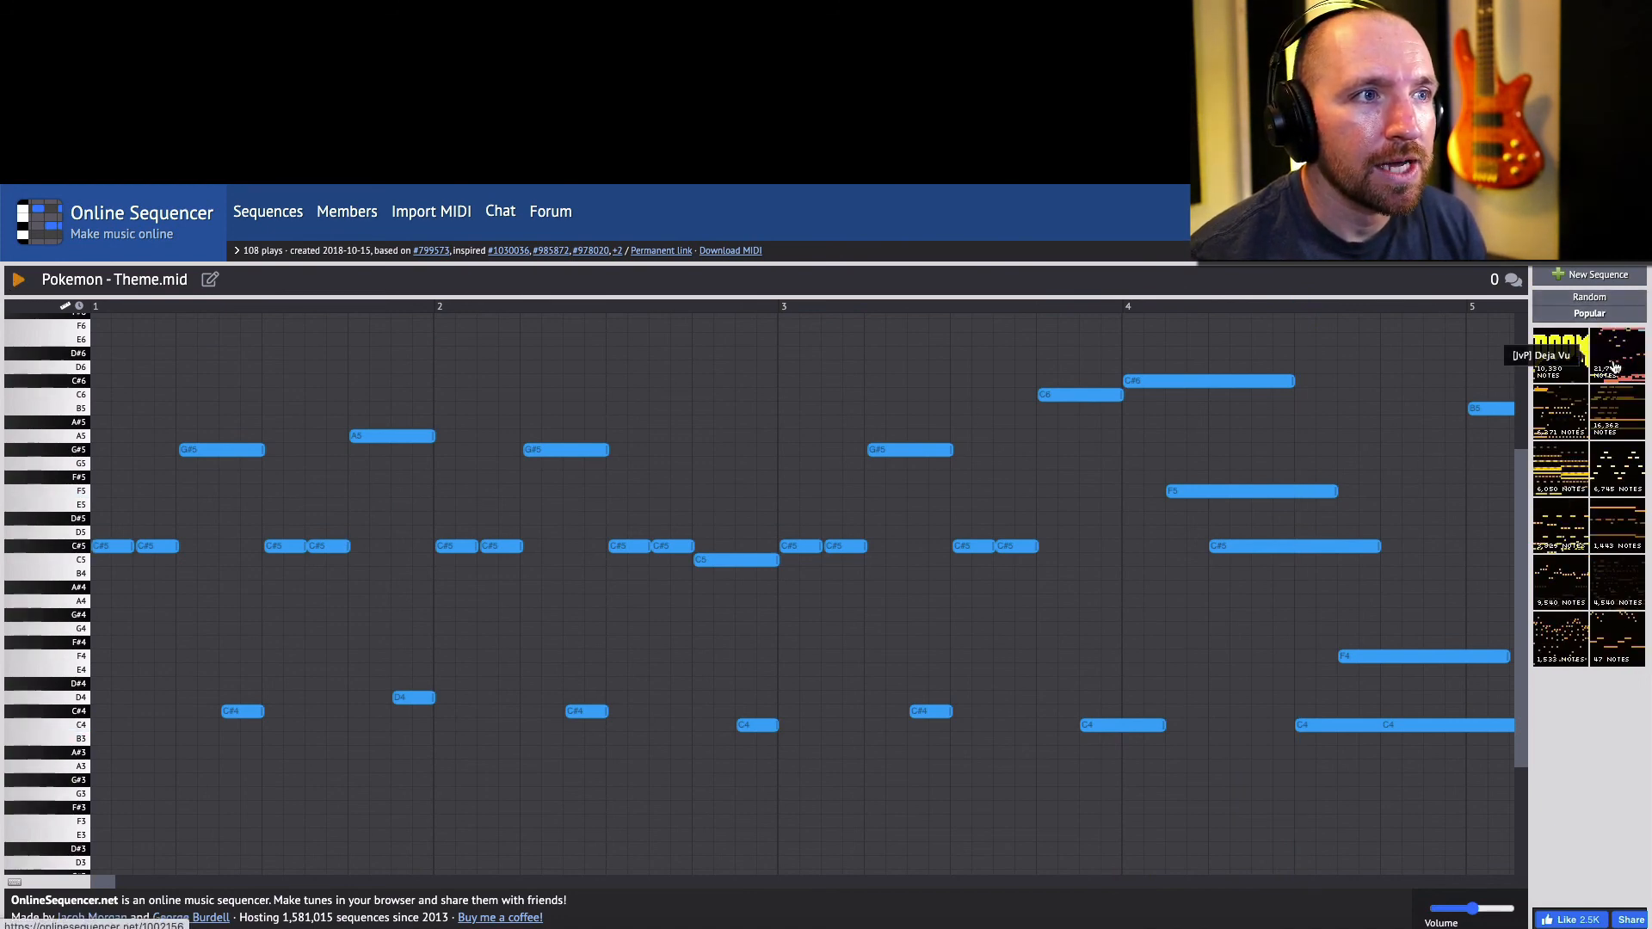
pyautogui.moveTo(1570, 422)
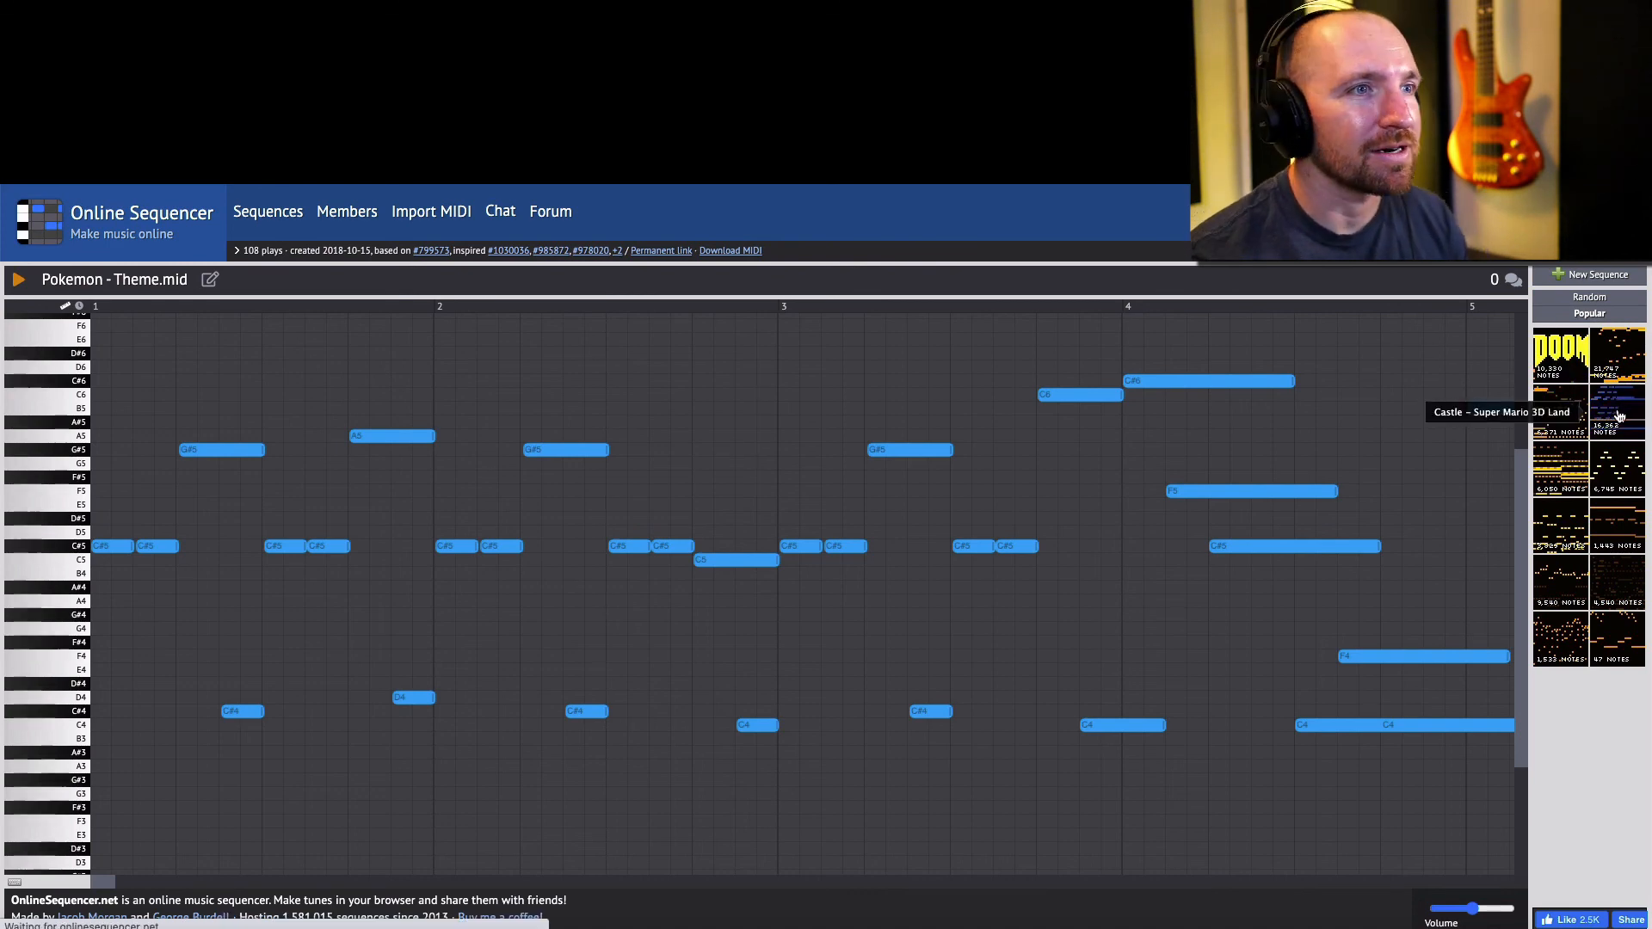
# Play and stop 'Castle - Super Mario 3D Land', then visit AvidGaming's sequences page.
pyautogui.click(1614, 398)
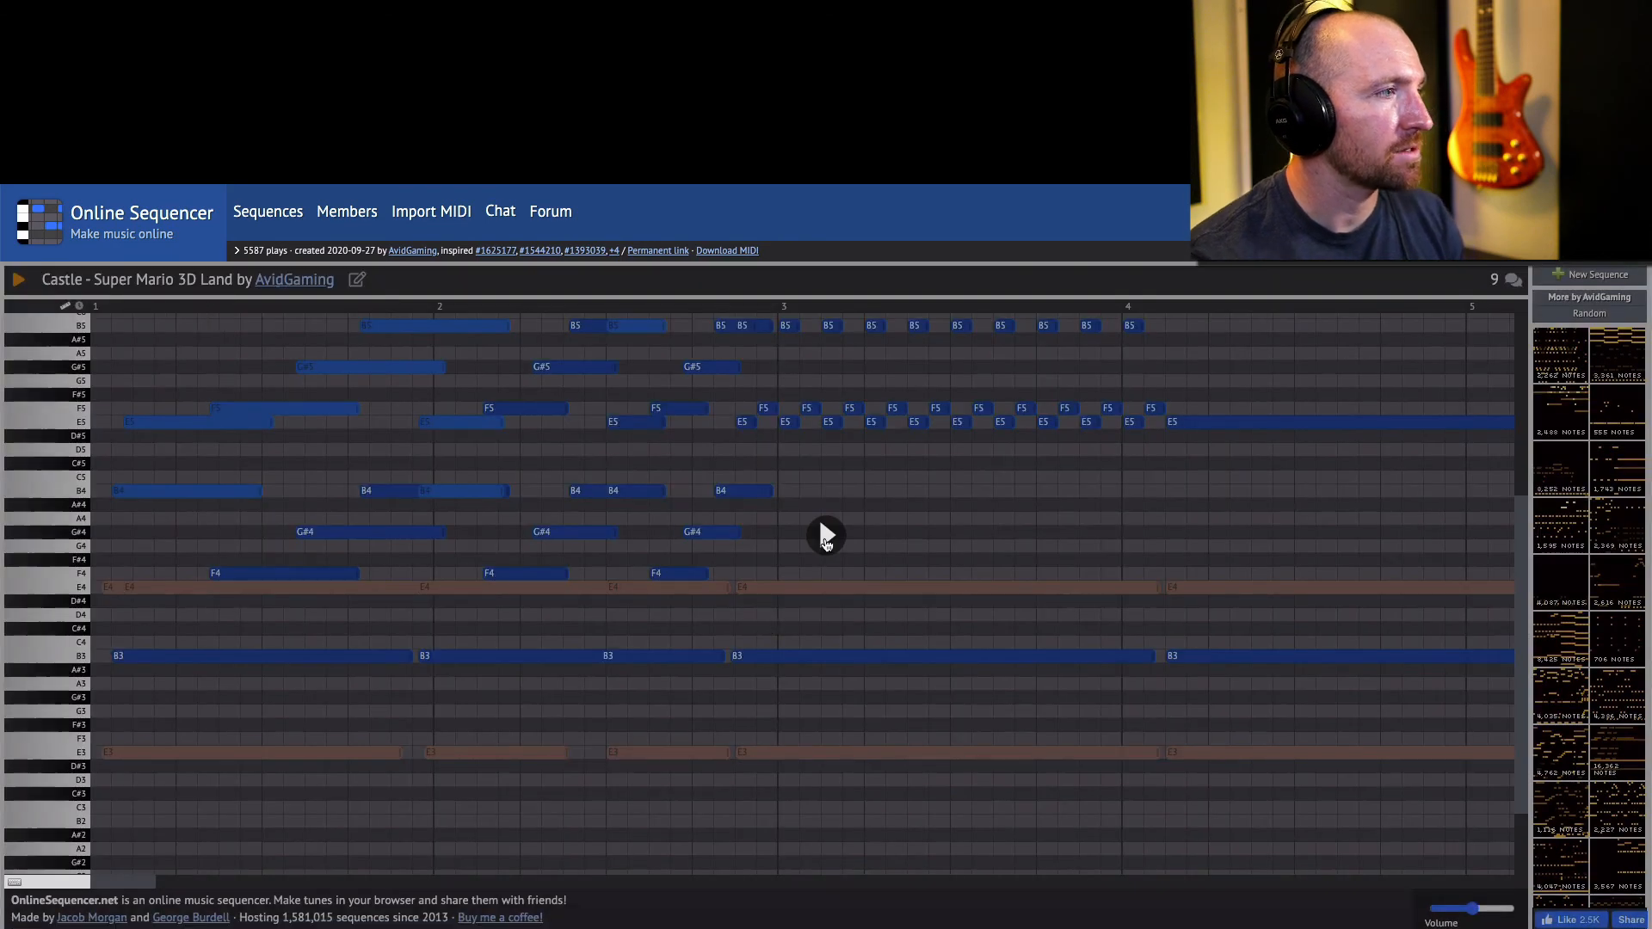
pyautogui.click(18, 279)
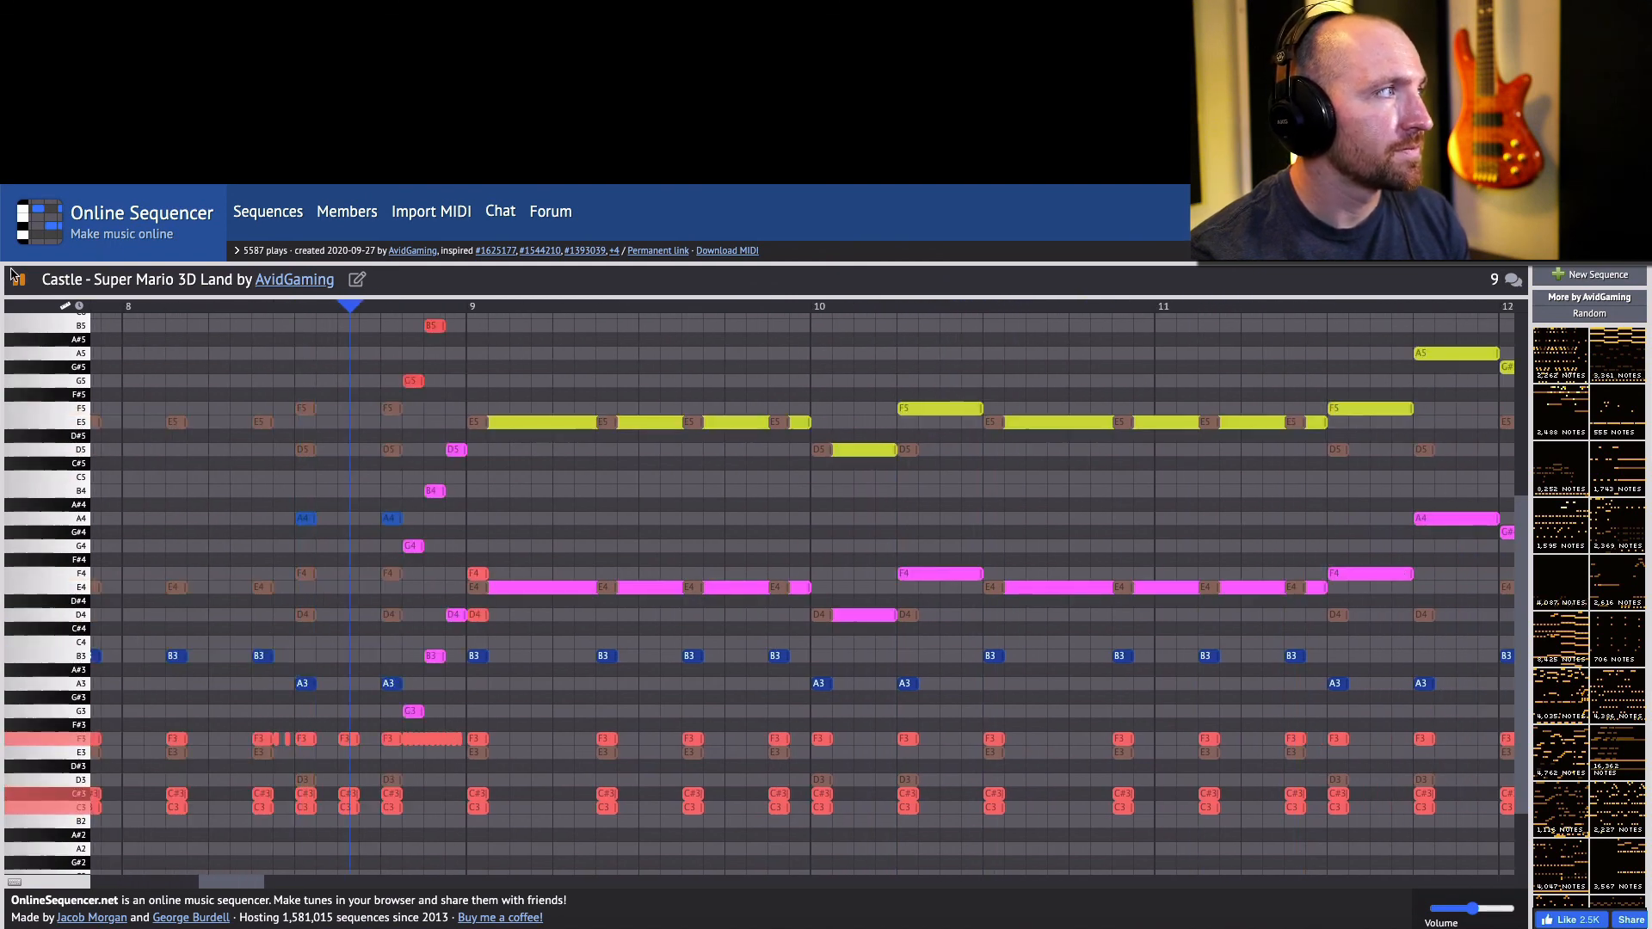
pyautogui.click(32, 303)
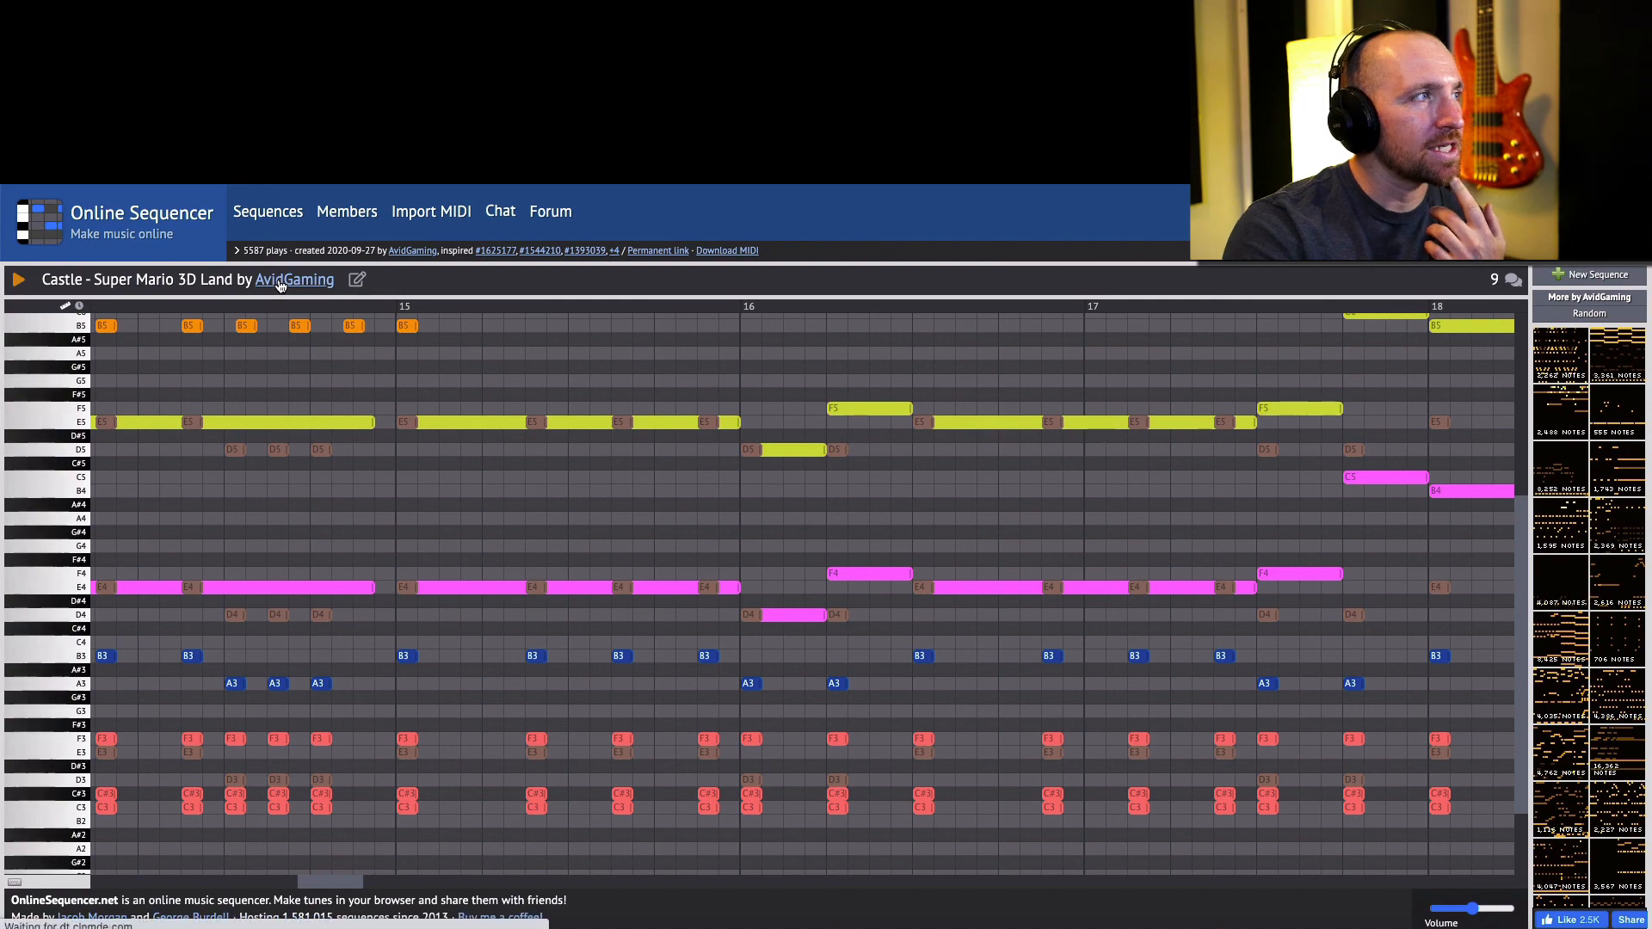
pyautogui.click(294, 279)
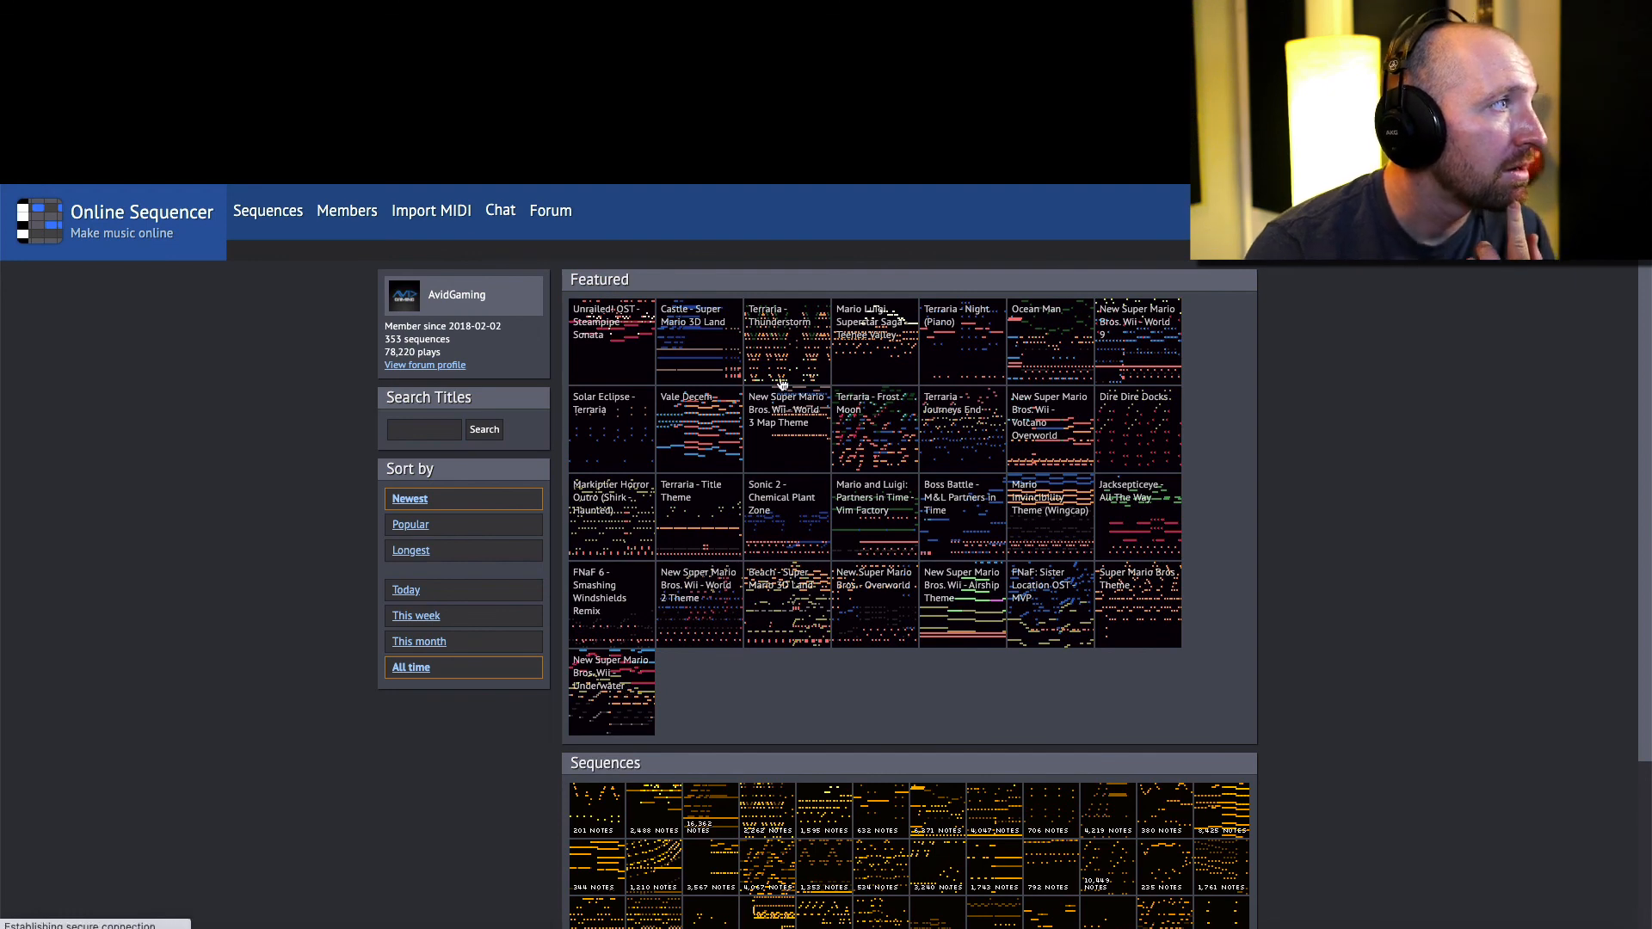
# Play AvidGaming's 'New Super Mario Bros. Wii - Underwater' sequence, following along, then stop.
pyautogui.click(611, 674)
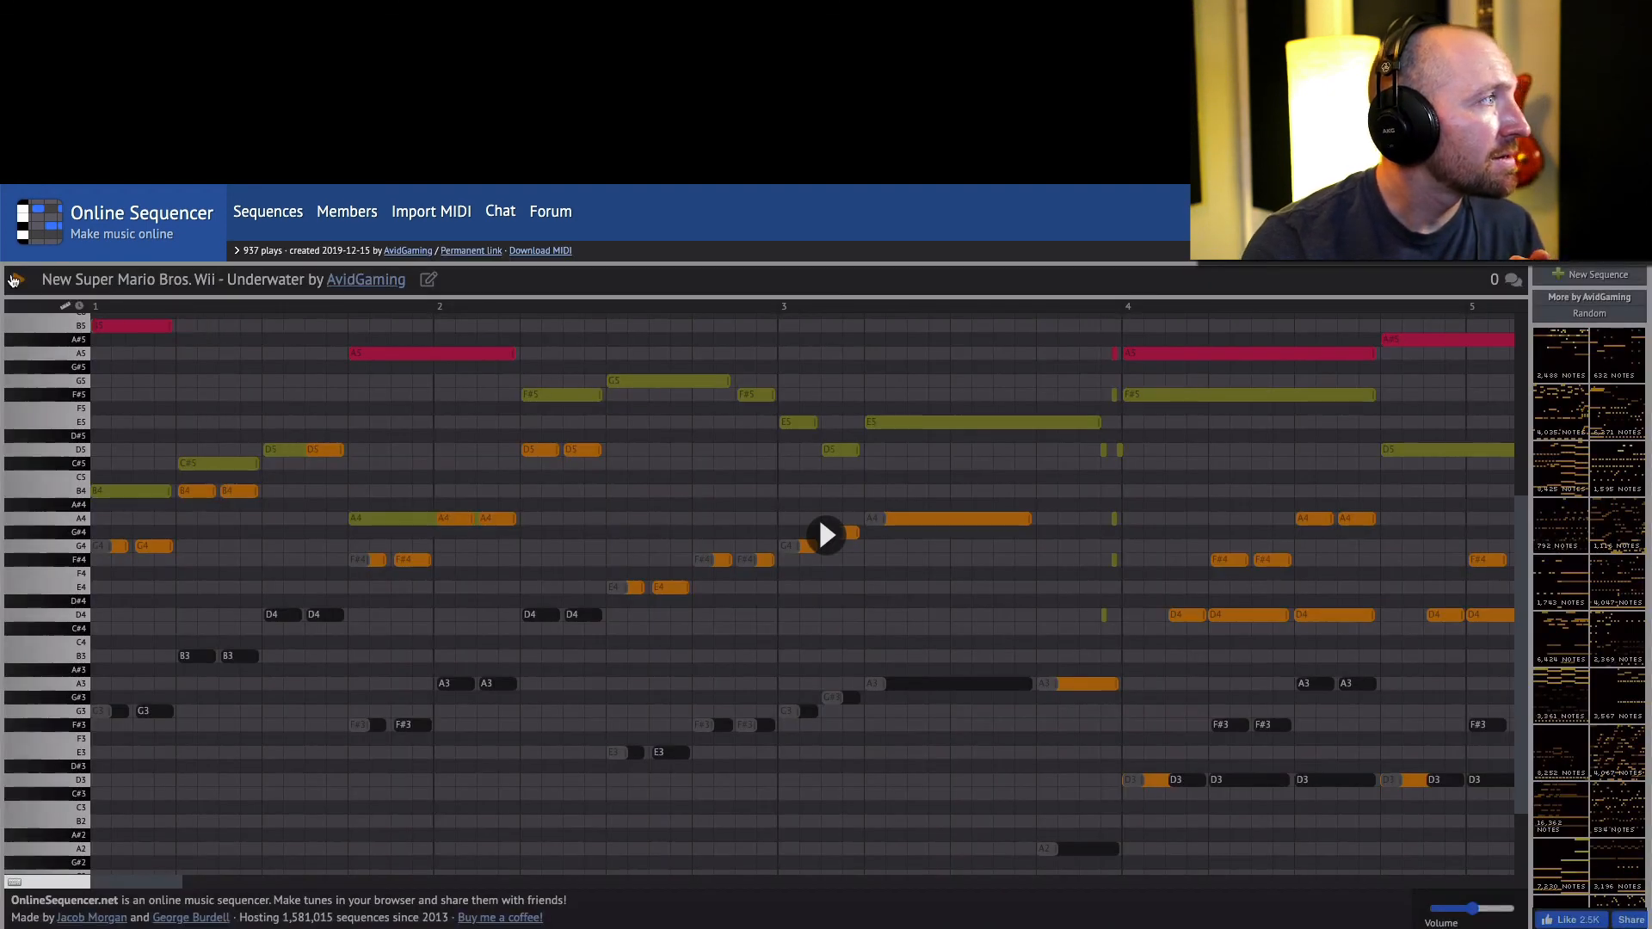
pyautogui.click(824, 535)
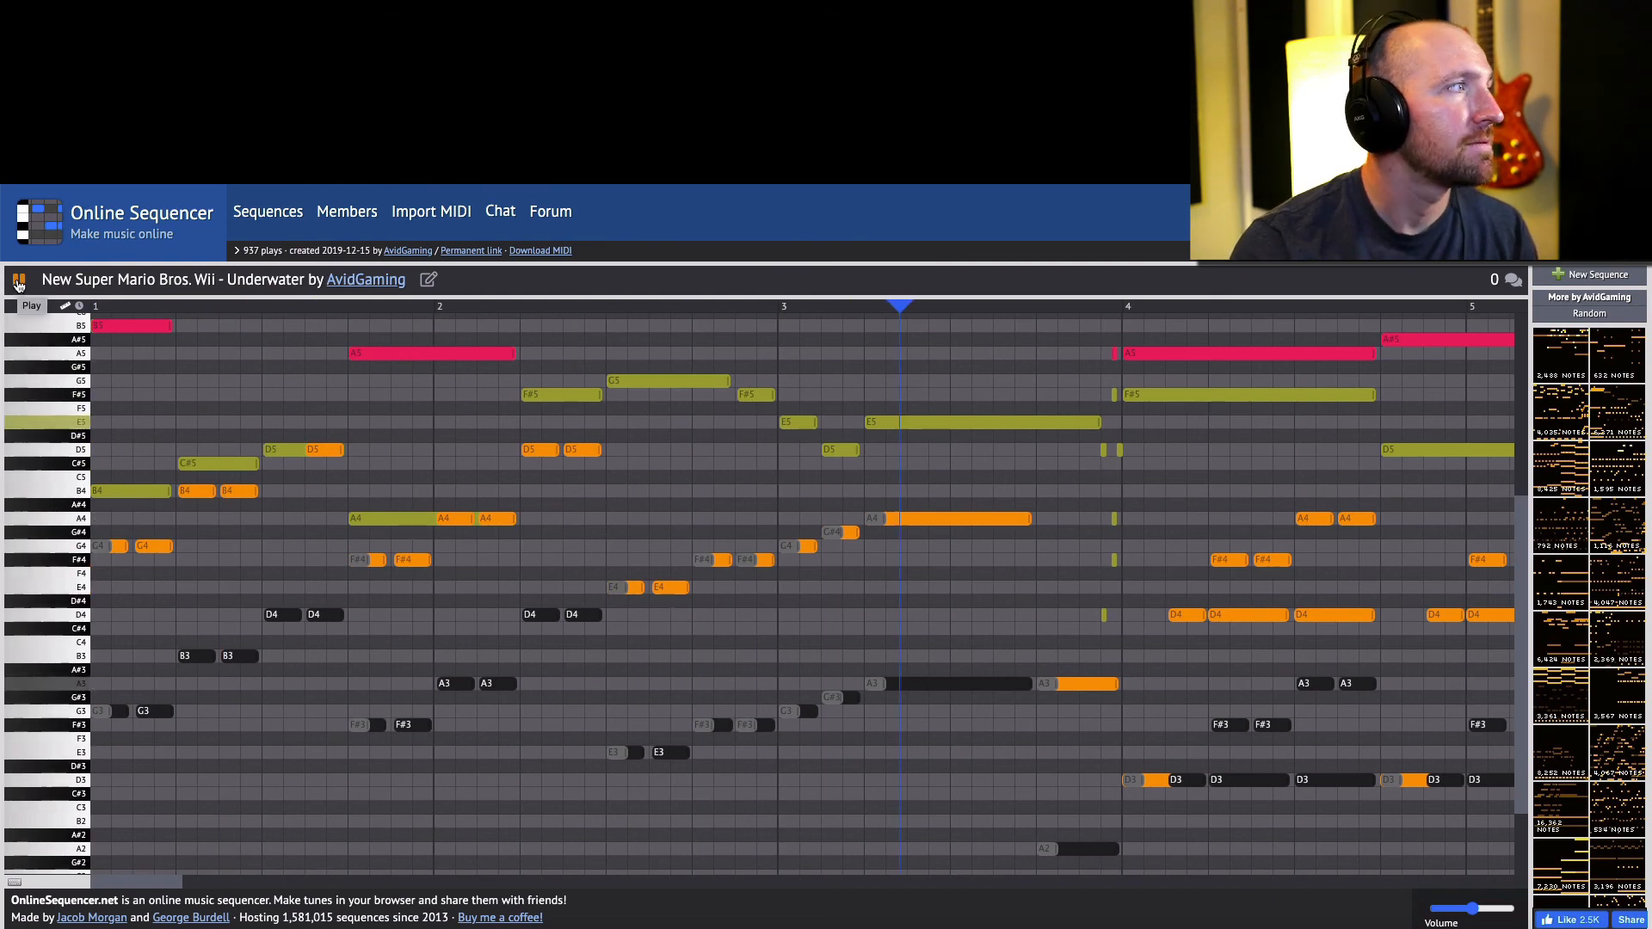
pyautogui.hscroll(3)
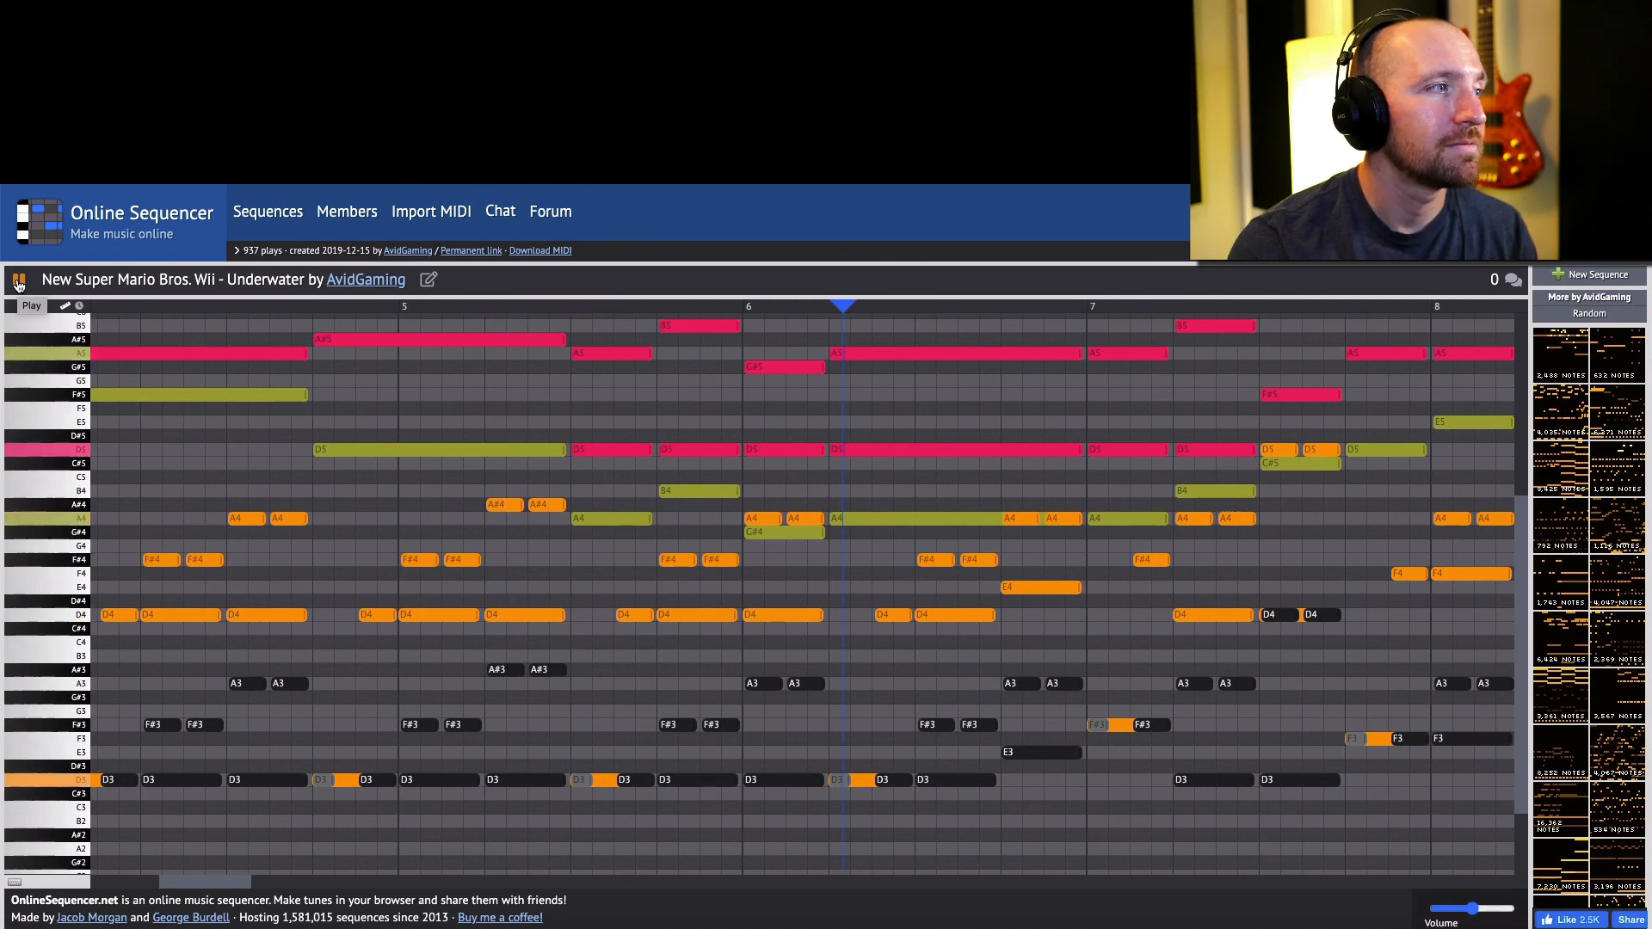
pyautogui.click(19, 279)
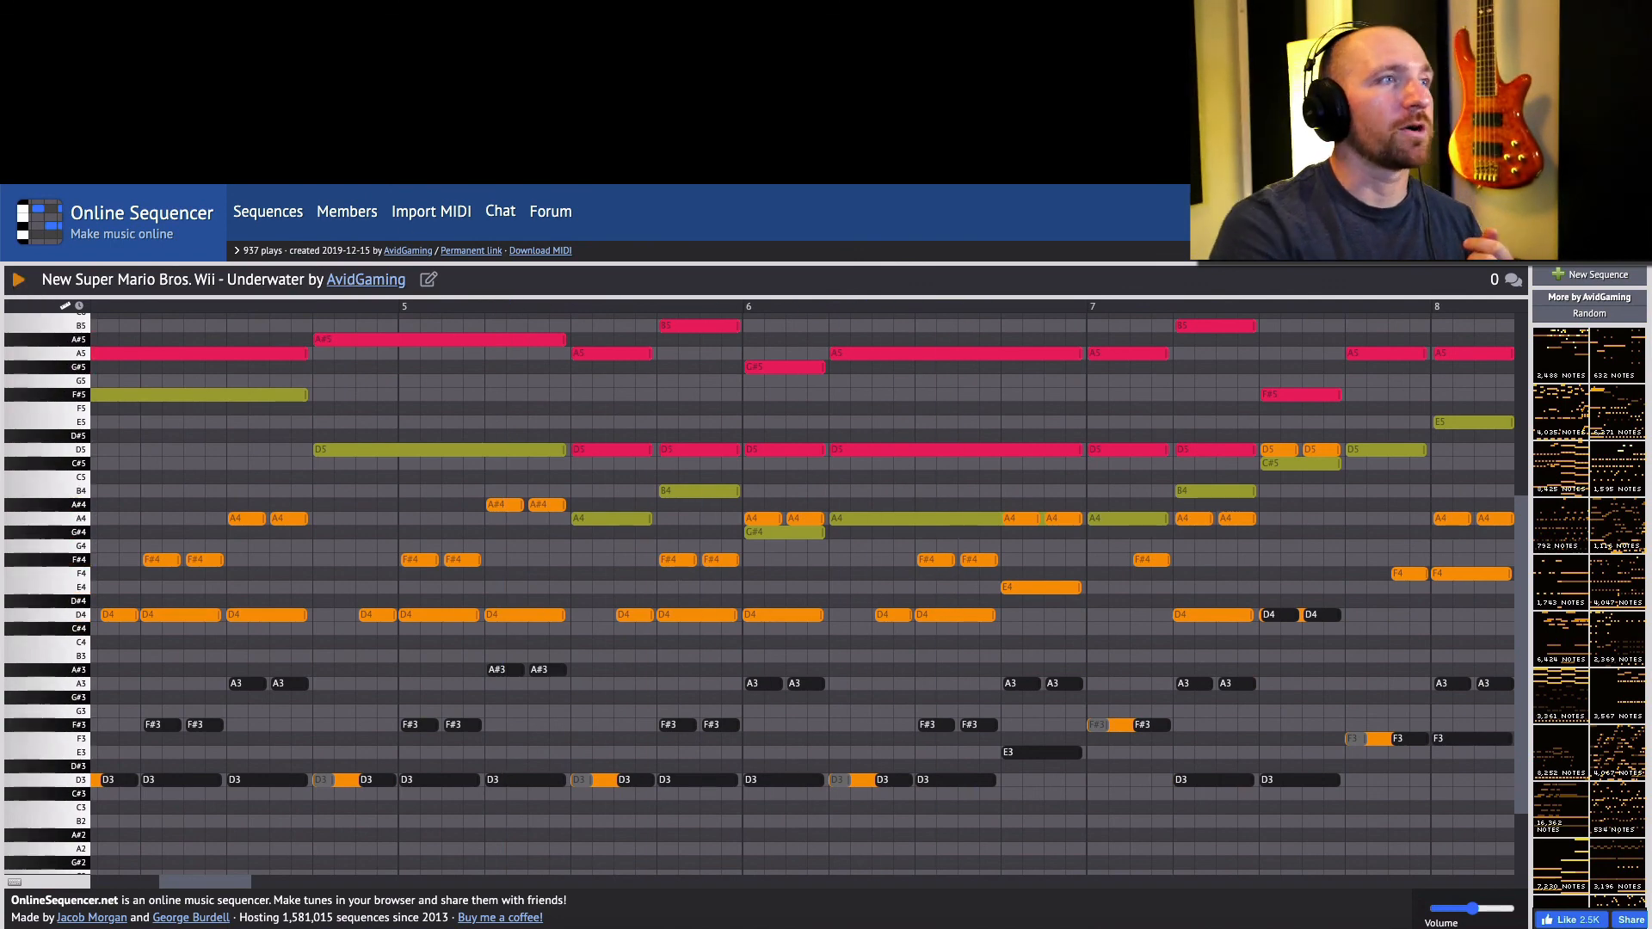